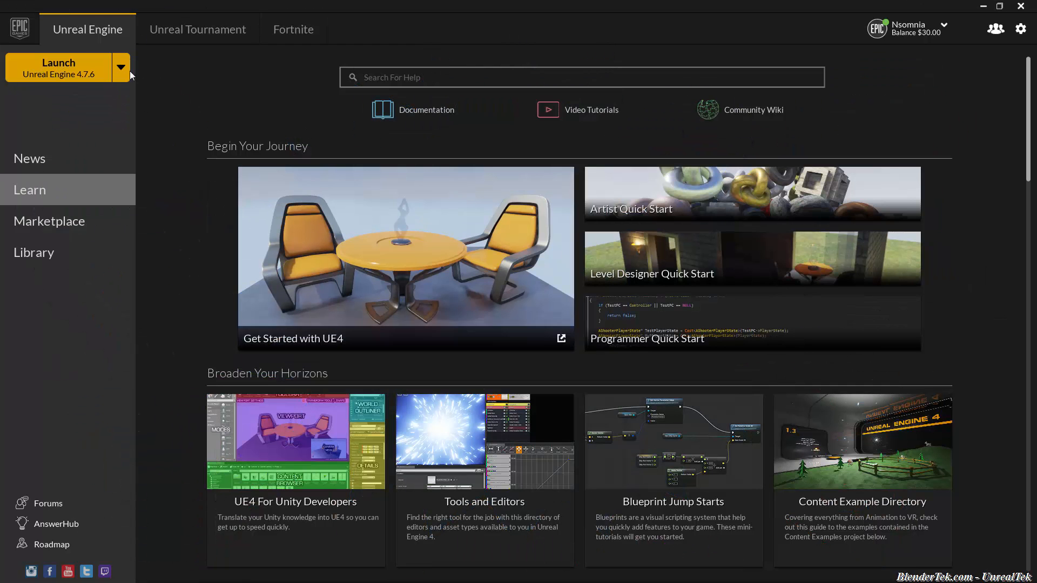
- Launch Unreal Engine 4.7.6 from the Epic Games Launcher
click(58, 67)
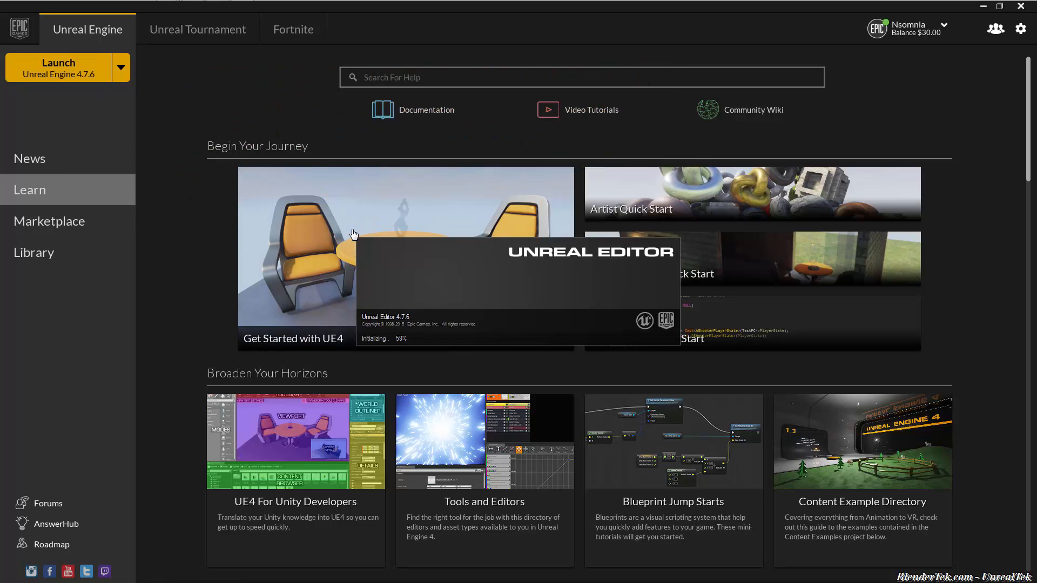
mouse_move(529, 223)
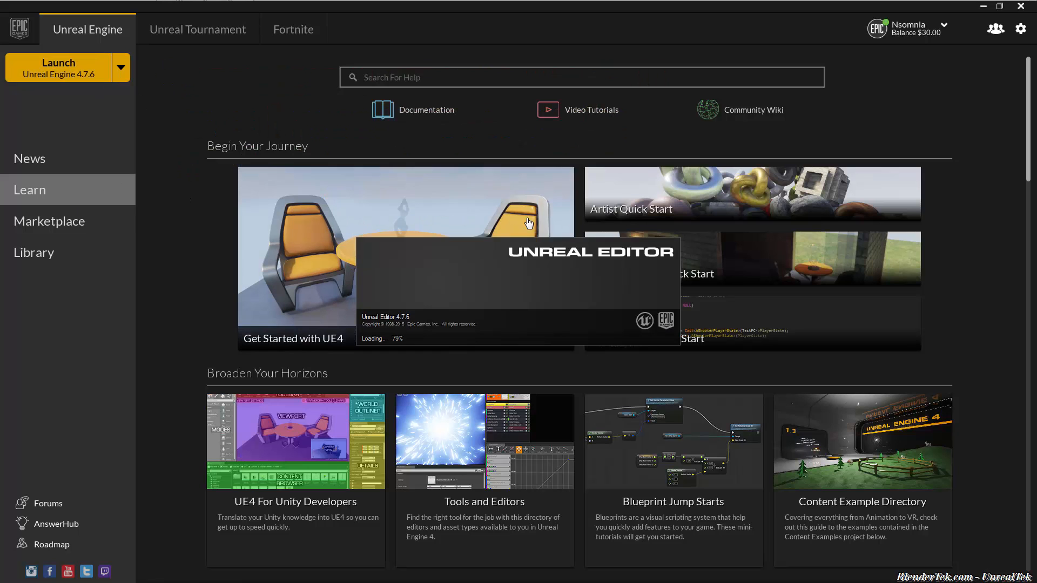
mouse_move(482, 309)
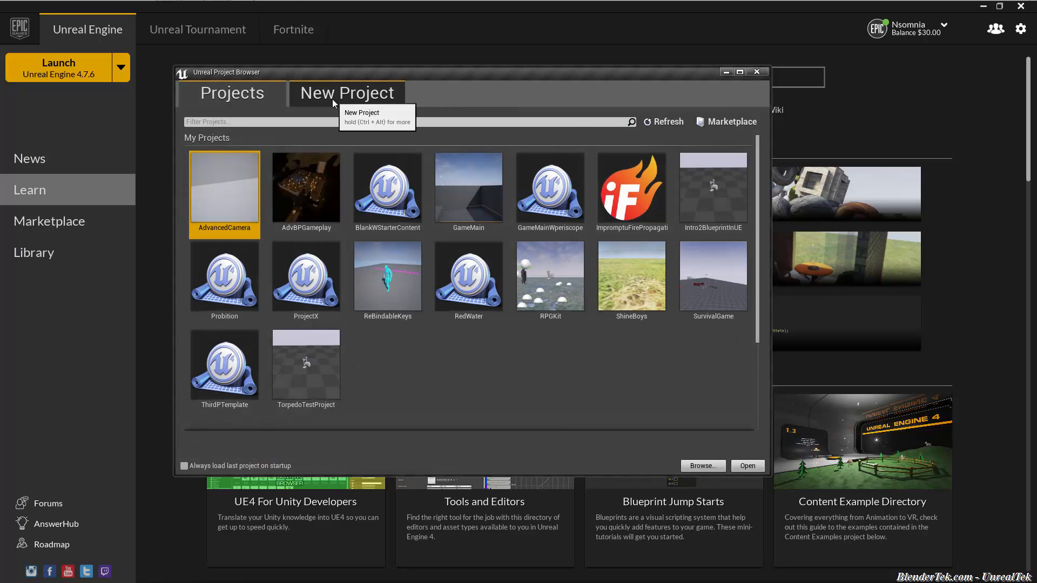
- Start a new Blueprint project and choose the Third Person template after previewing First Person
click(347, 92)
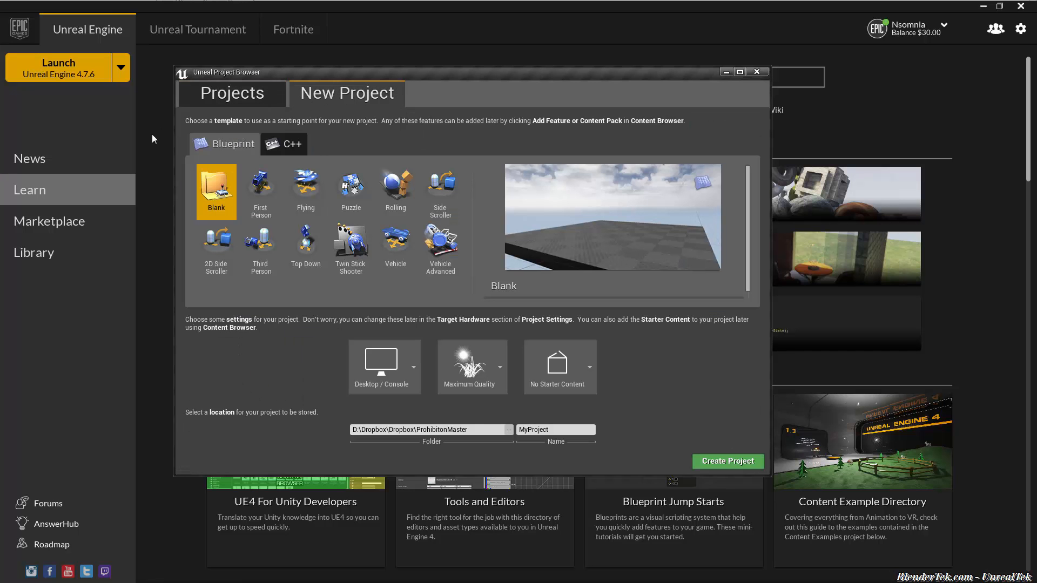
mouse_move(320, 295)
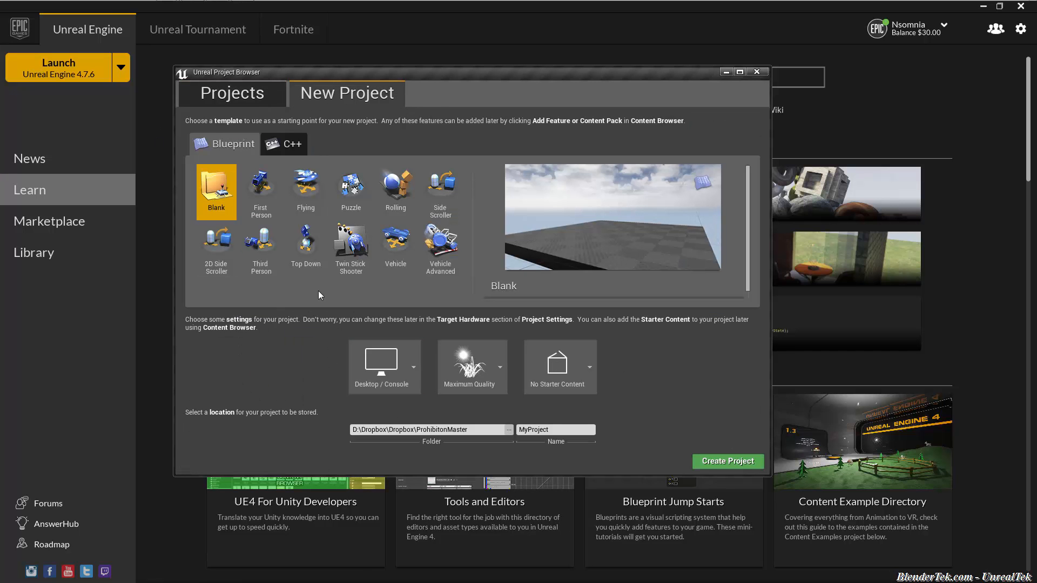
mouse_move(279, 268)
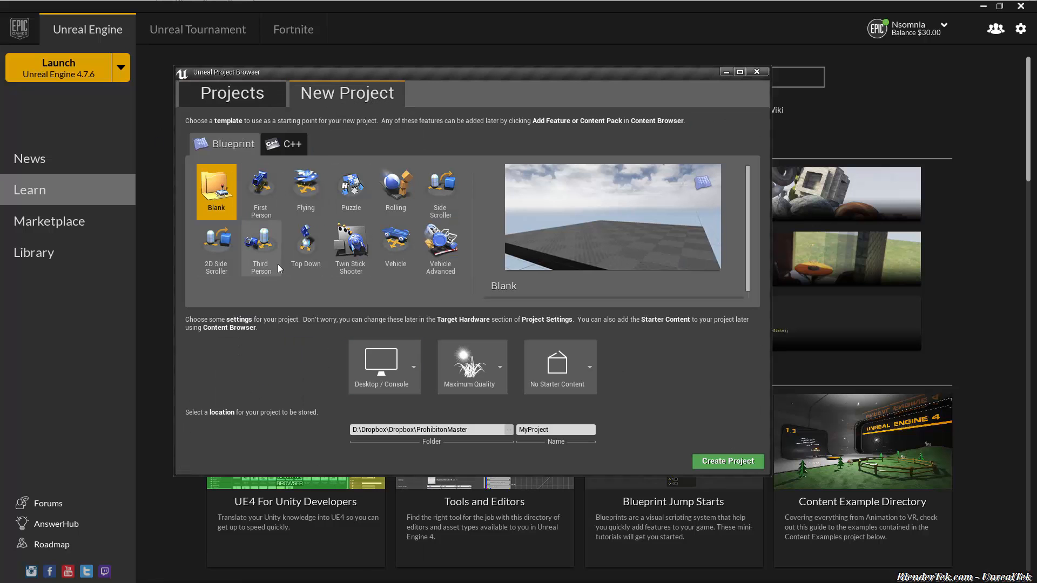
mouse_move(224, 145)
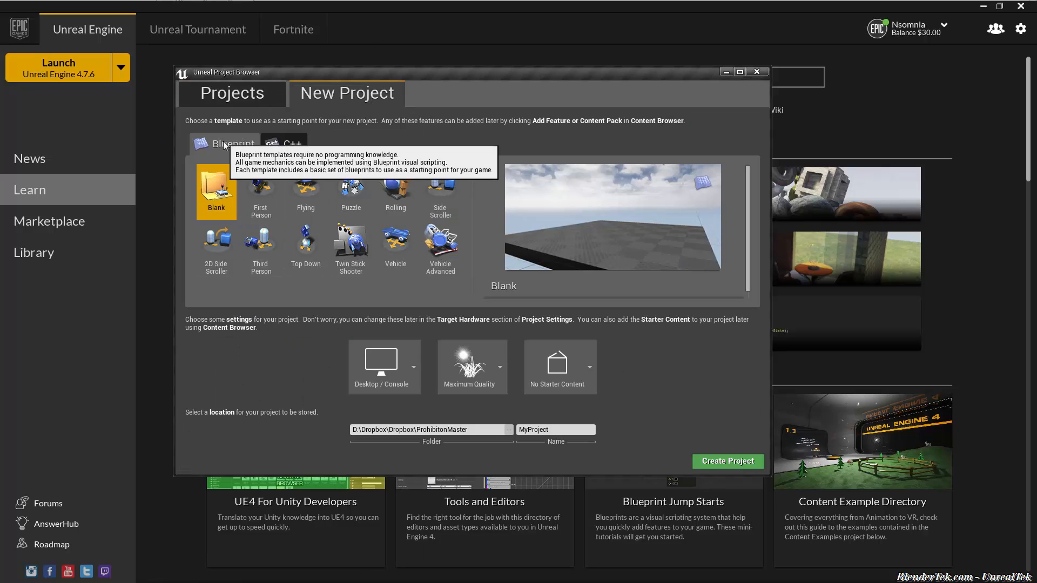
mouse_move(288, 153)
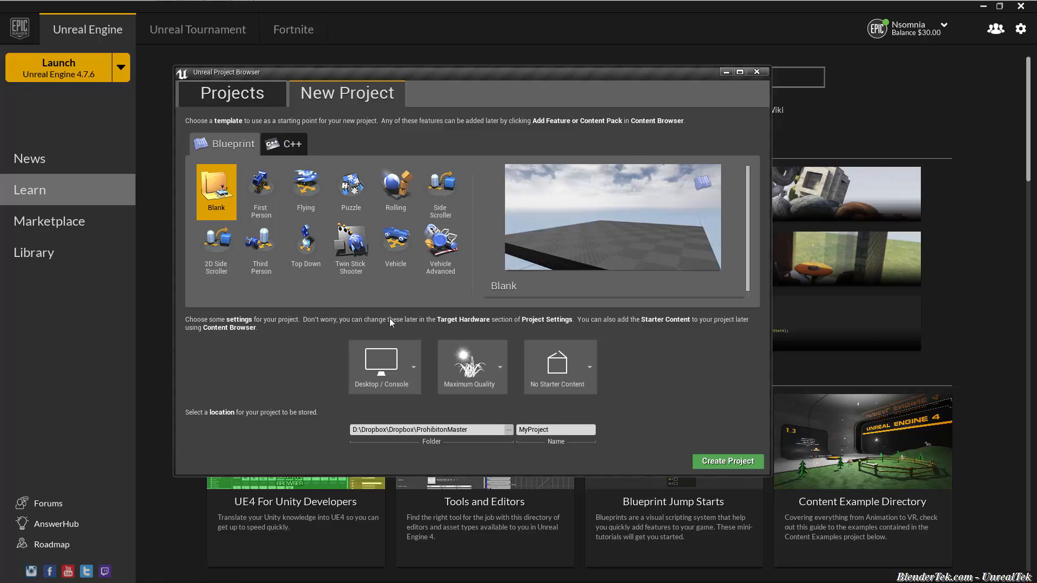
click(261, 244)
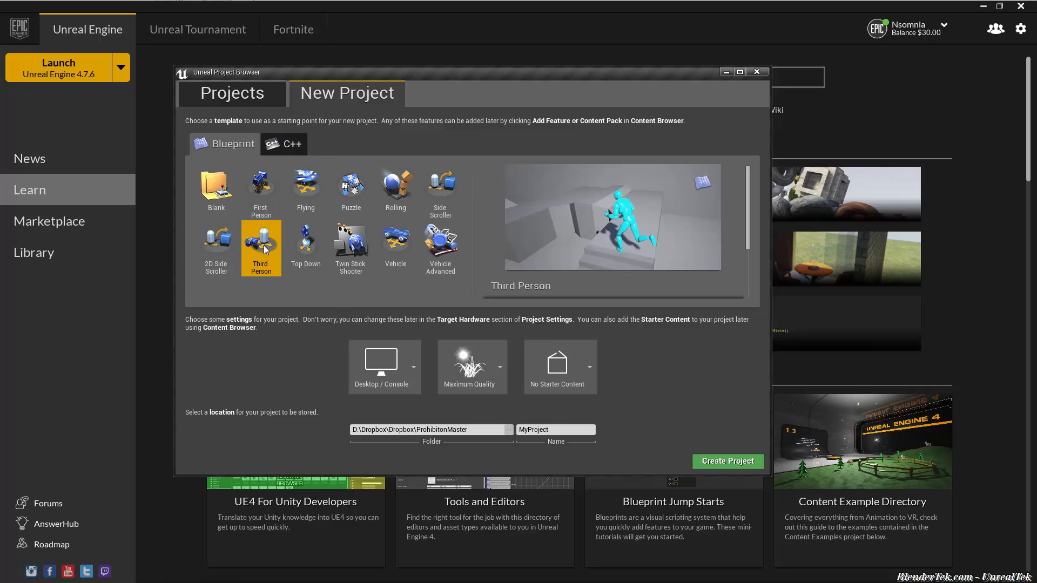
click(260, 189)
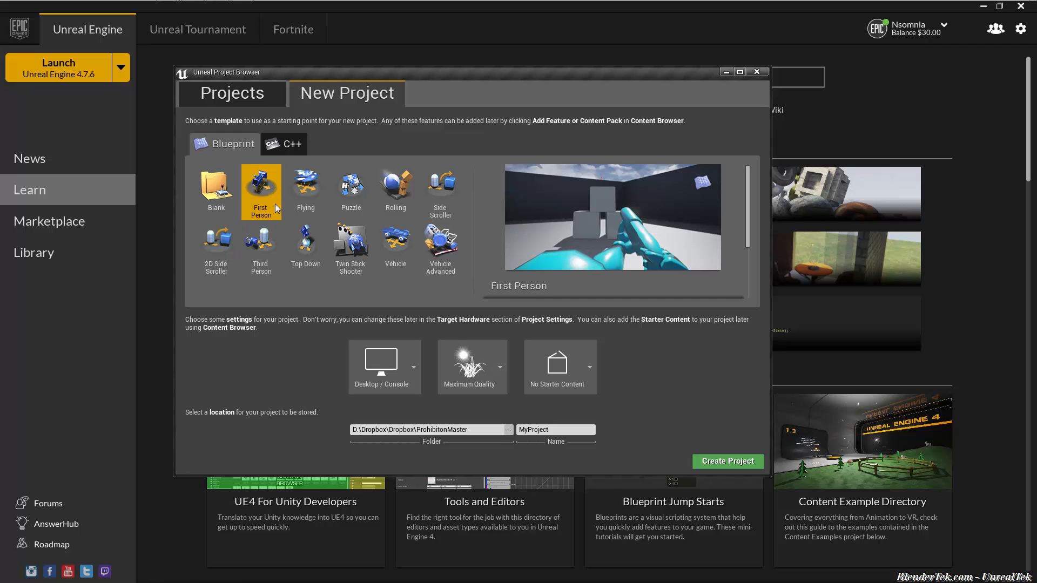
mouse_move(273, 246)
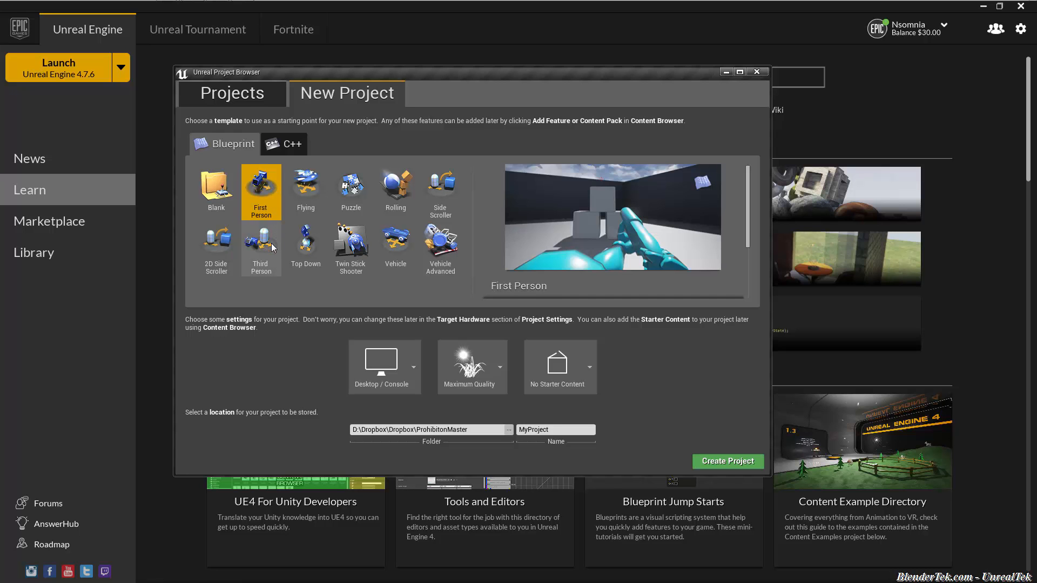
click(260, 246)
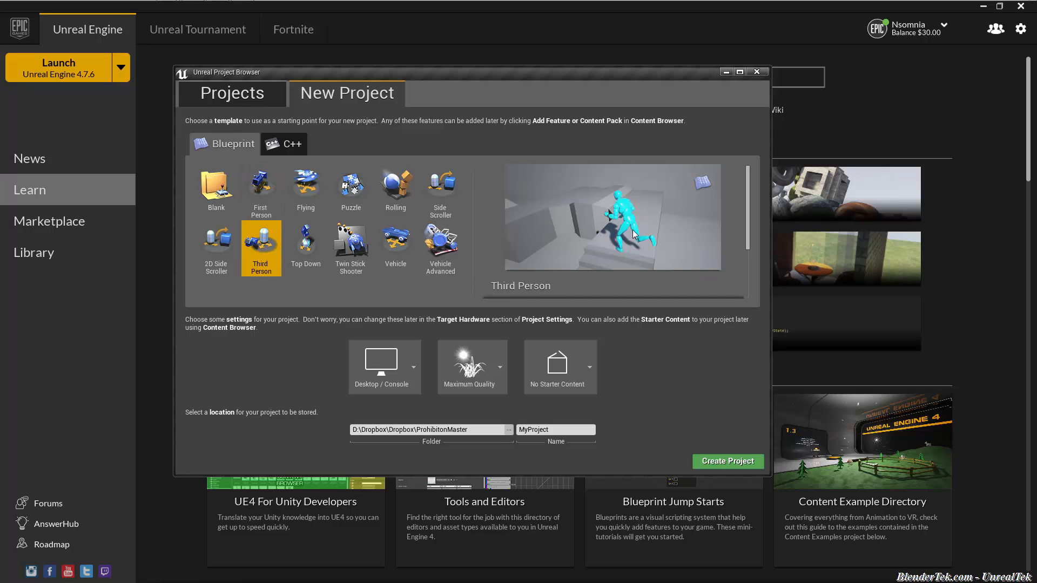
mouse_move(653, 229)
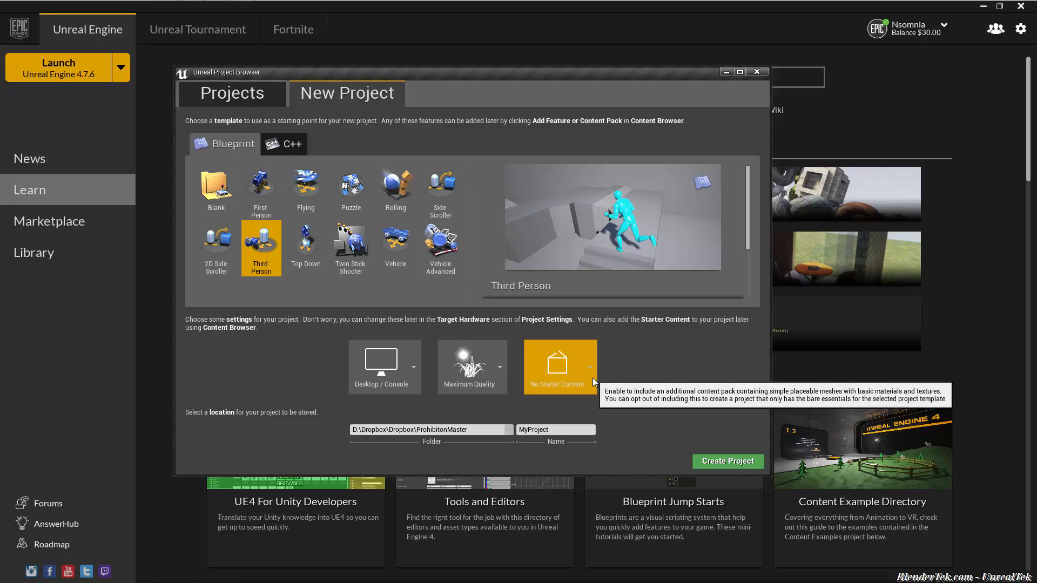
- Include starter content, name the project IntroToUE4 and create it
click(590, 367)
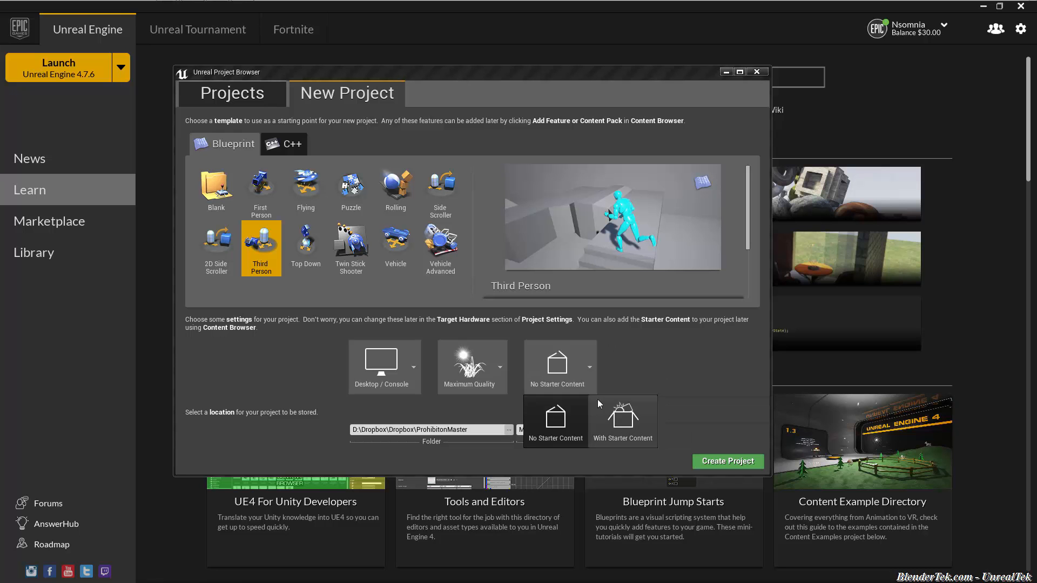
mouse_move(639, 434)
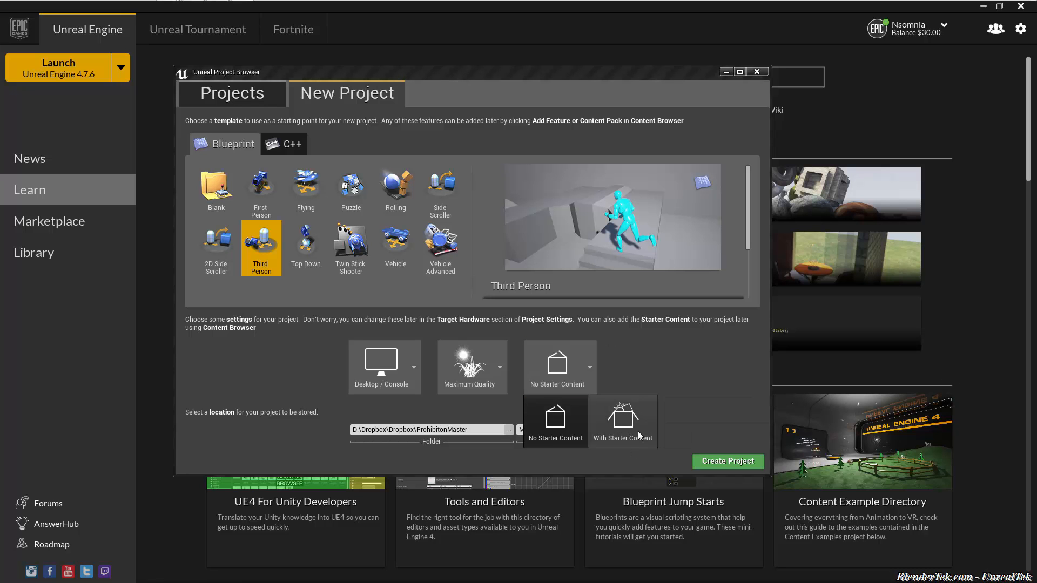
click(622, 421)
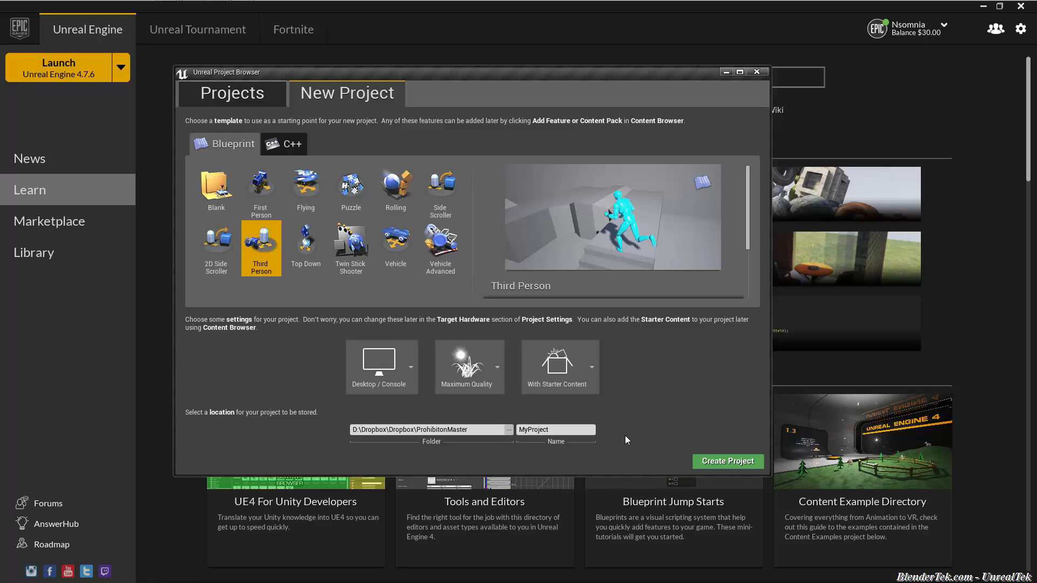
mouse_move(579, 444)
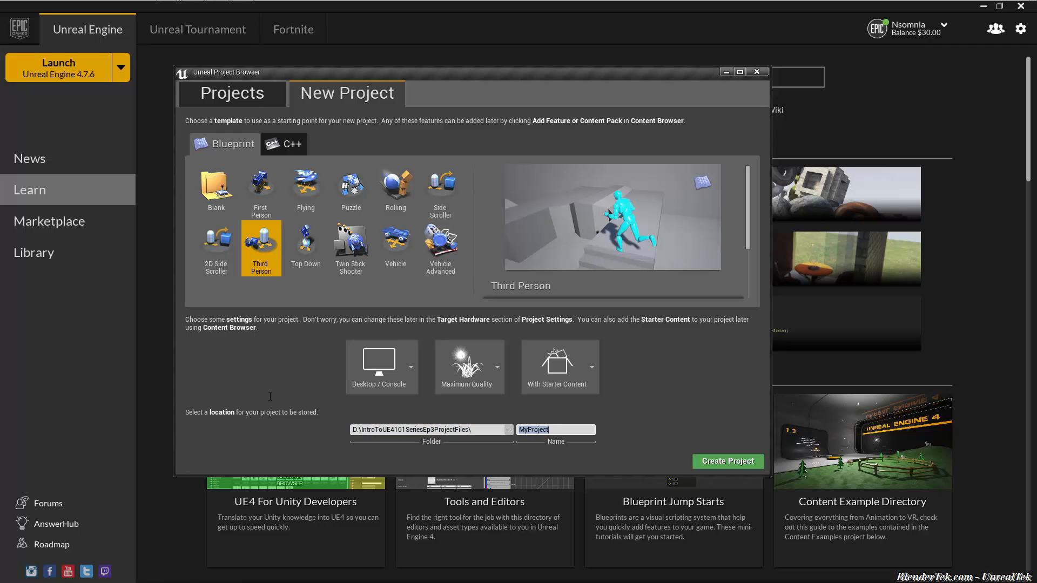
text(IntroToUE4)
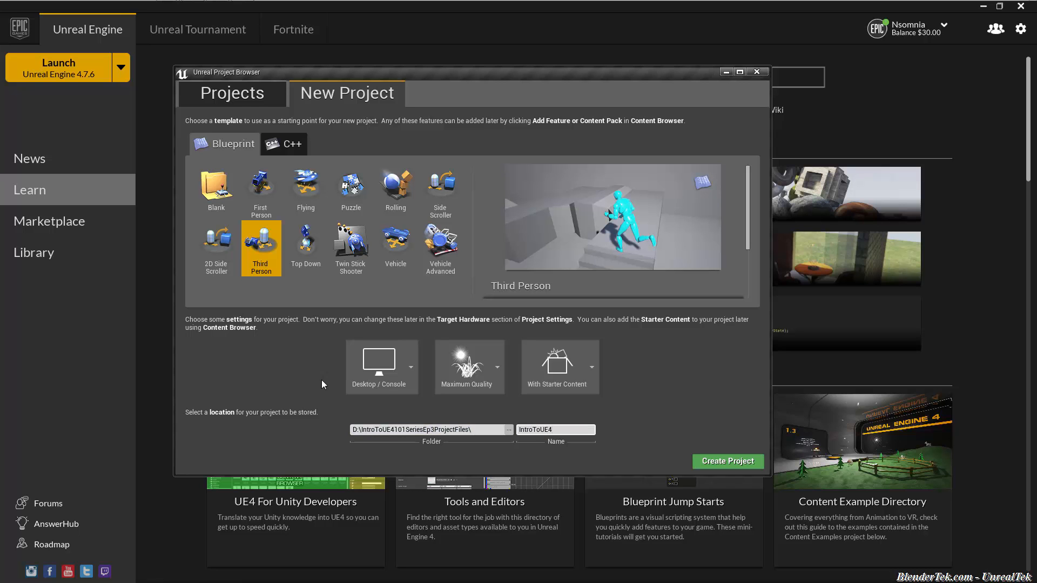
mouse_move(674, 436)
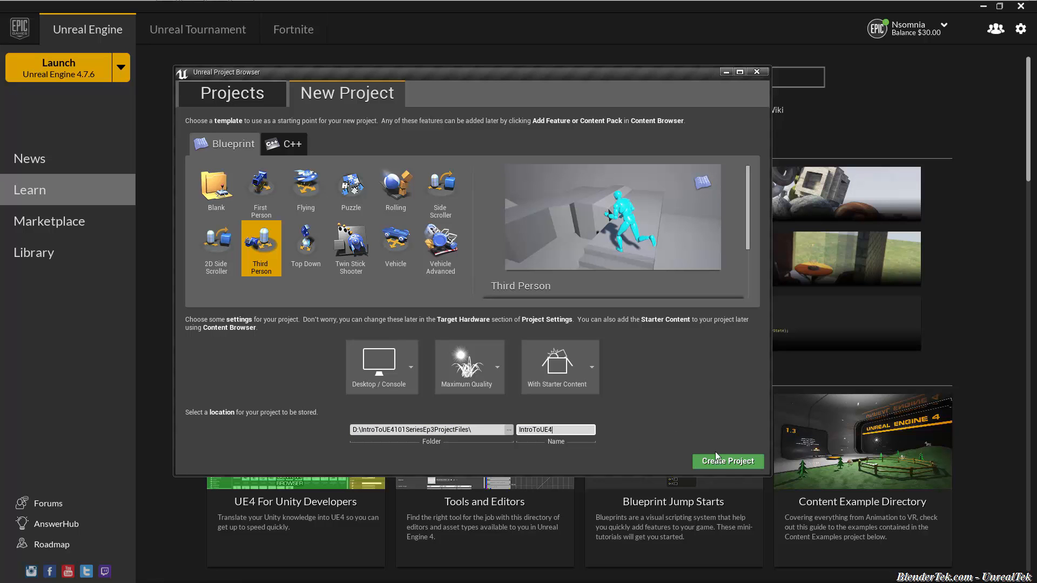
click(728, 461)
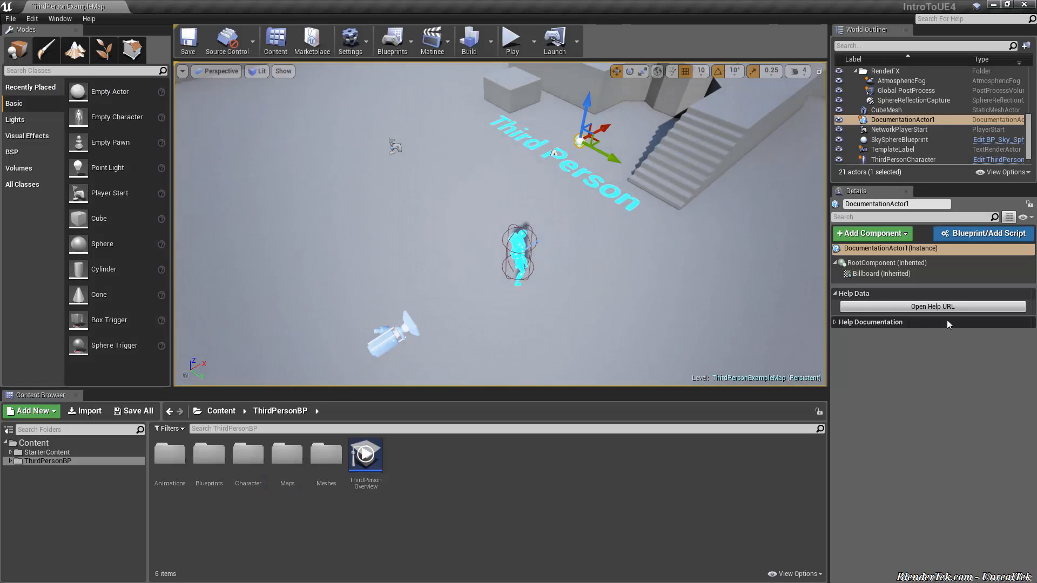
mouse_move(374, 467)
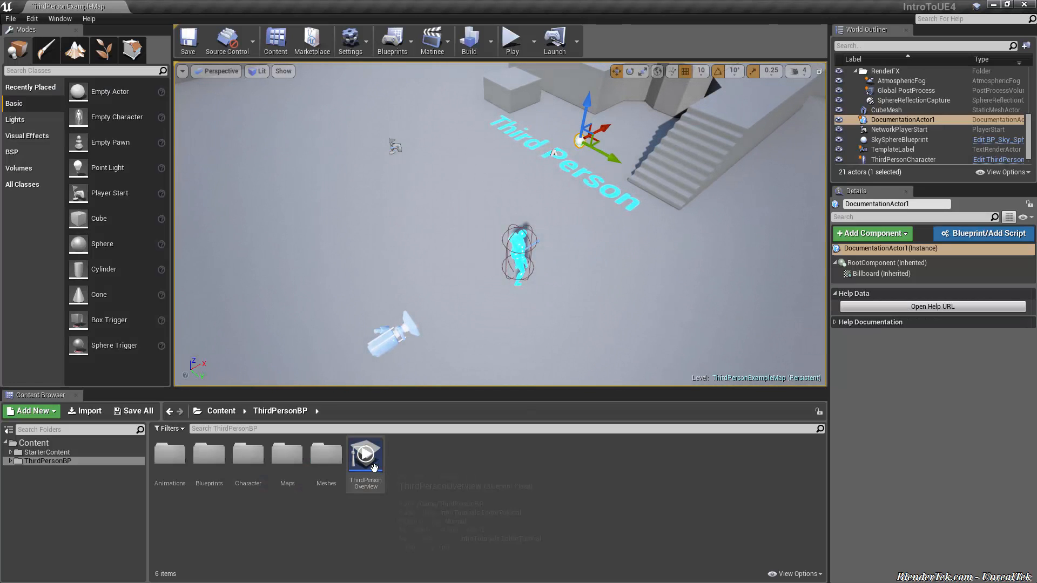
mouse_move(373, 468)
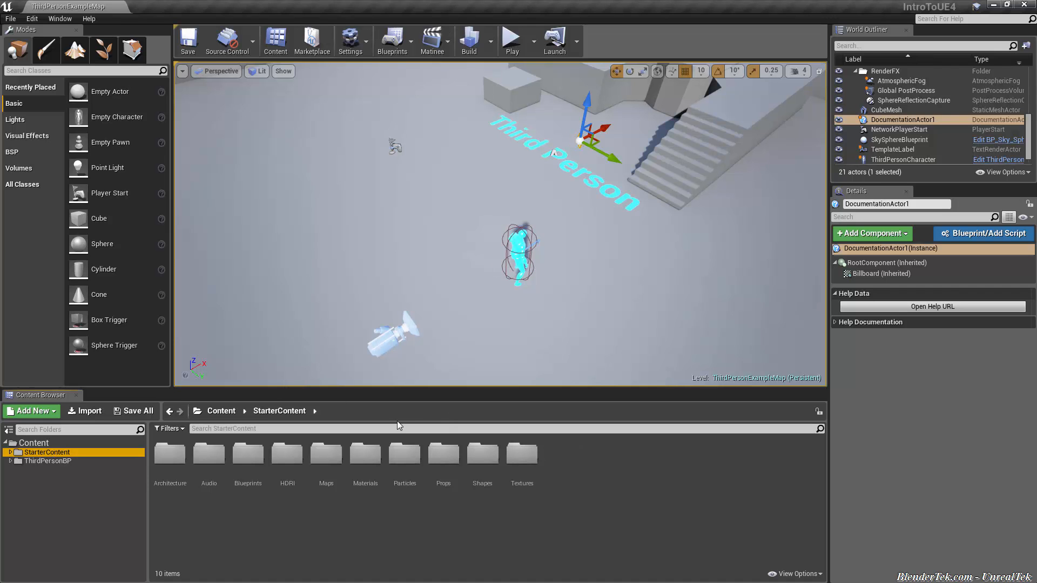
mouse_move(413, 421)
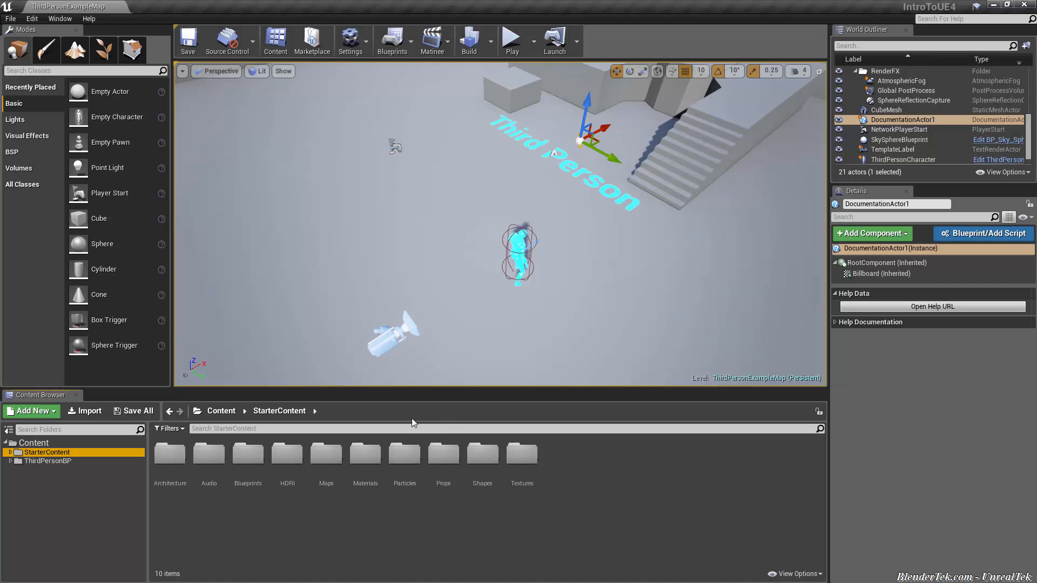
mouse_move(458, 402)
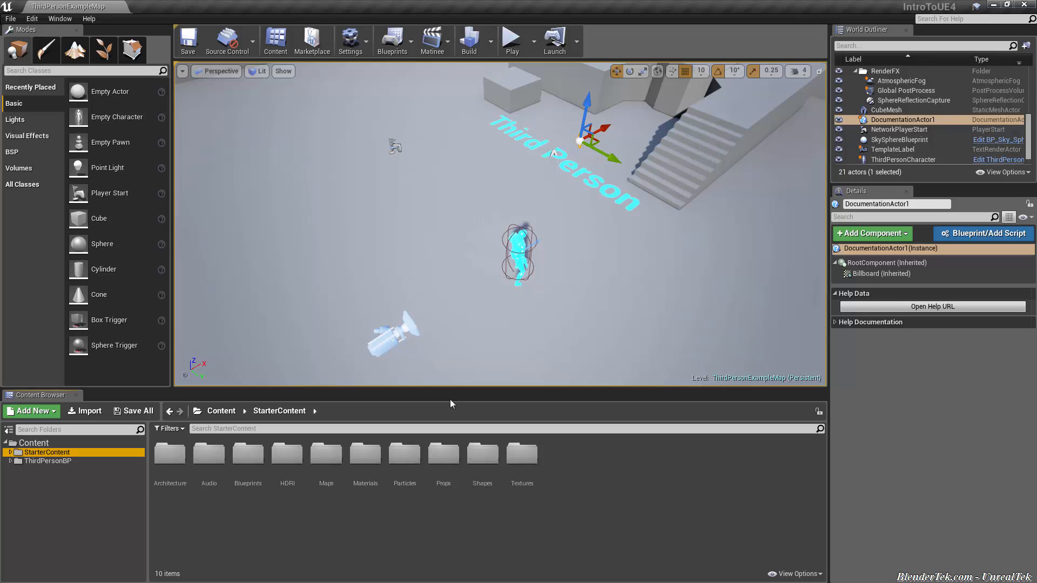
mouse_move(430, 278)
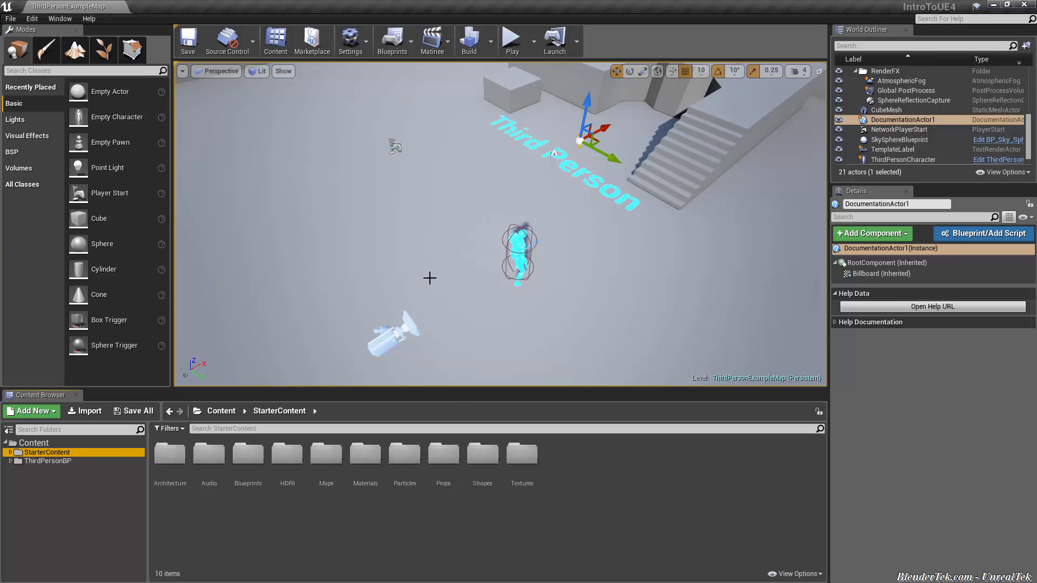
mouse_move(38, 453)
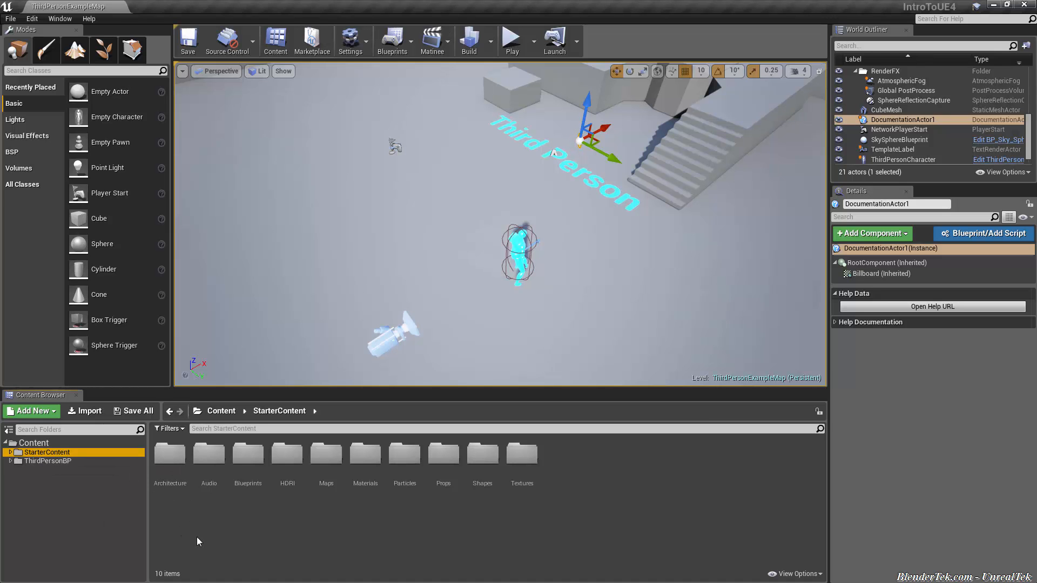
mouse_move(450, 478)
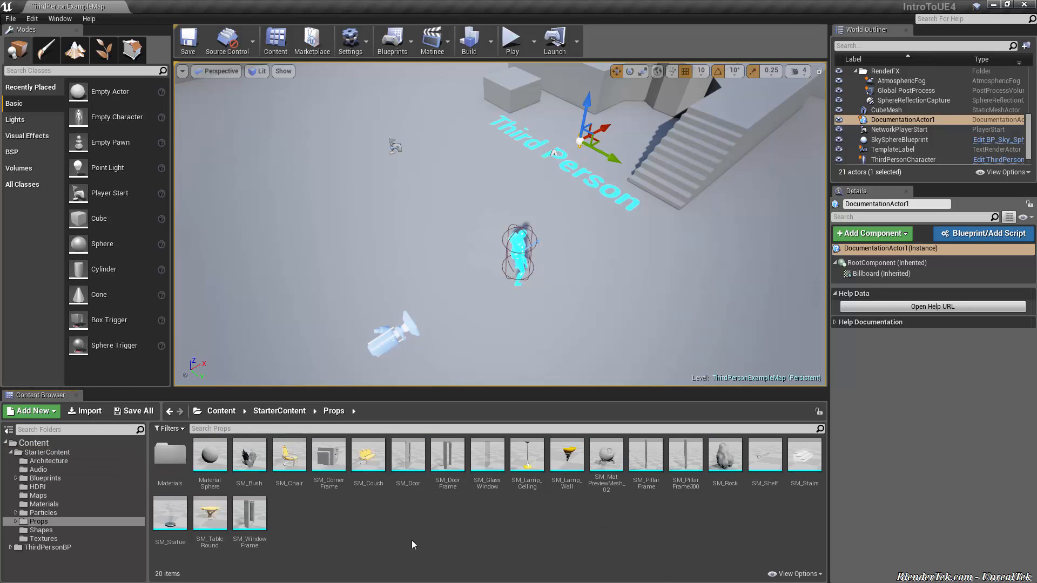
mouse_move(458, 530)
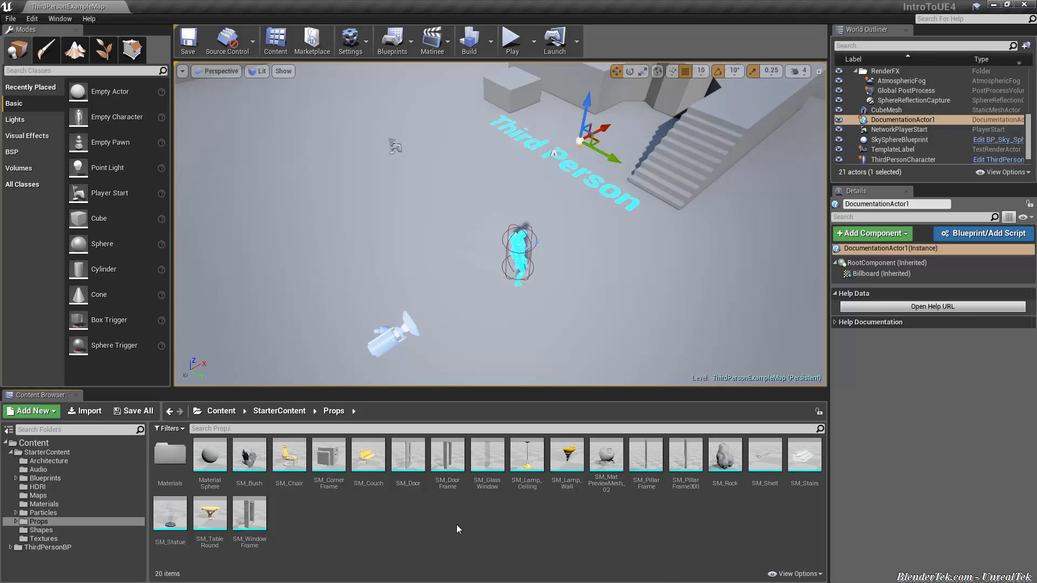
mouse_move(217, 471)
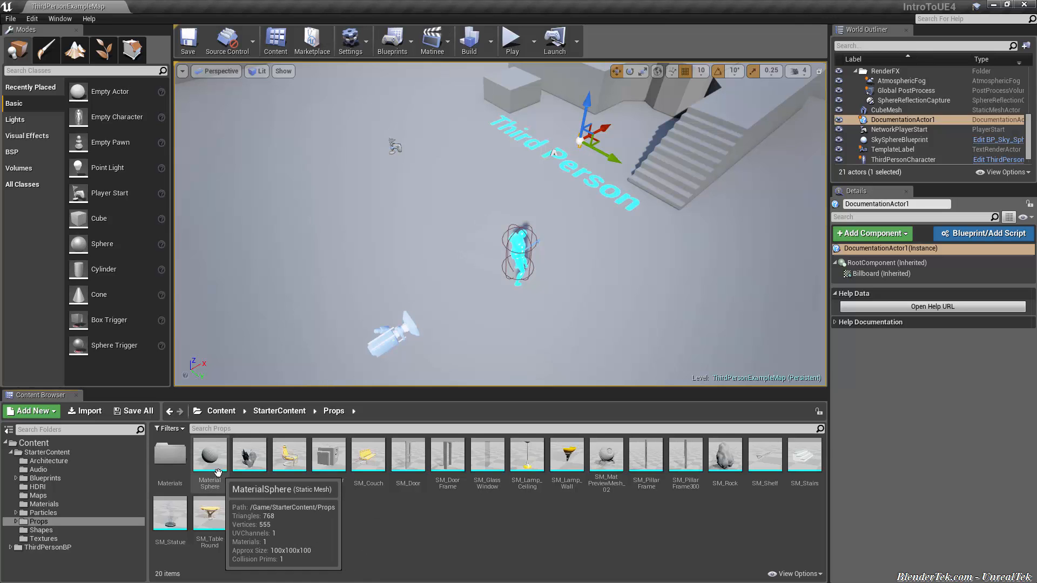
- Drag a MaterialSphere from the Content Browser into the level
click(210, 455)
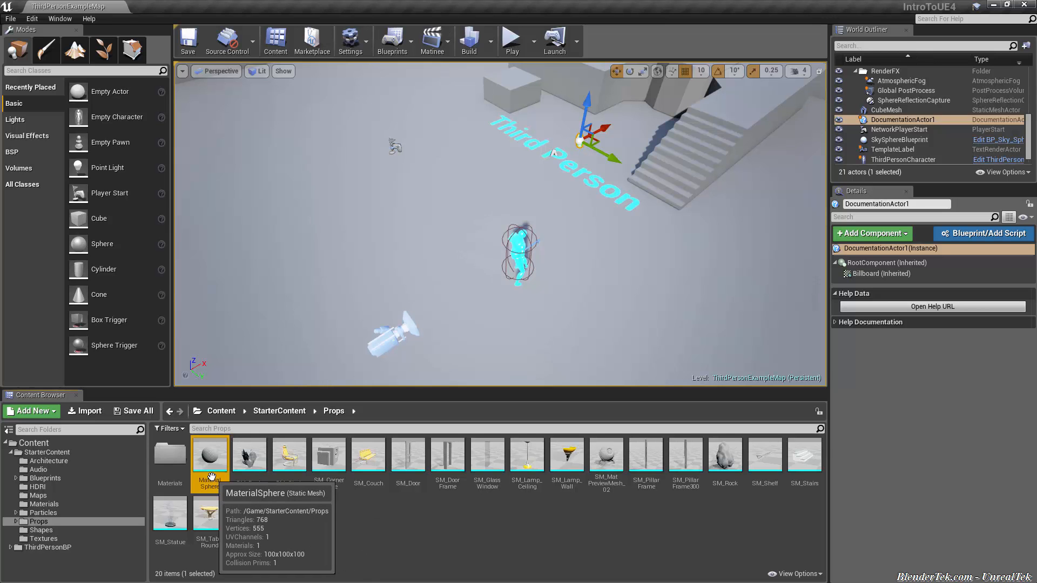
drag(210, 455, 361, 208)
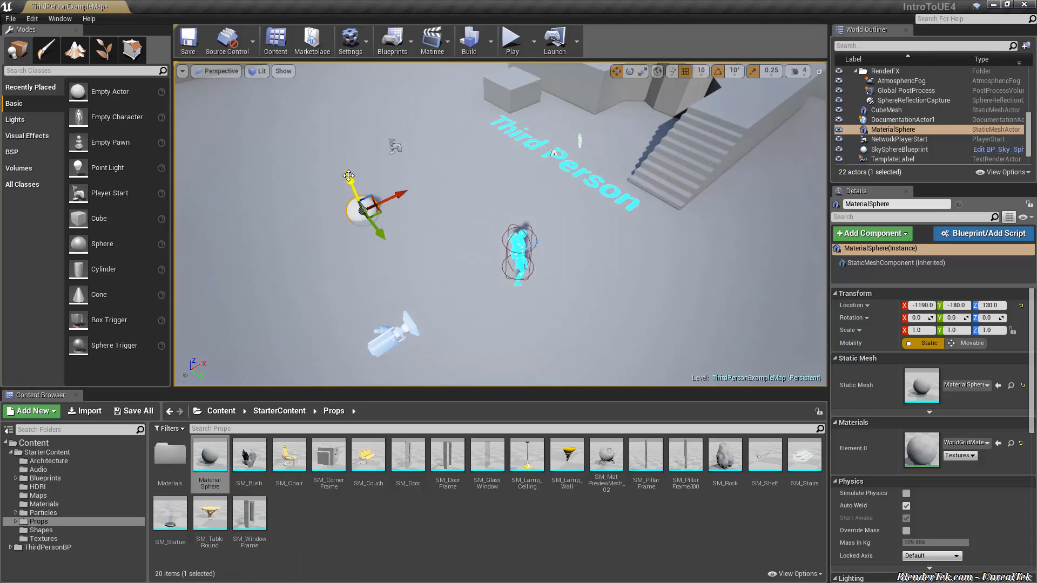
drag(349, 175, 347, 160)
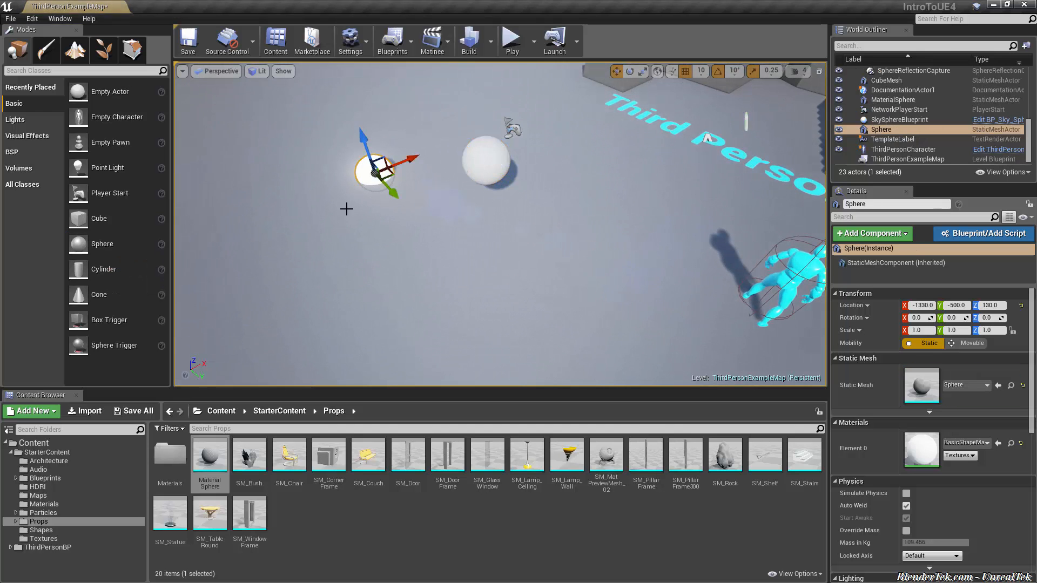
mouse_move(283, 197)
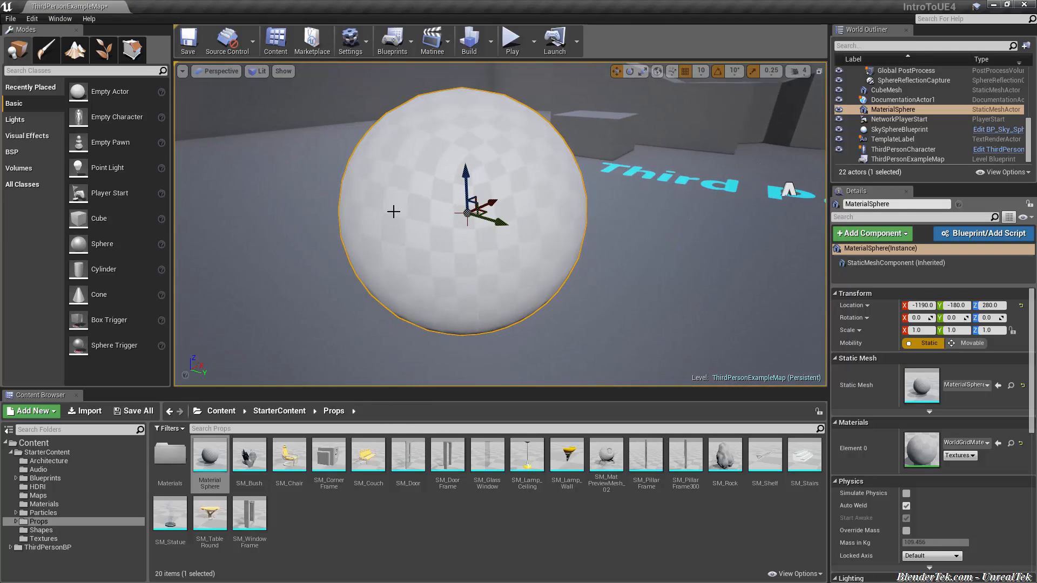
mouse_move(514, 292)
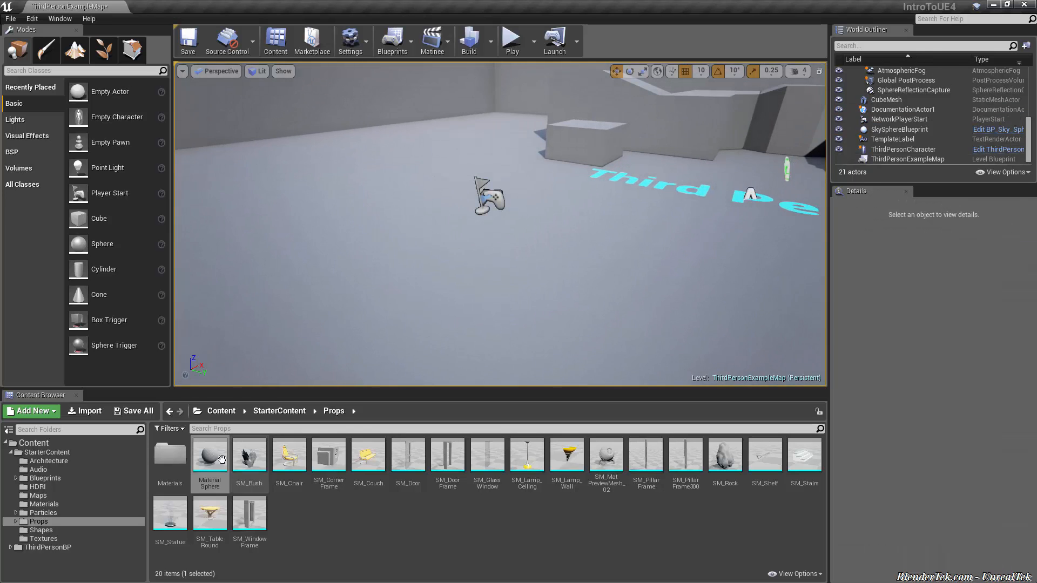
drag(210, 455, 377, 258)
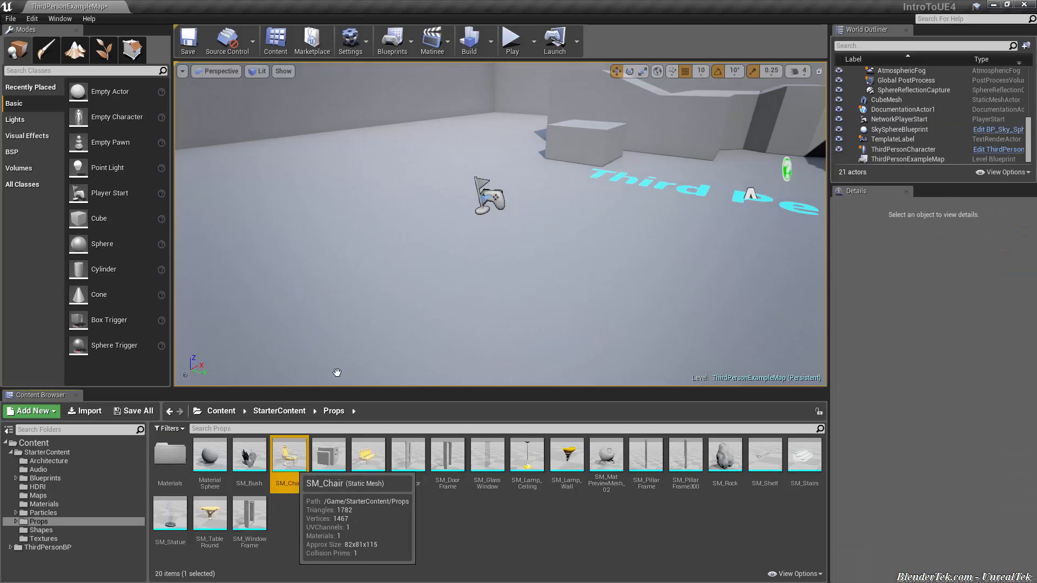
drag(289, 455, 361, 264)
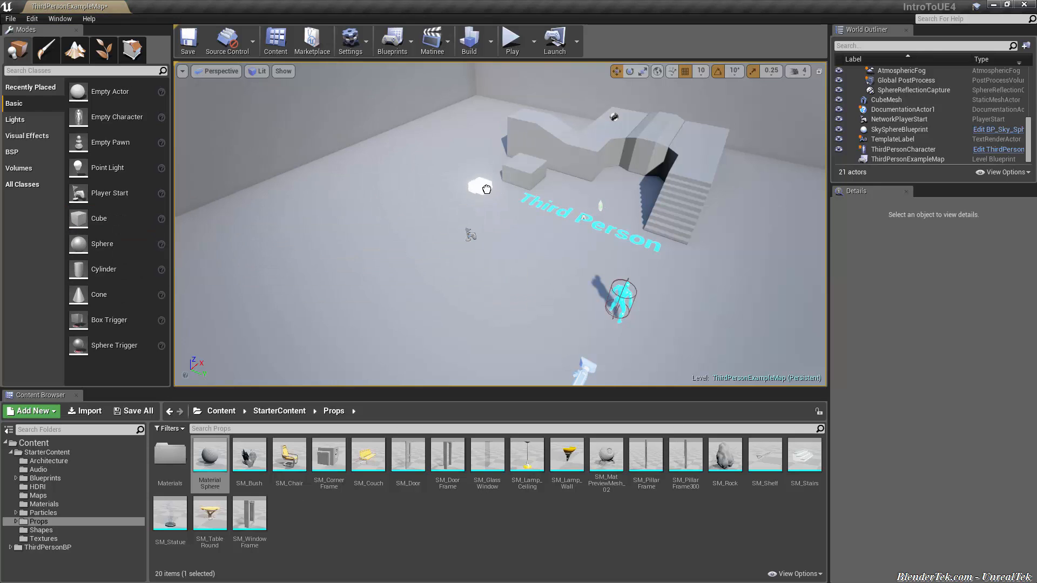
click(480, 186)
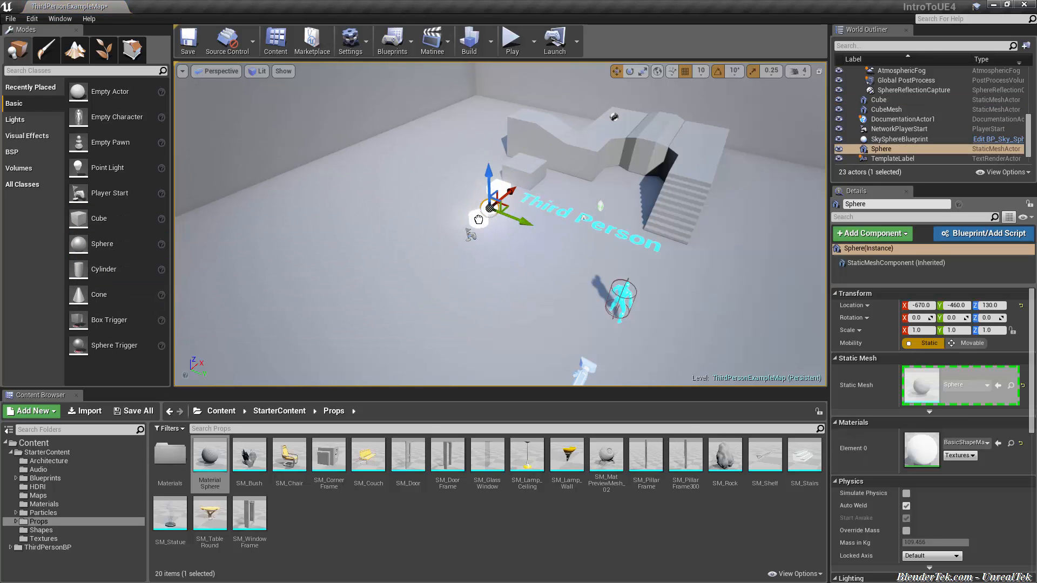
click(486, 209)
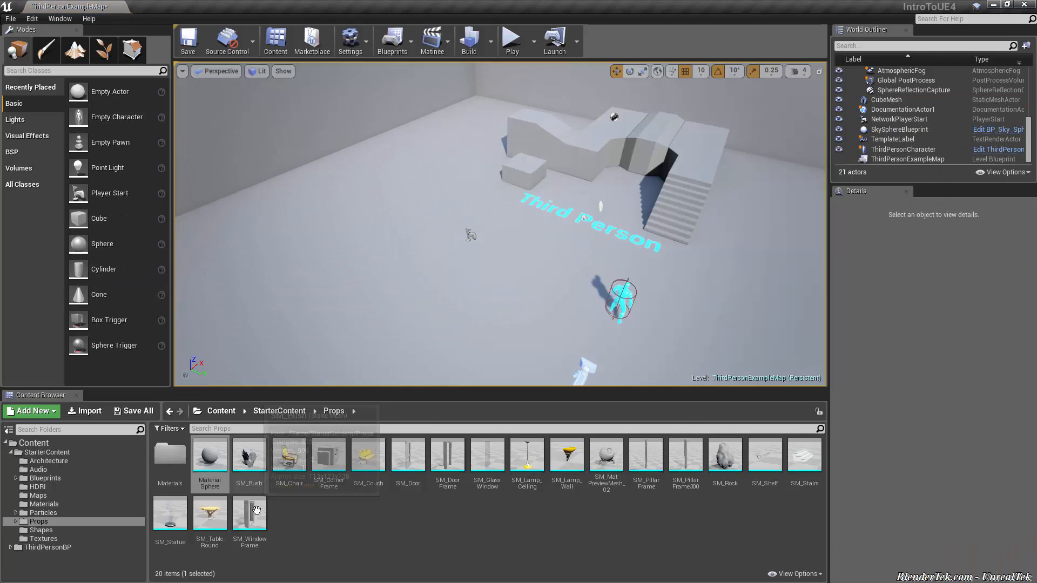
mouse_move(207, 458)
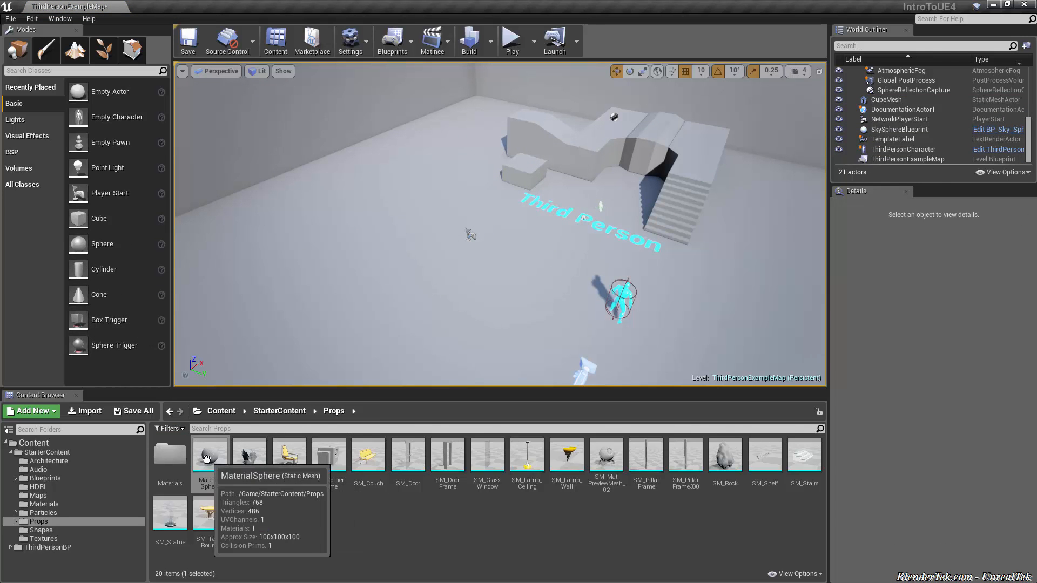
- Drop in a MaterialSphere, set grid snap size to 500, then select the floor text
drag(209, 452, 394, 294)
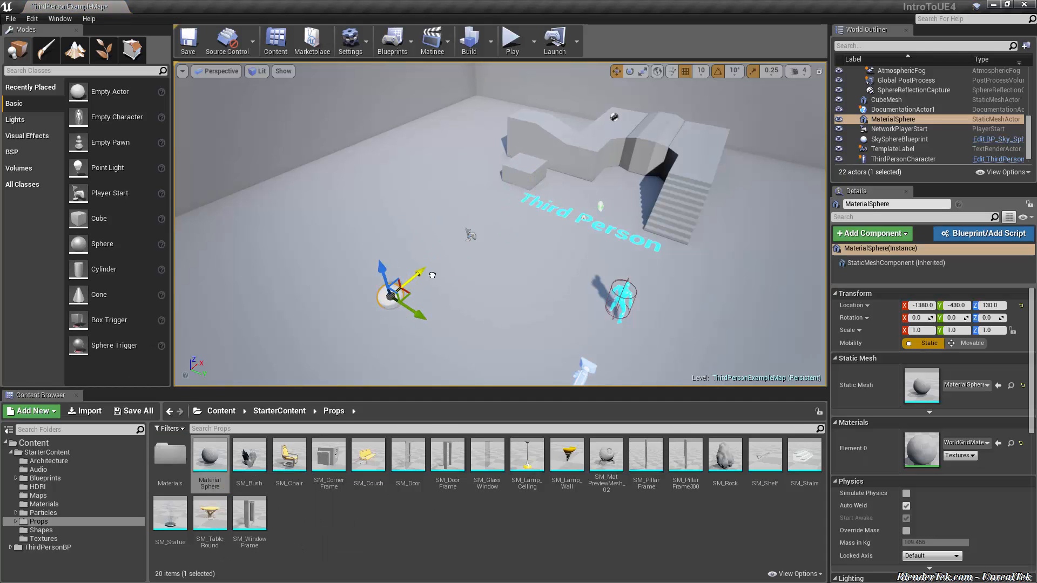
click(700, 72)
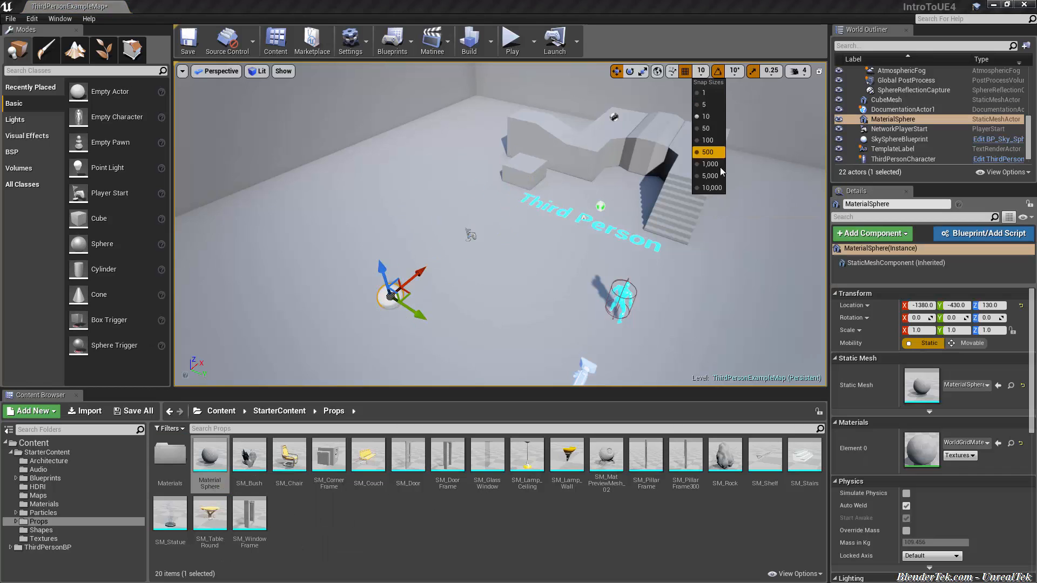
click(710, 175)
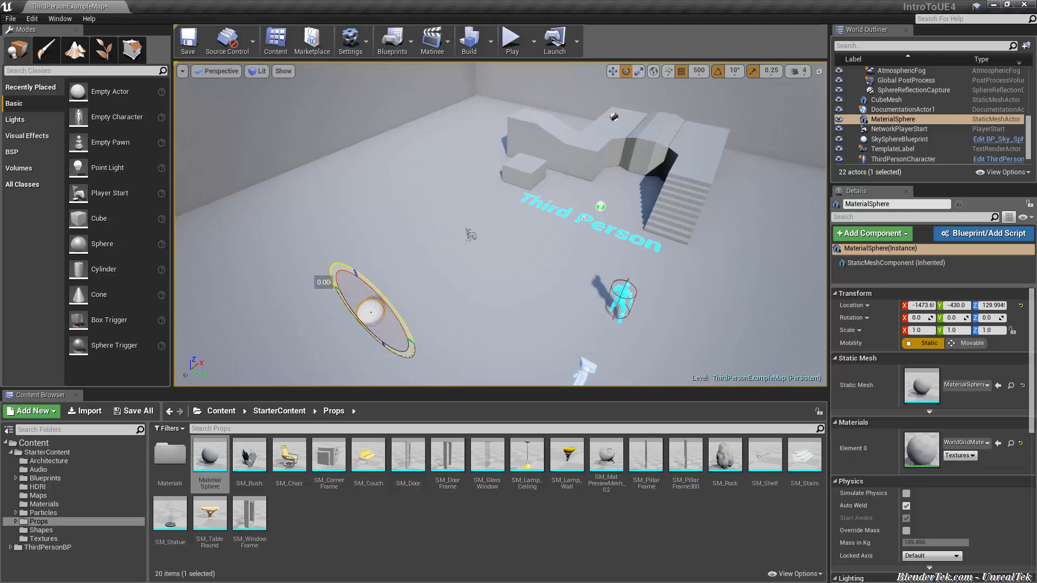
click(640, 72)
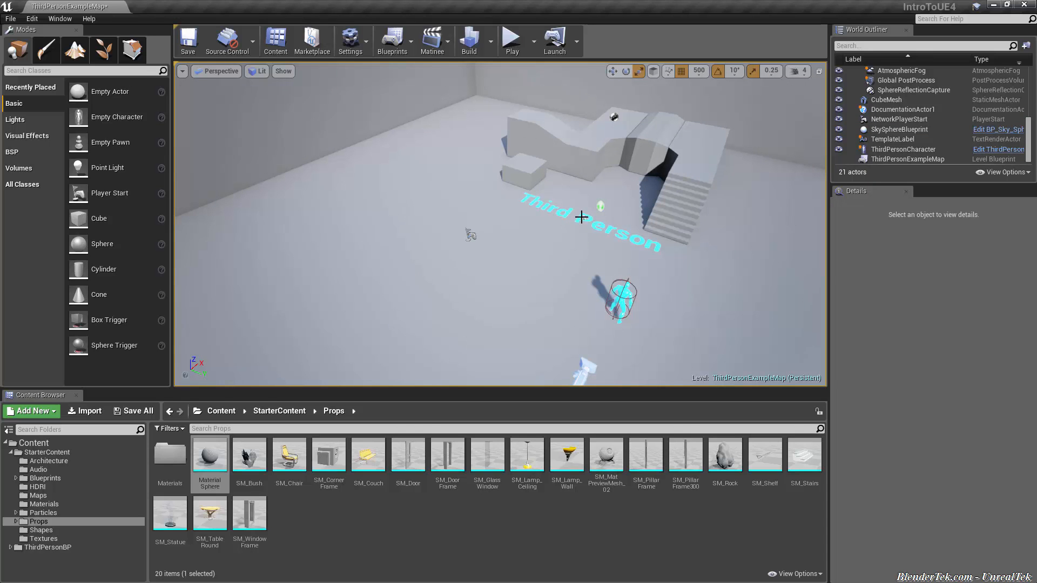
click(581, 222)
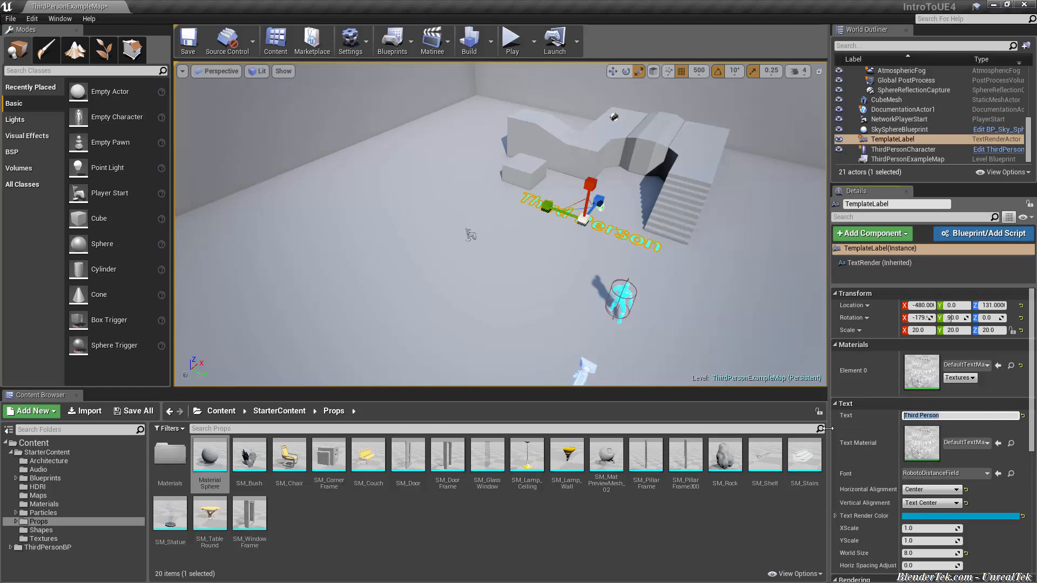
- Enter 'Our Game' as the TemplateLabel text actor's Text value
text(Our Game)
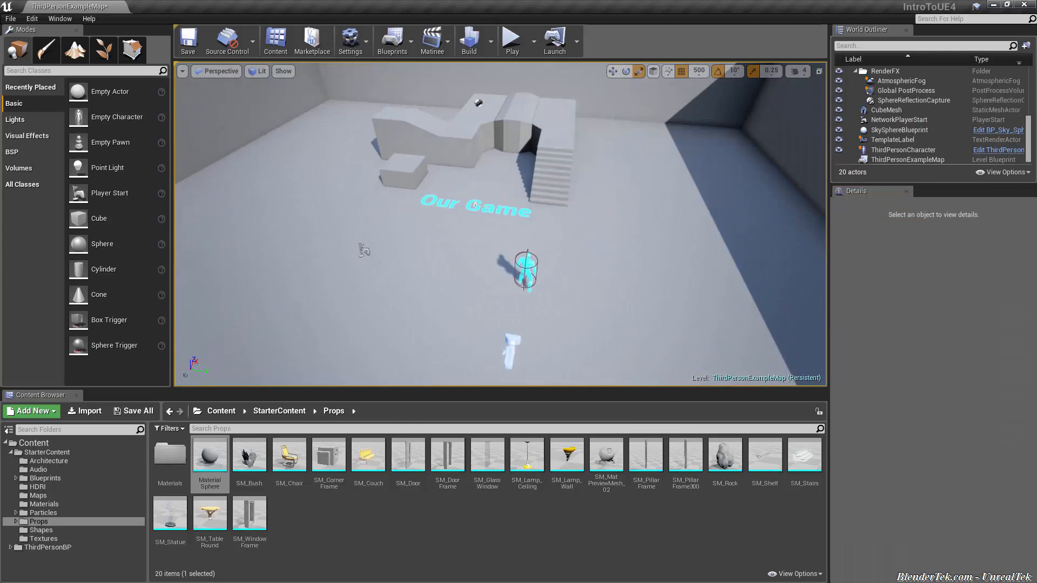
click(512, 37)
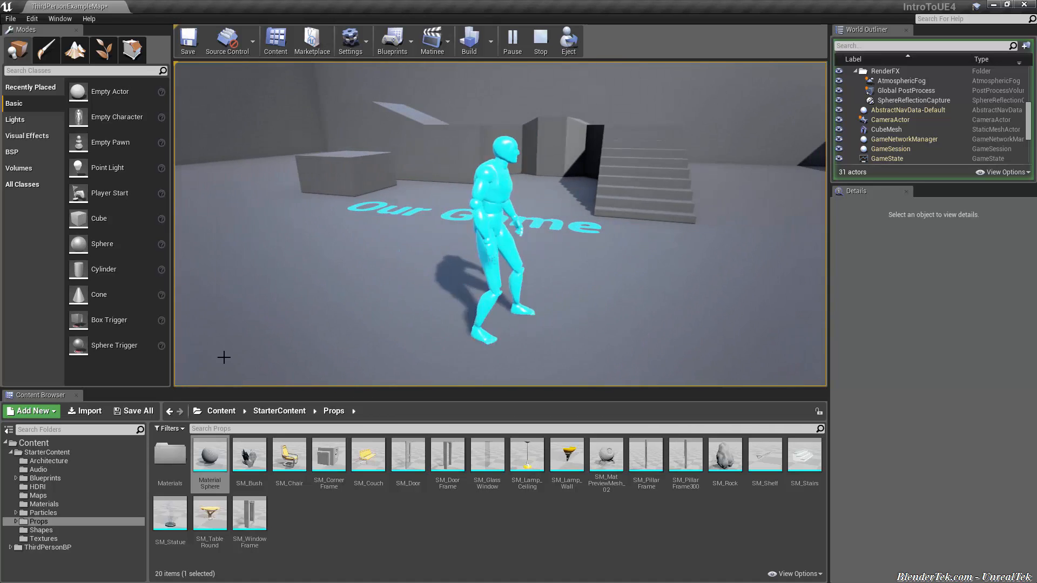
click(540, 38)
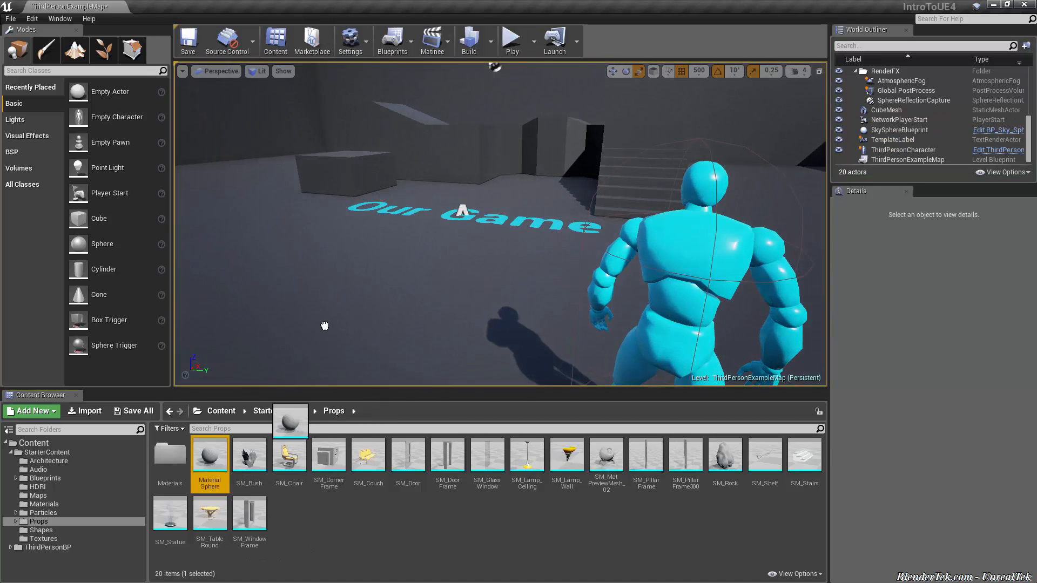
drag(210, 455, 424, 268)
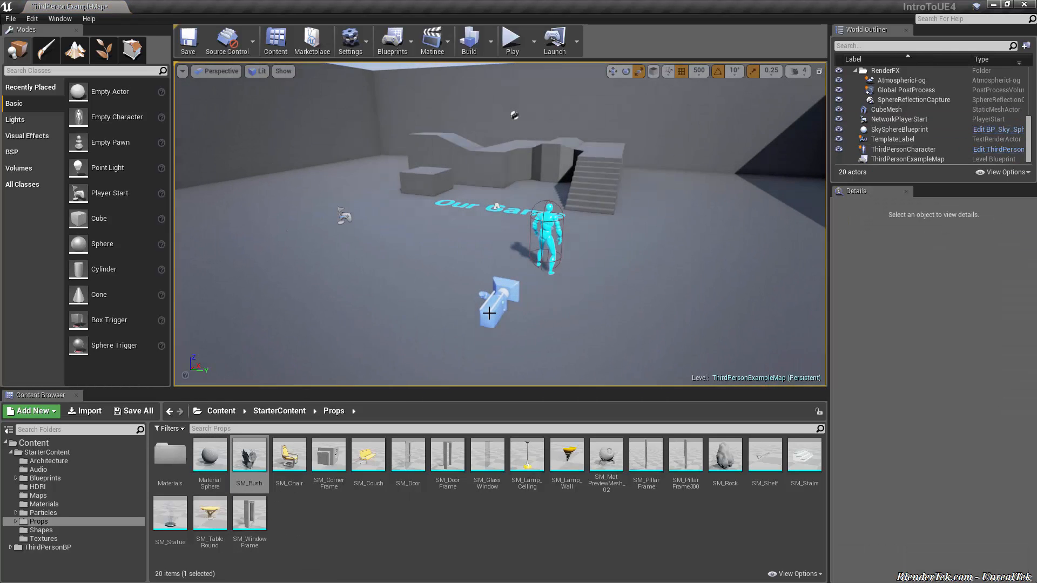
mouse_move(210, 455)
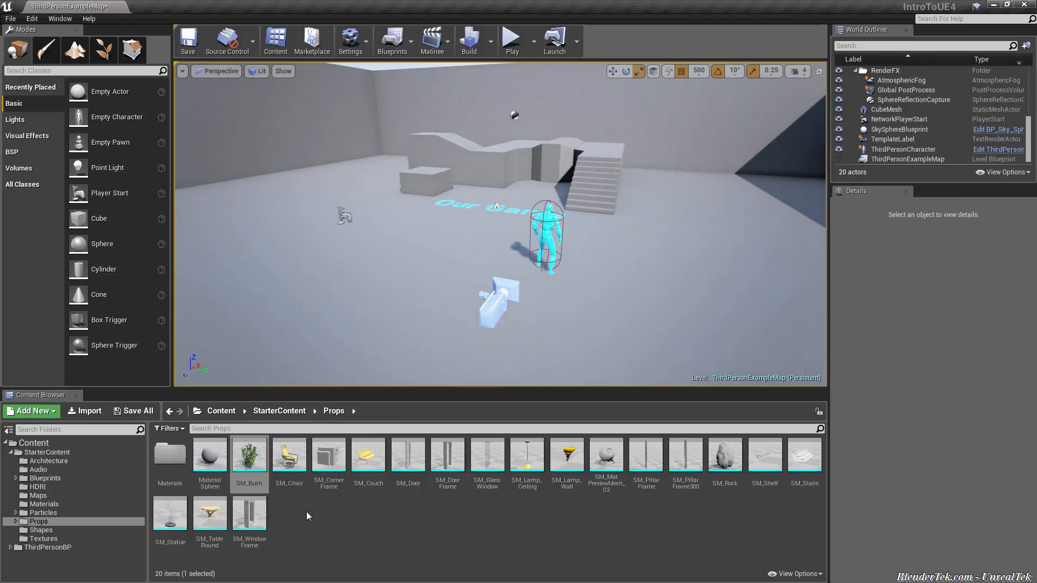
mouse_move(331, 518)
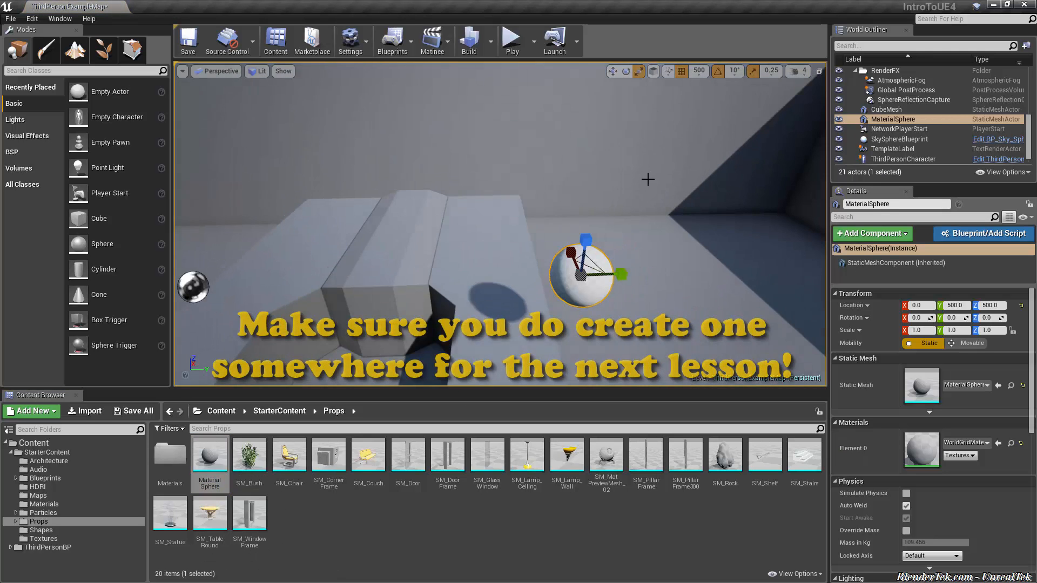
mouse_move(698, 71)
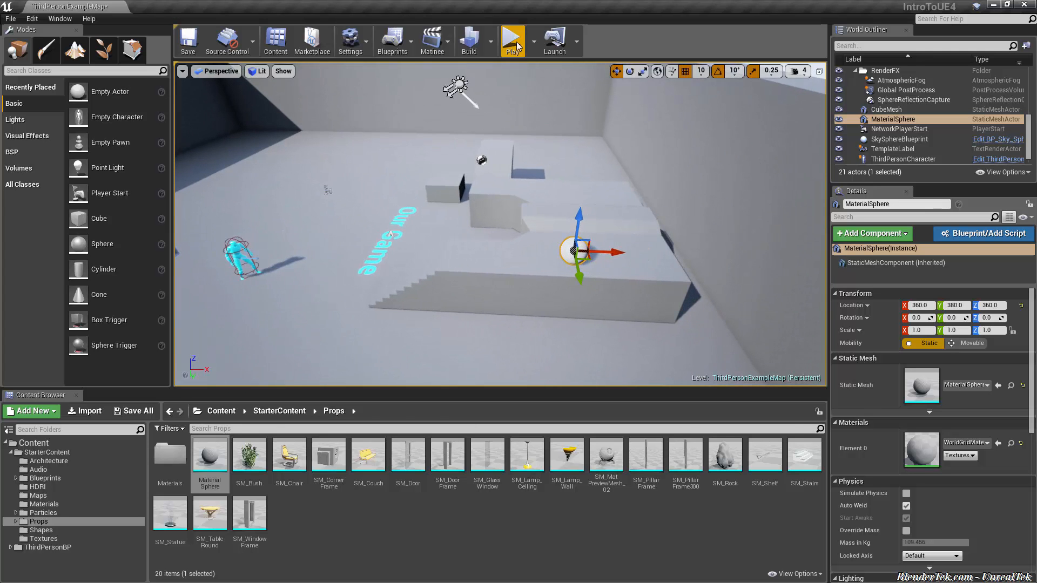
- Add a MaterialSphere to the level beside the stairs
click(512, 38)
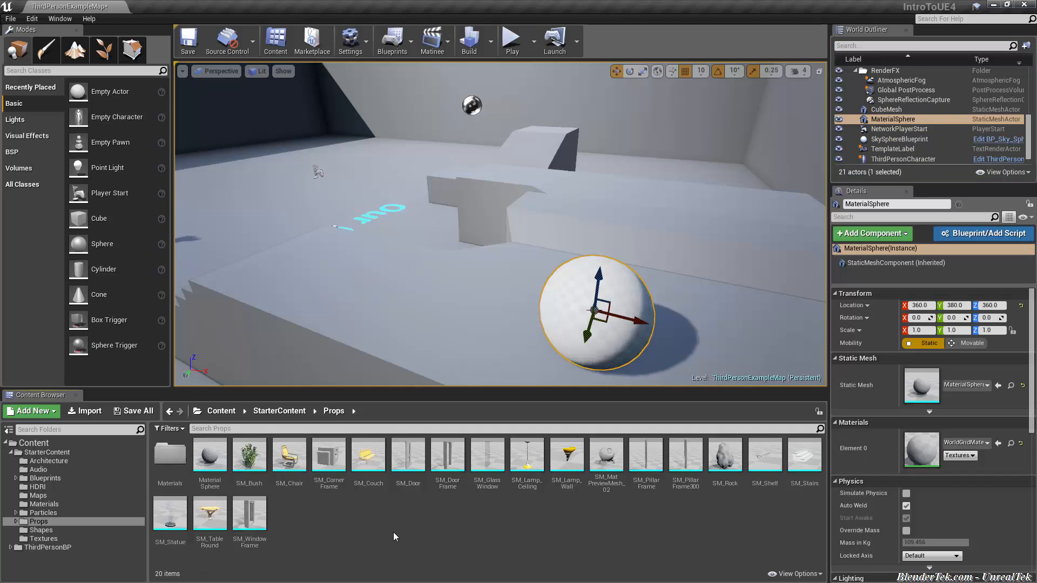
mouse_move(376, 526)
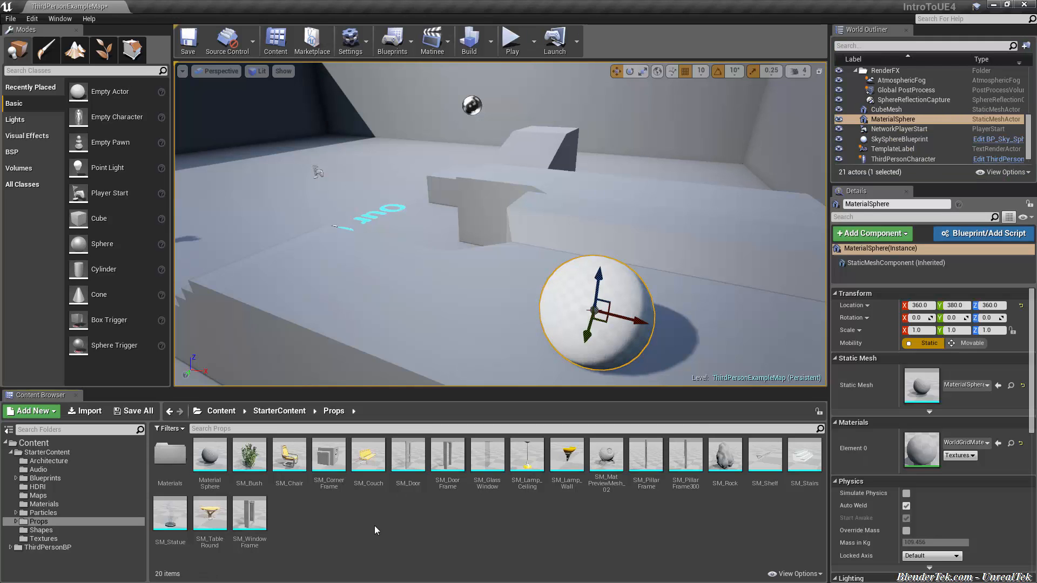
click(31, 410)
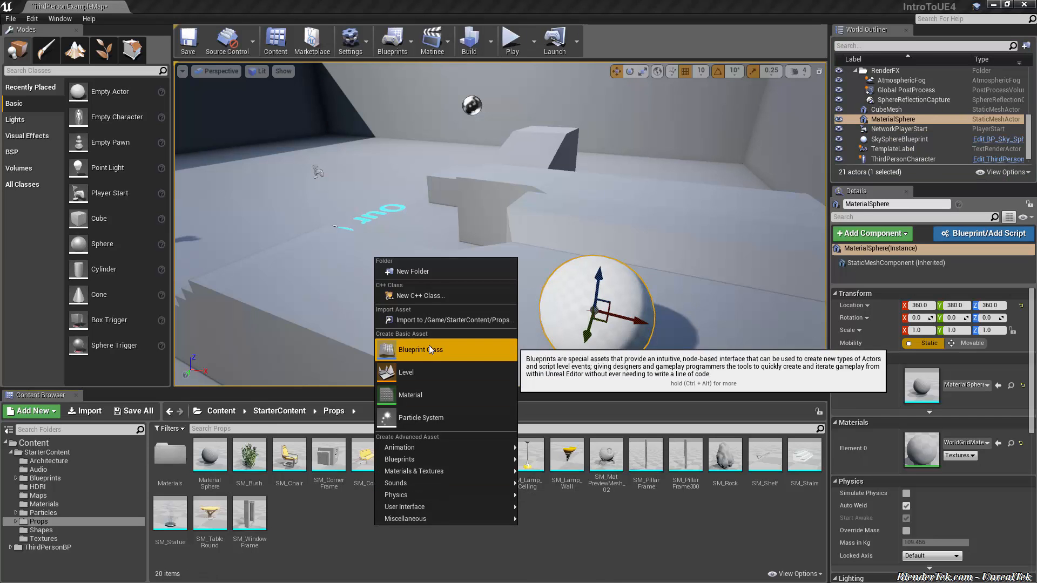
click(421, 350)
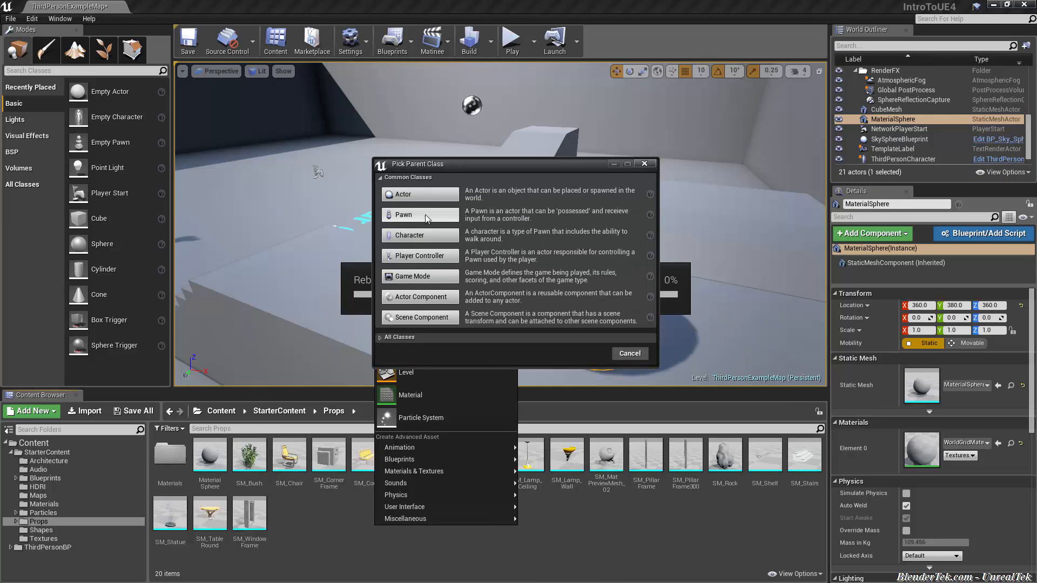
mouse_move(381, 344)
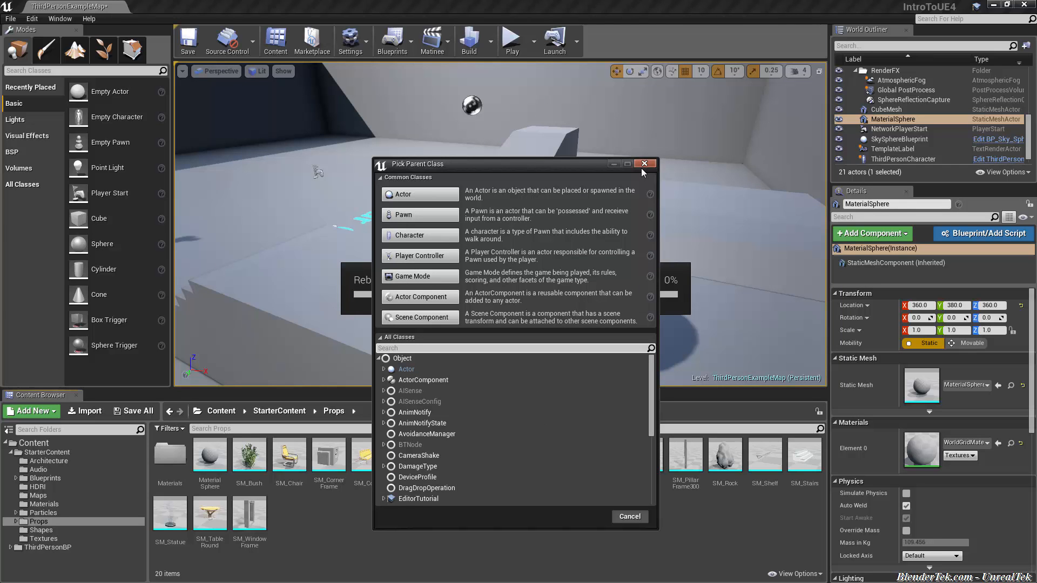
click(644, 164)
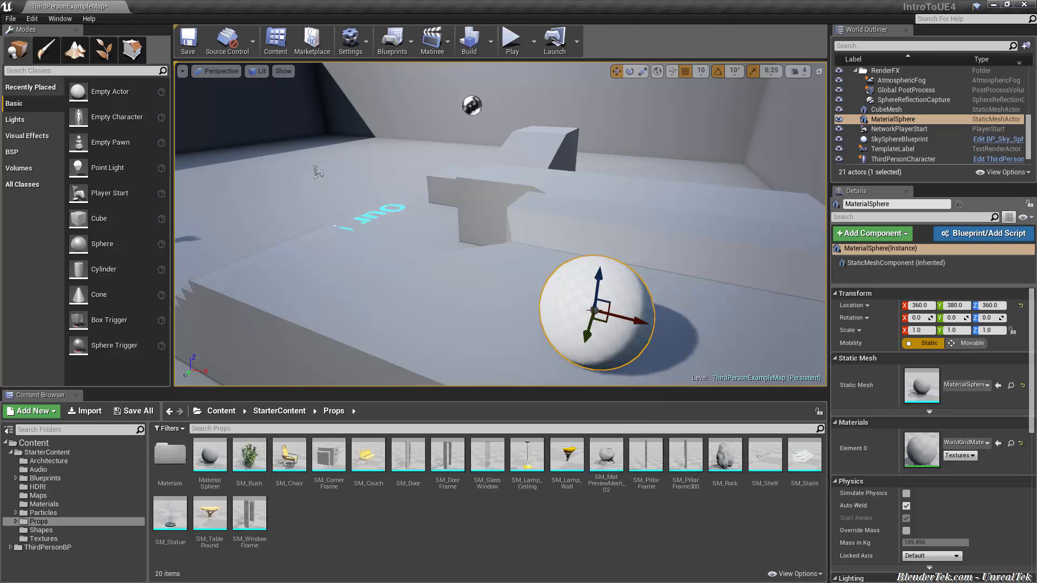
mouse_move(984, 234)
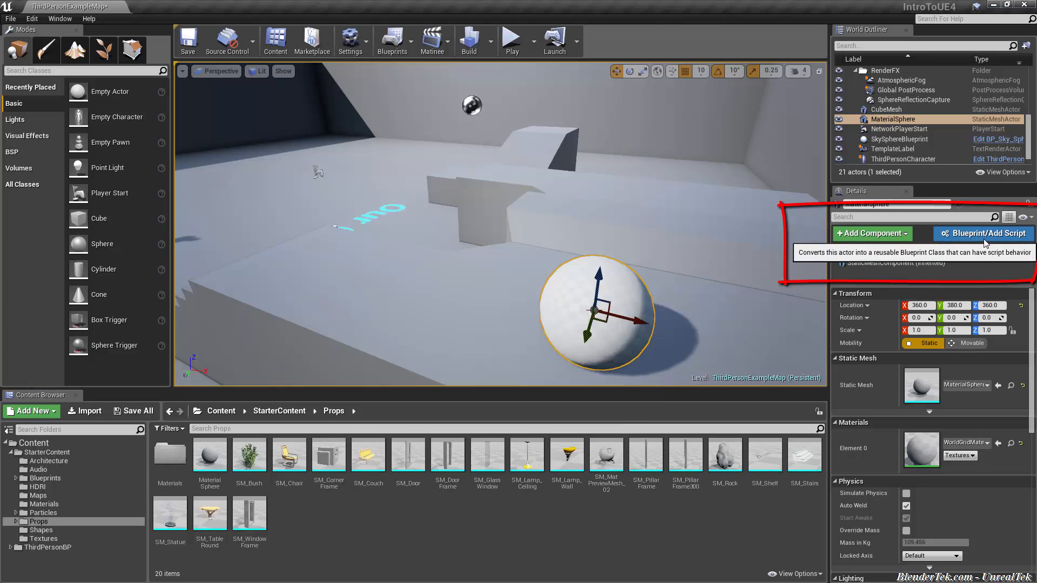
- Convert the sphere into a Blueprint named BP_SphereAtTopOfStairs
click(983, 233)
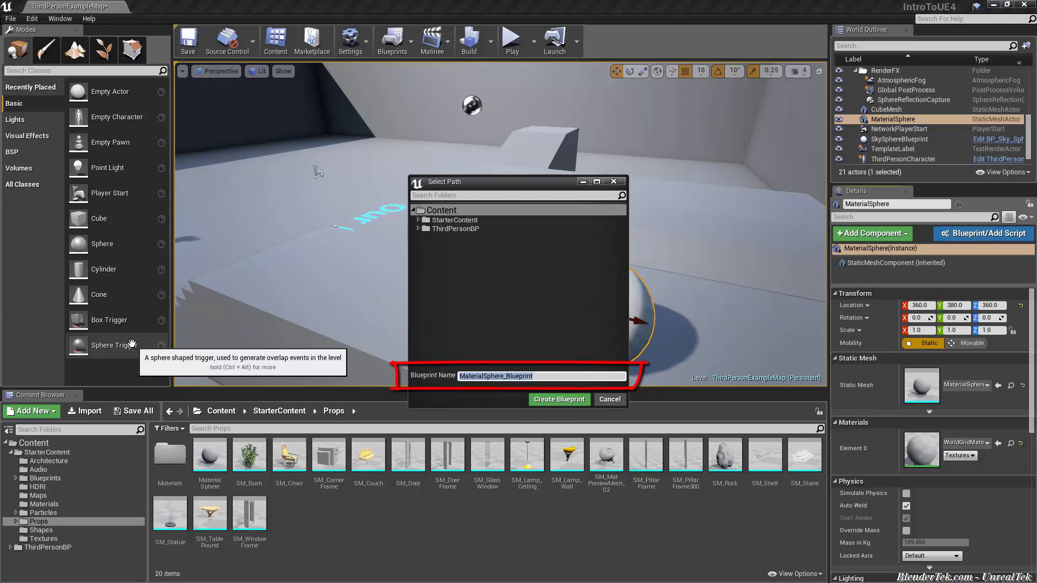
text(BP_SphereAtTopOfStairs)
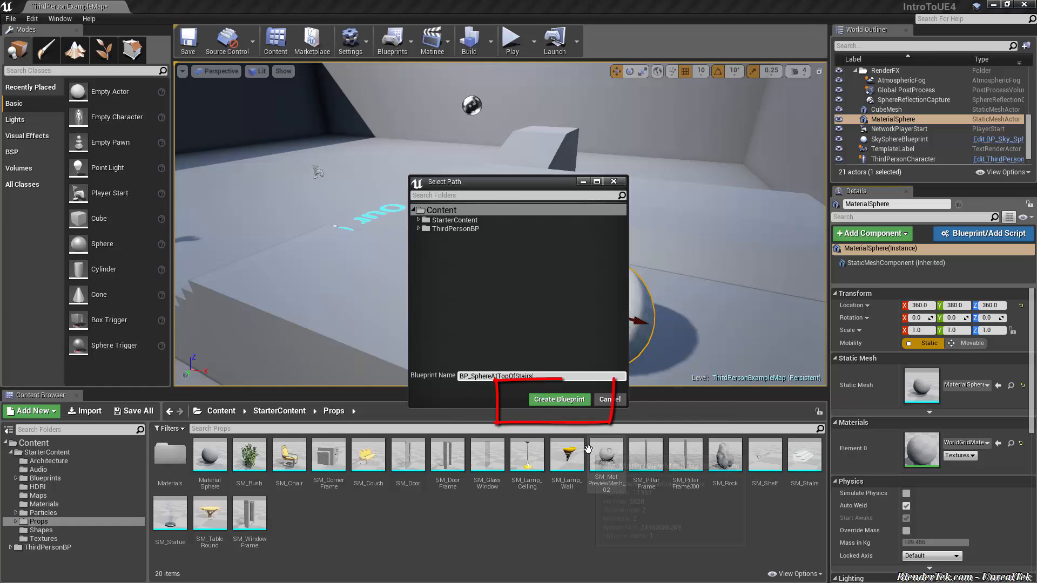
click(560, 400)
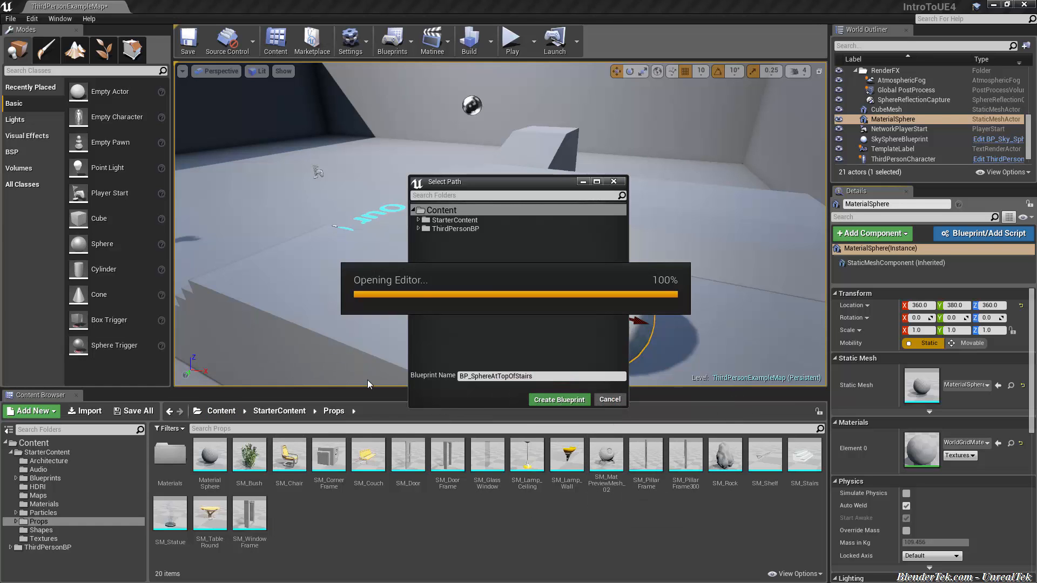
click(559, 399)
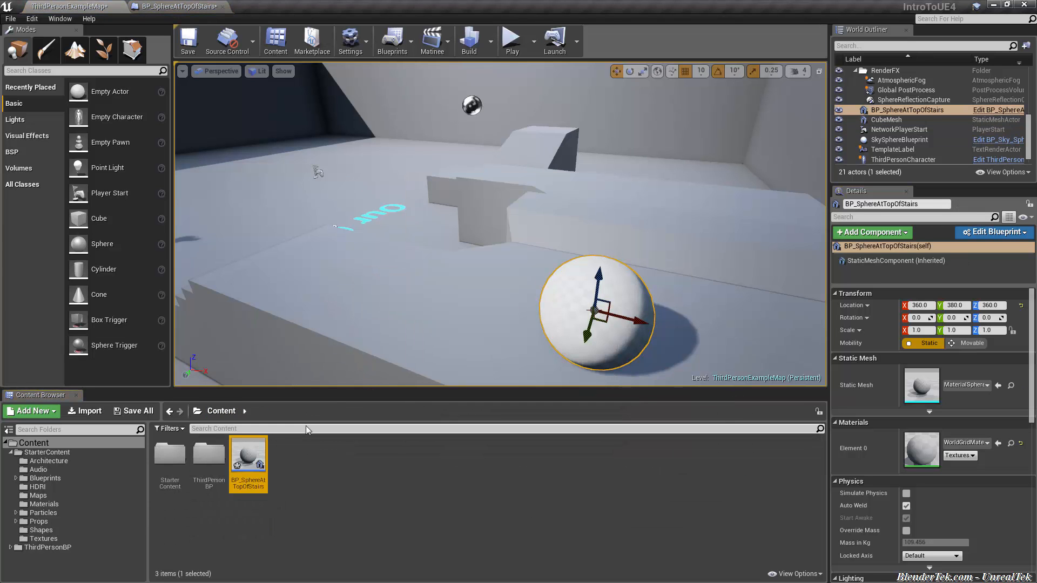
mouse_move(250, 477)
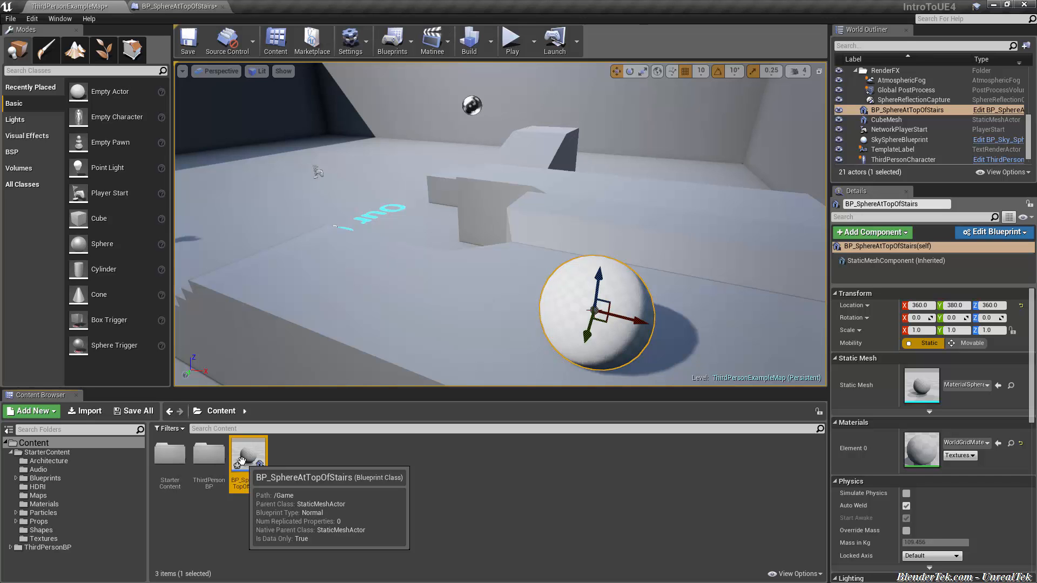
mouse_move(389, 421)
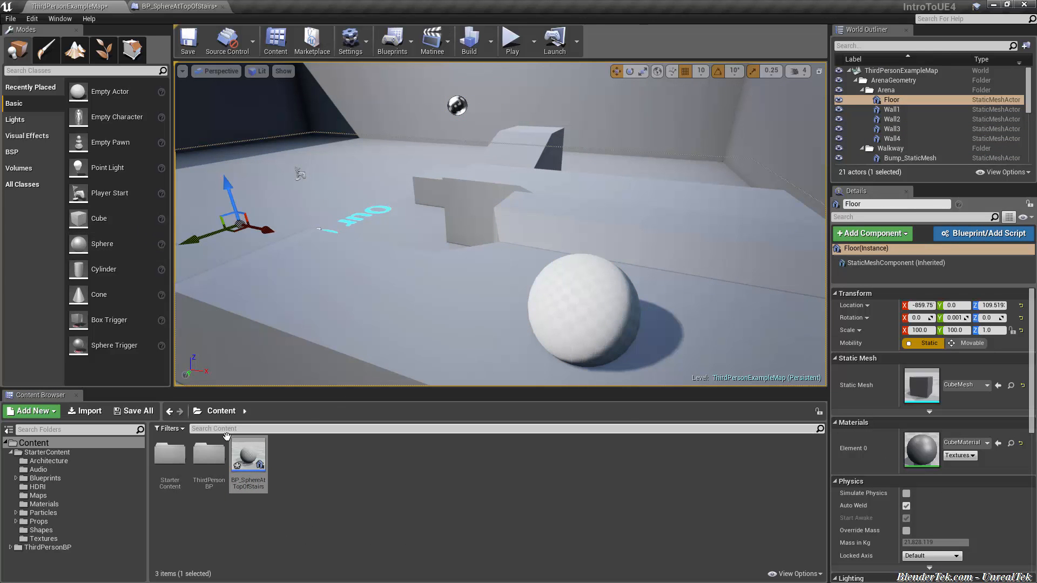
mouse_move(251, 458)
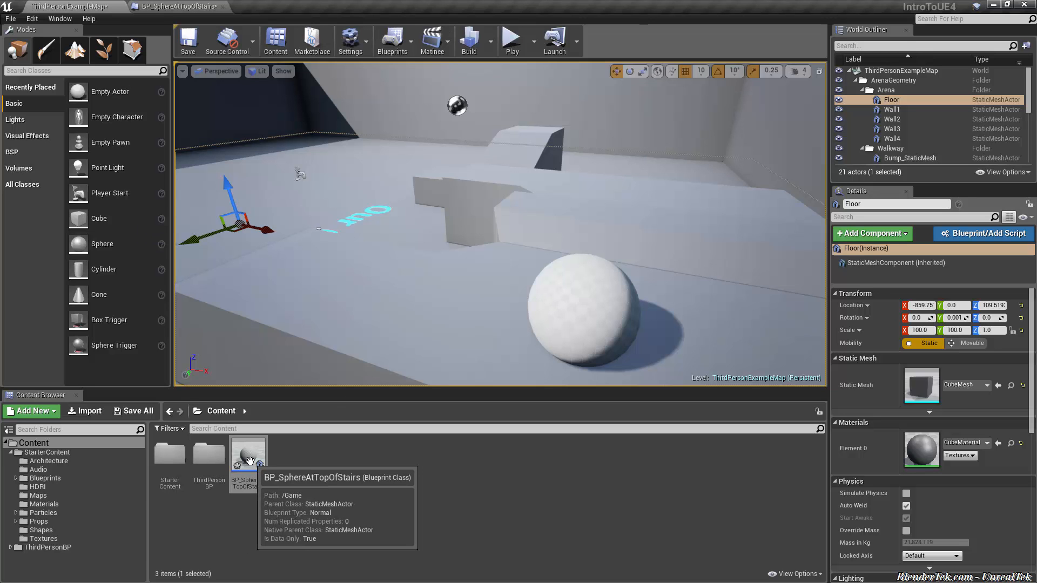
mouse_move(296, 451)
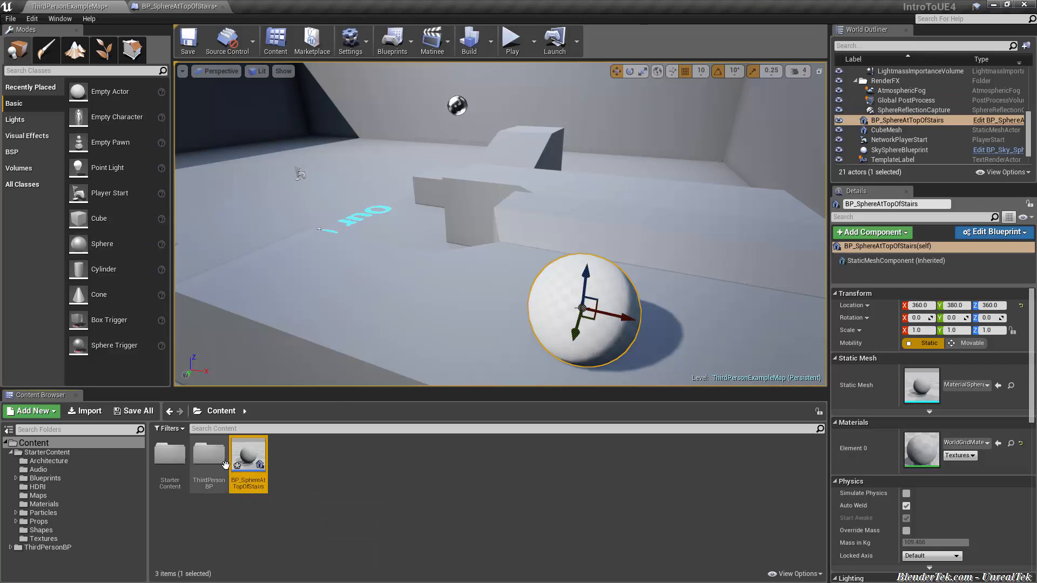
mouse_move(234, 486)
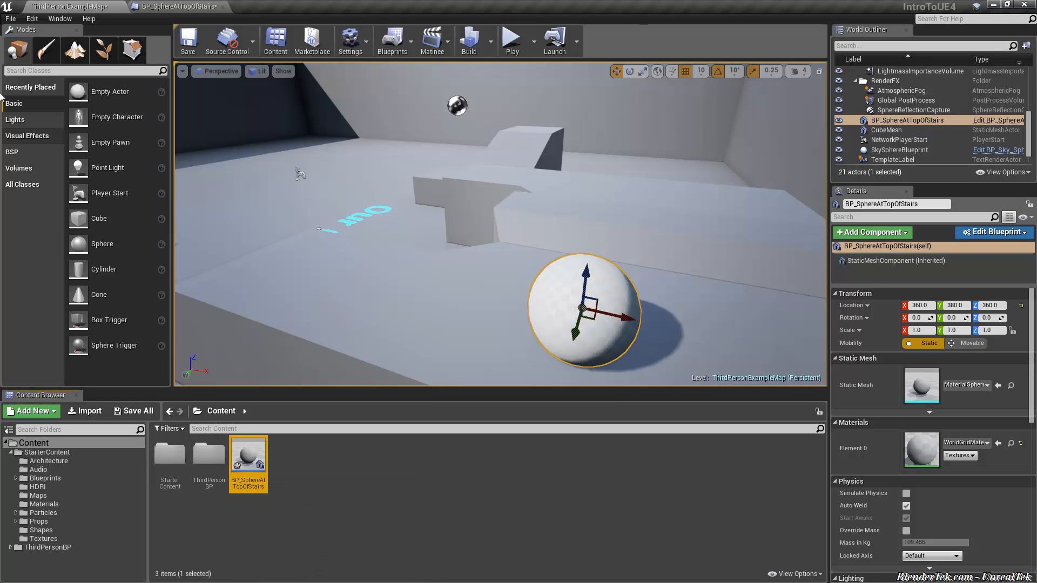
- Save the ThirdPersonExampleMap level with Ctrl+S
click(9, 20)
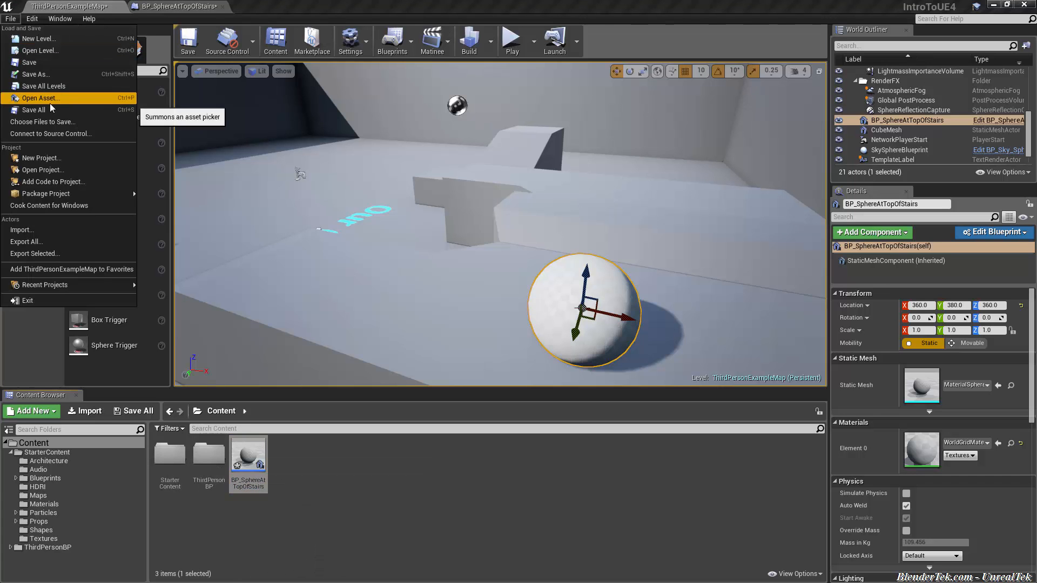
key(Ctrl+S)
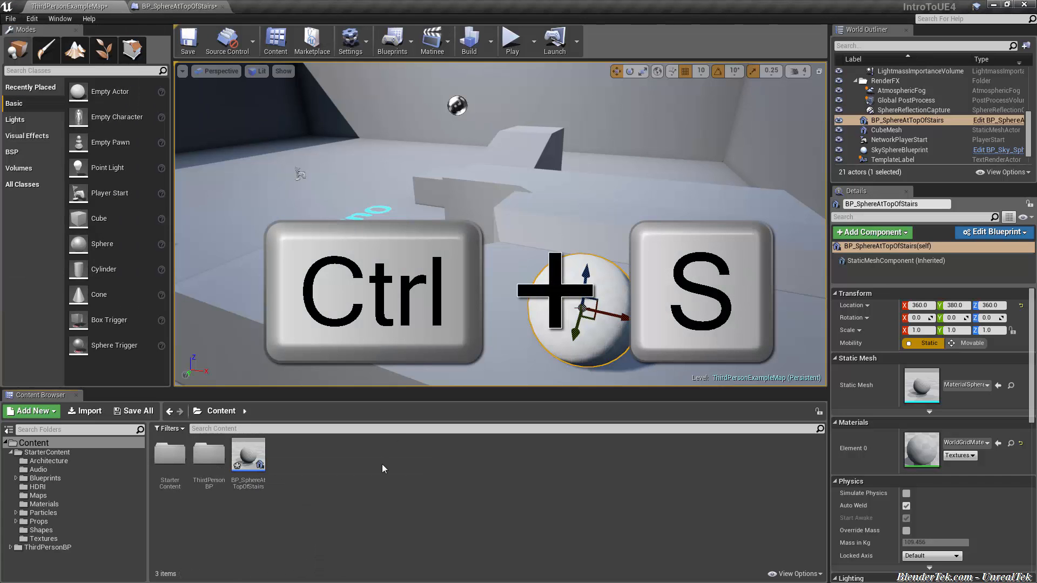
key(ctrl+s)
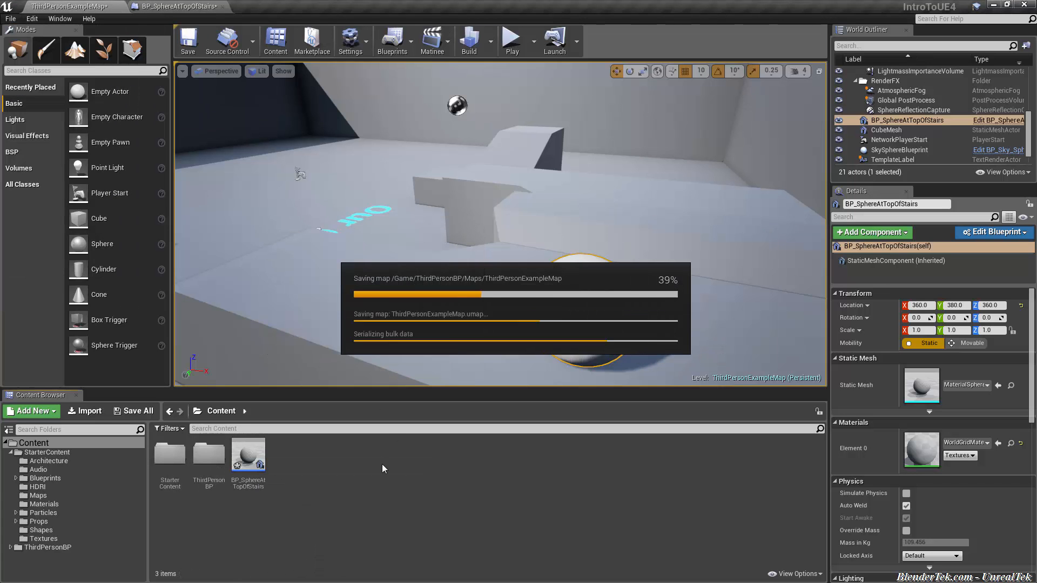
mouse_move(115, 175)
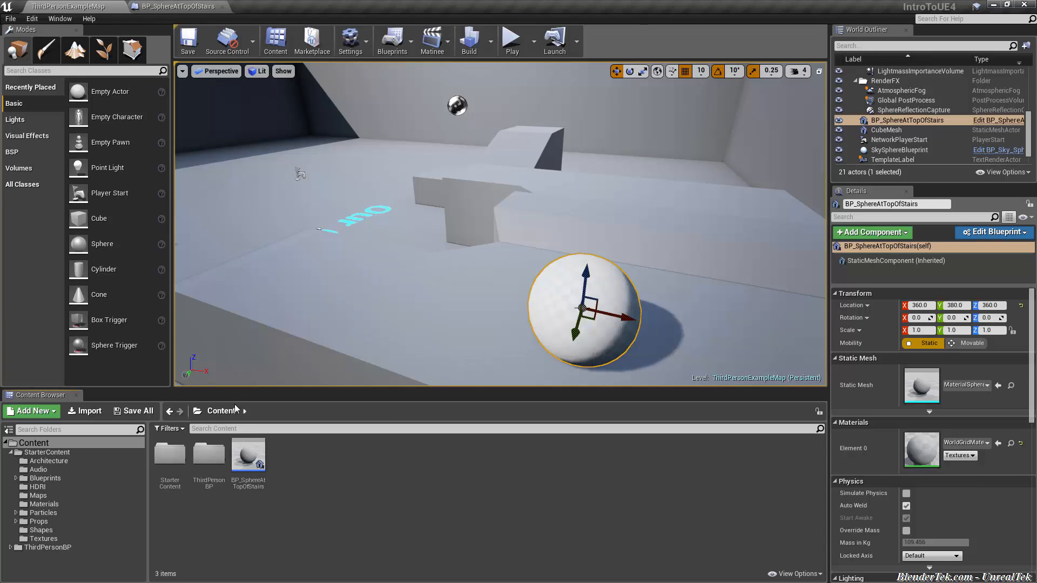
mouse_move(392, 533)
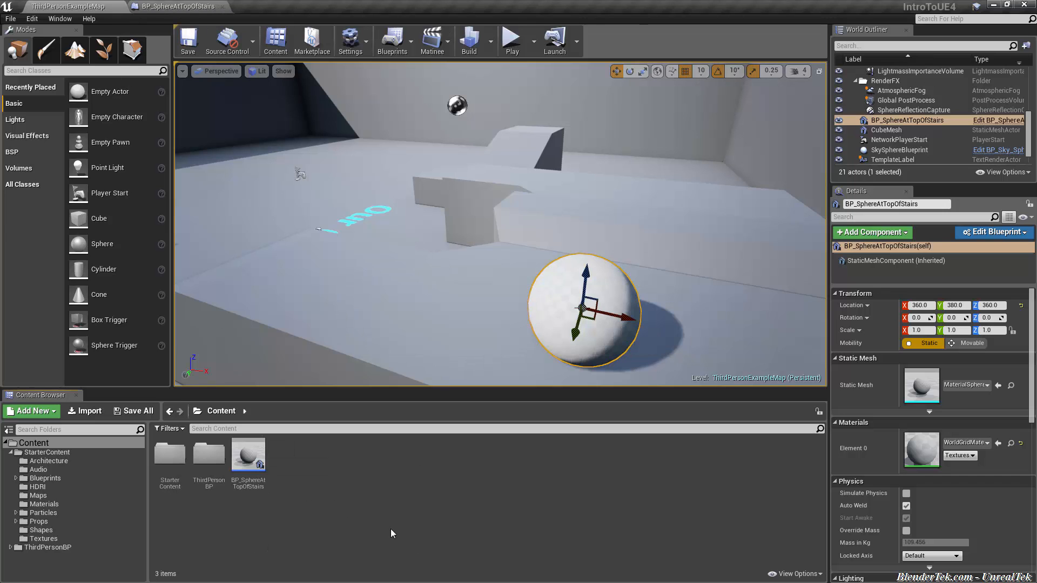
mouse_move(278, 483)
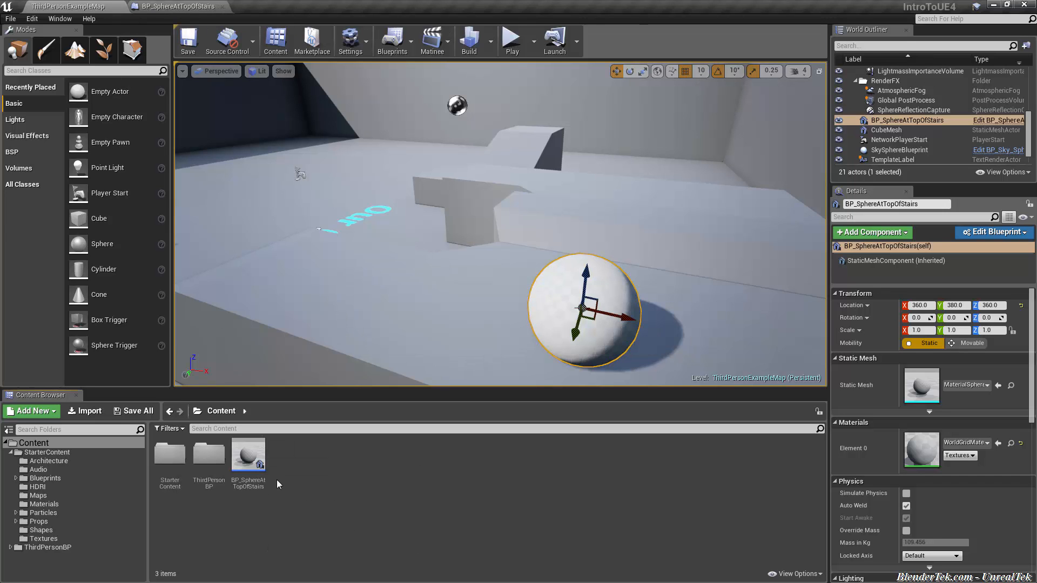
mouse_move(246, 456)
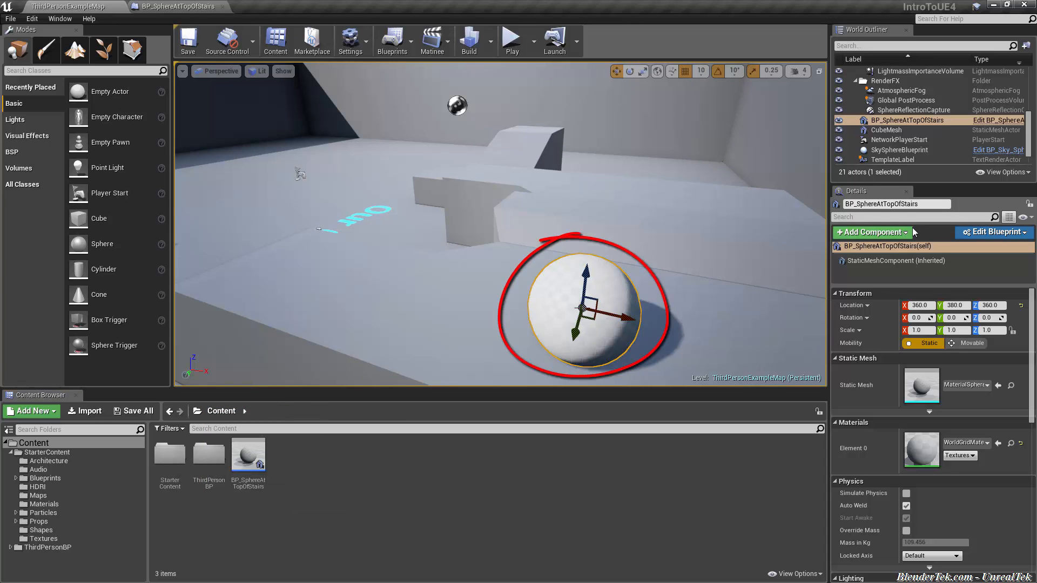
- Open BP_SphereAtTopOfStairs in the Blueprint Editor and select its static mesh component
click(994, 232)
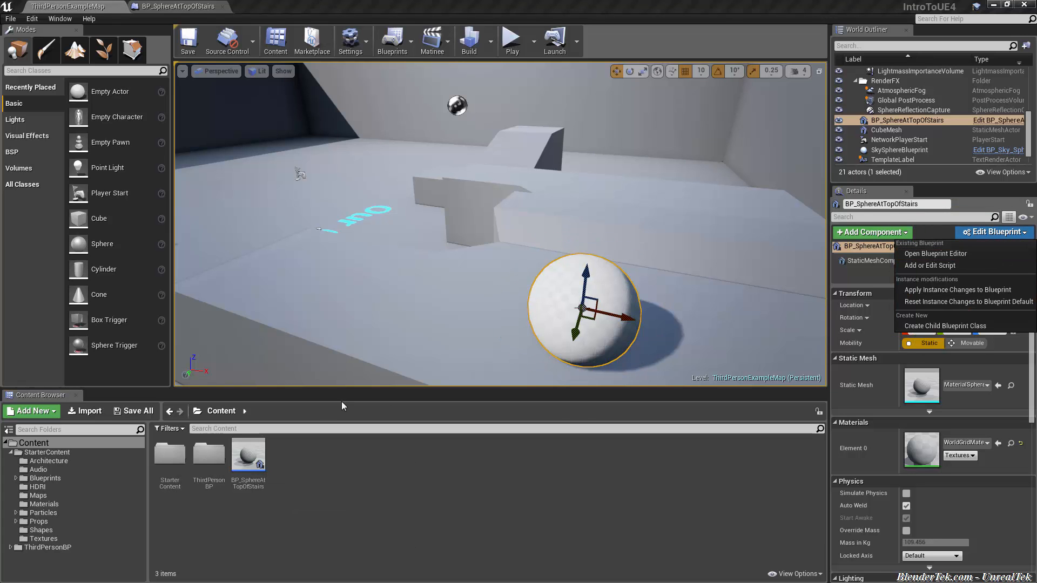
click(936, 253)
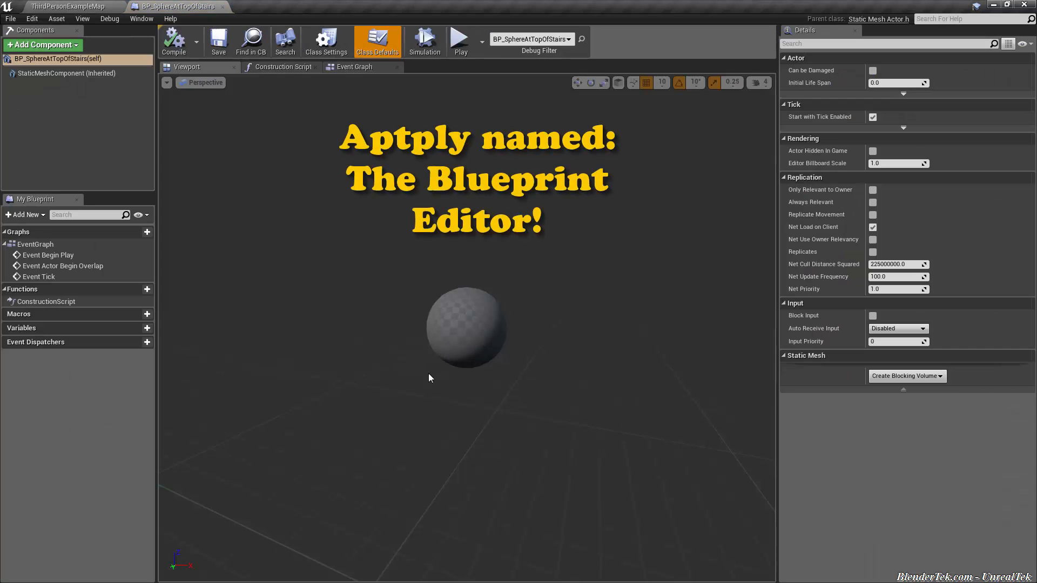
click(65, 73)
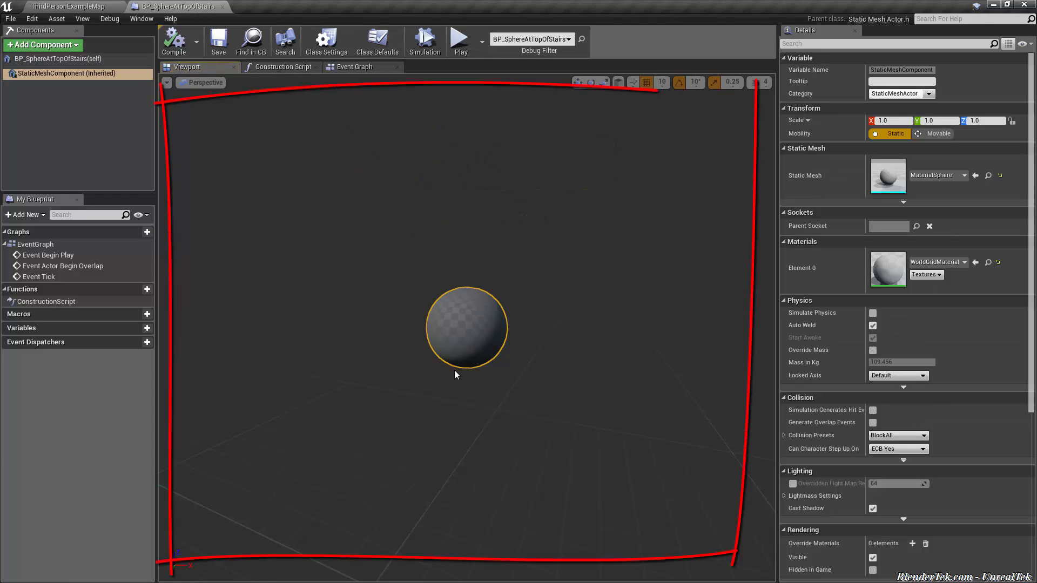
mouse_move(69, 50)
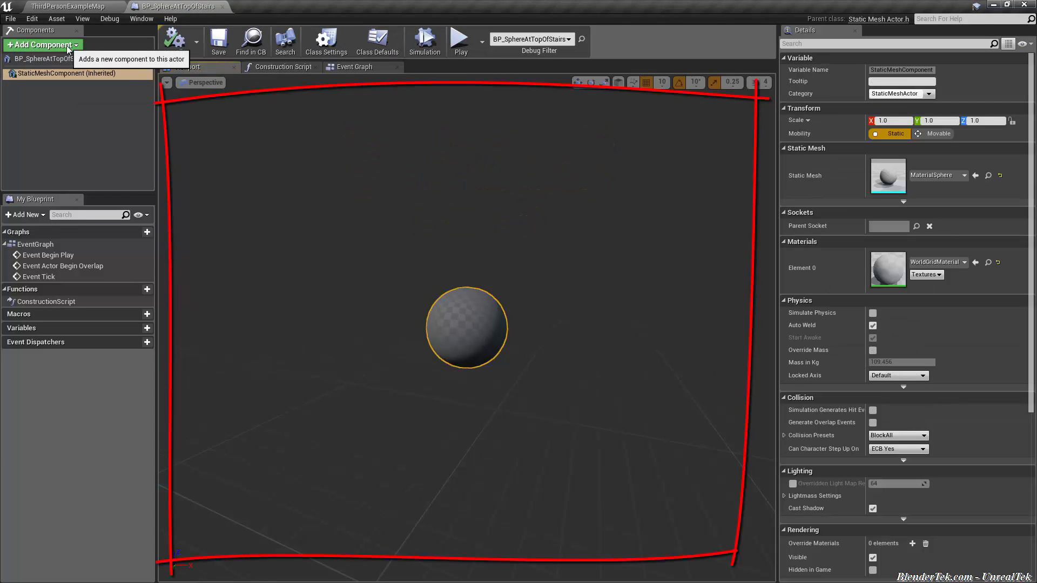
- Try adding Box collision and Sphere components, leaving only the StaticMeshComponent
click(44, 44)
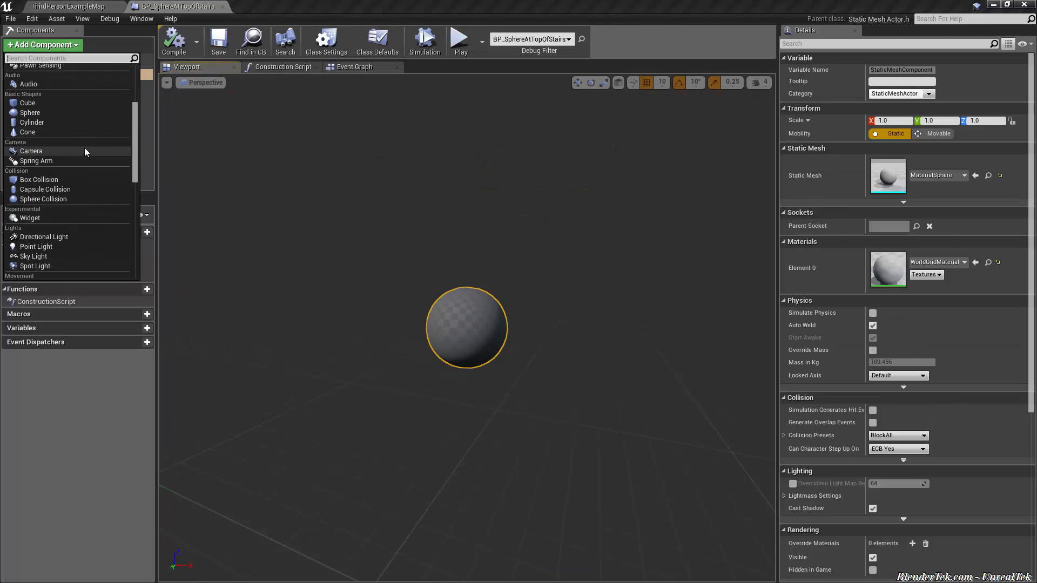
click(39, 179)
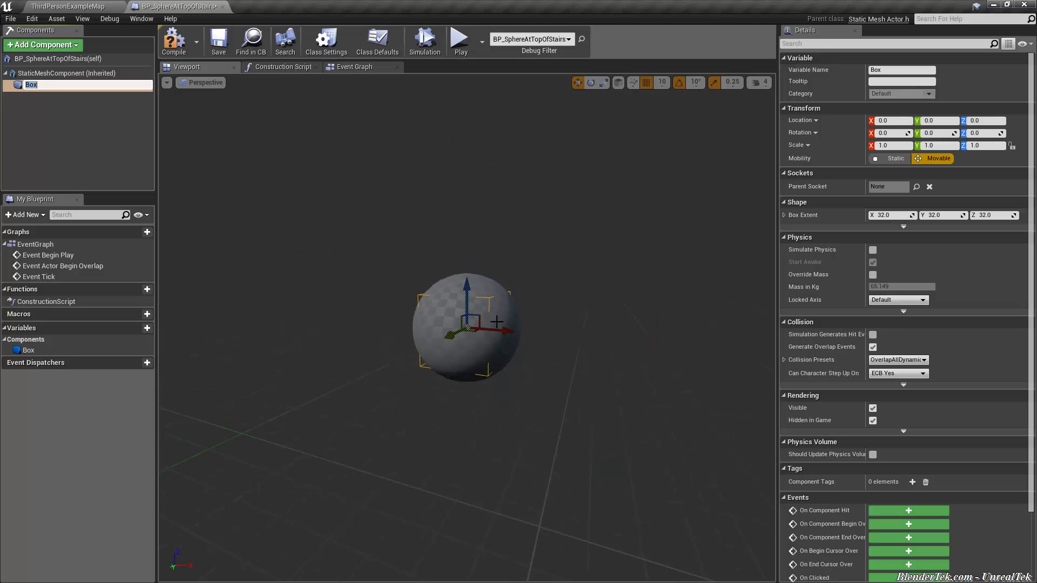
click(60, 74)
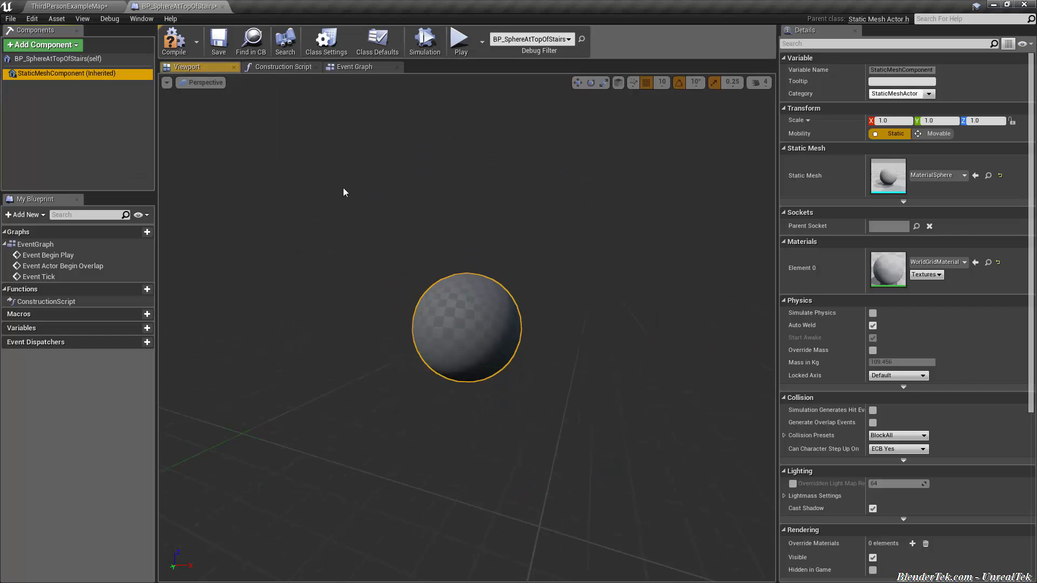
click(41, 43)
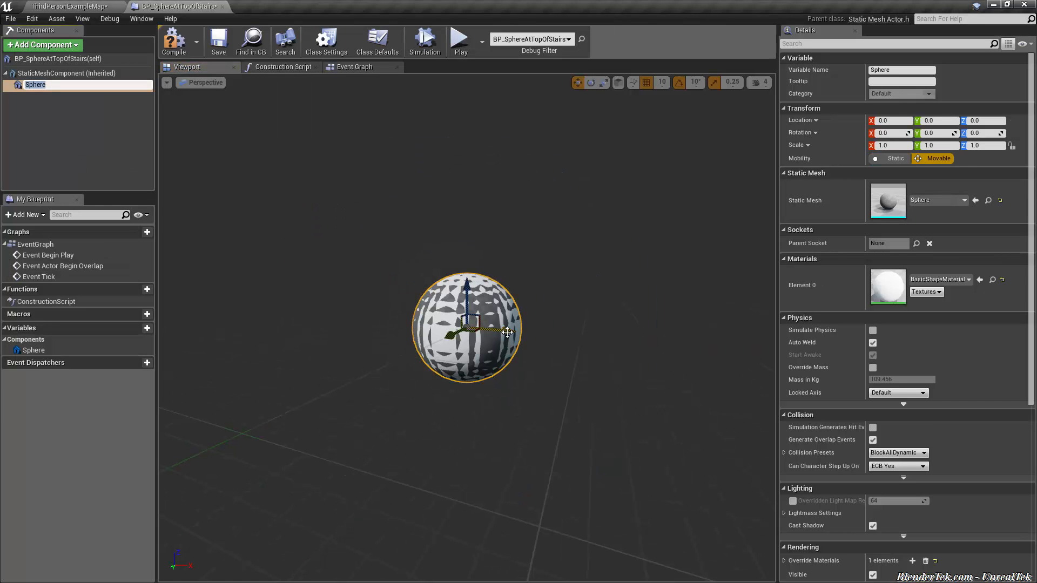
drag(467, 331, 437, 331)
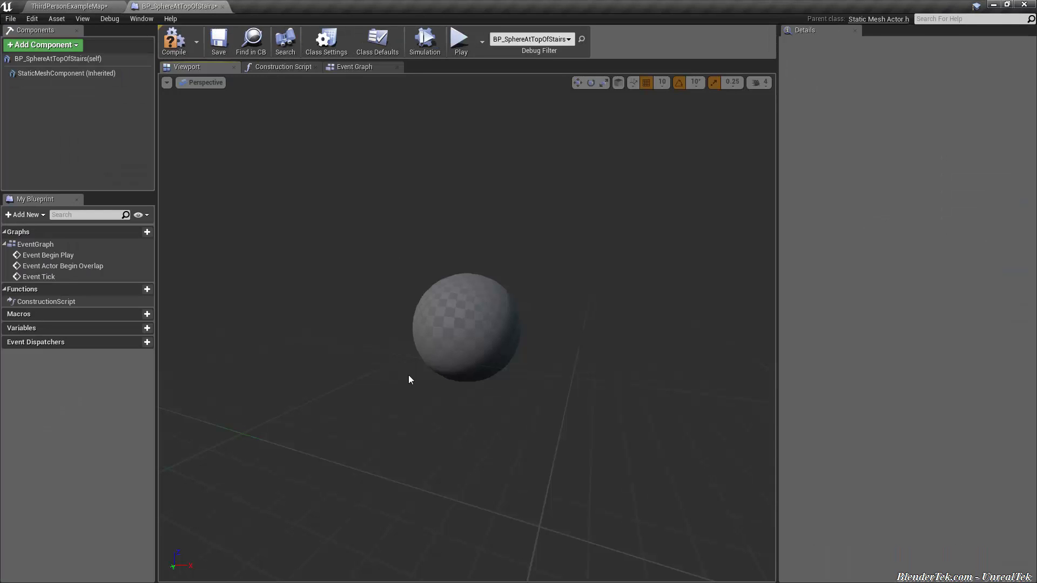
- Show the Event Graph and select the Event Begin Play node among the default events
click(282, 66)
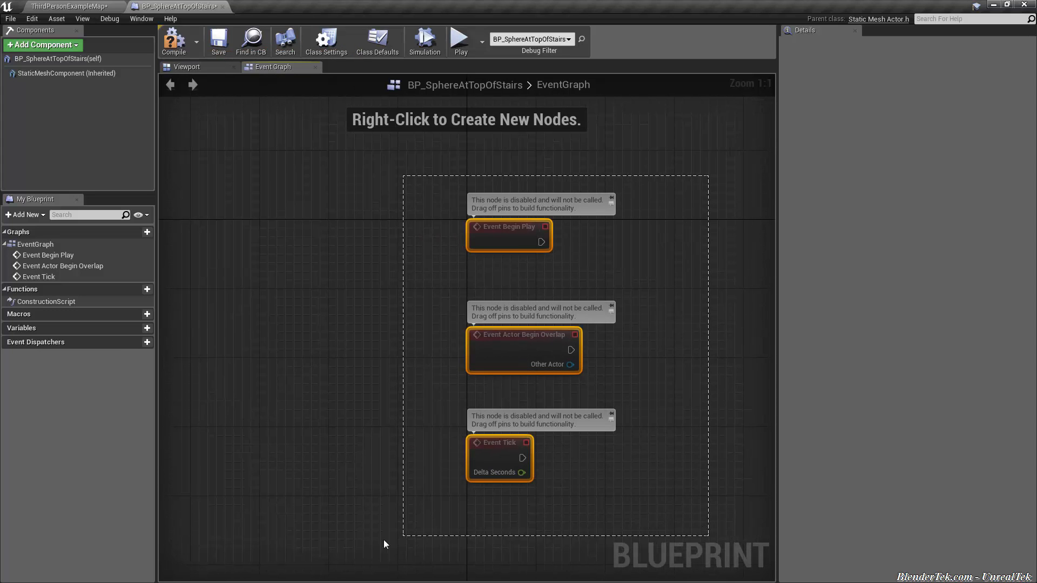
click(582, 508)
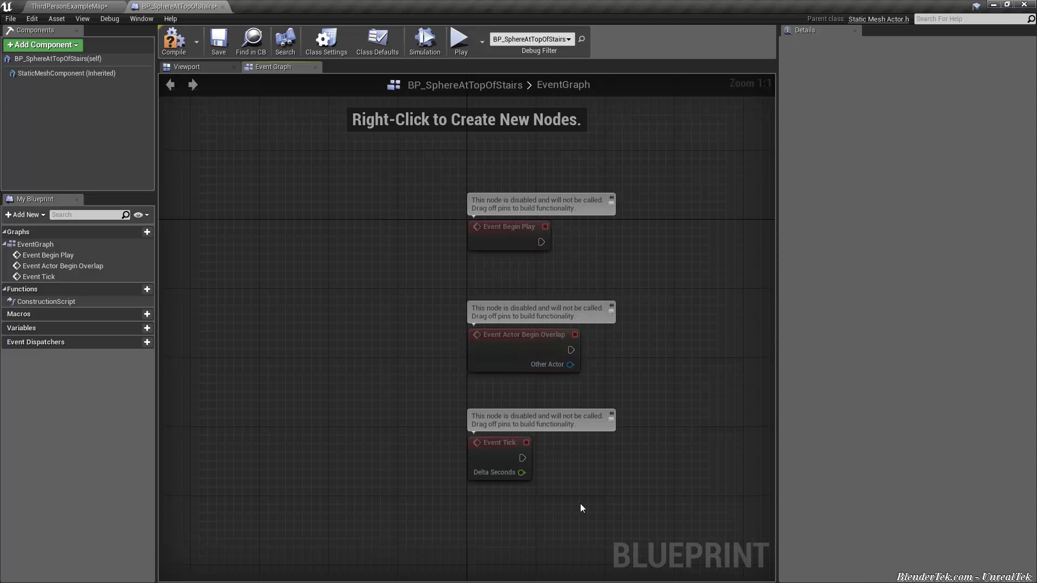
mouse_move(576, 510)
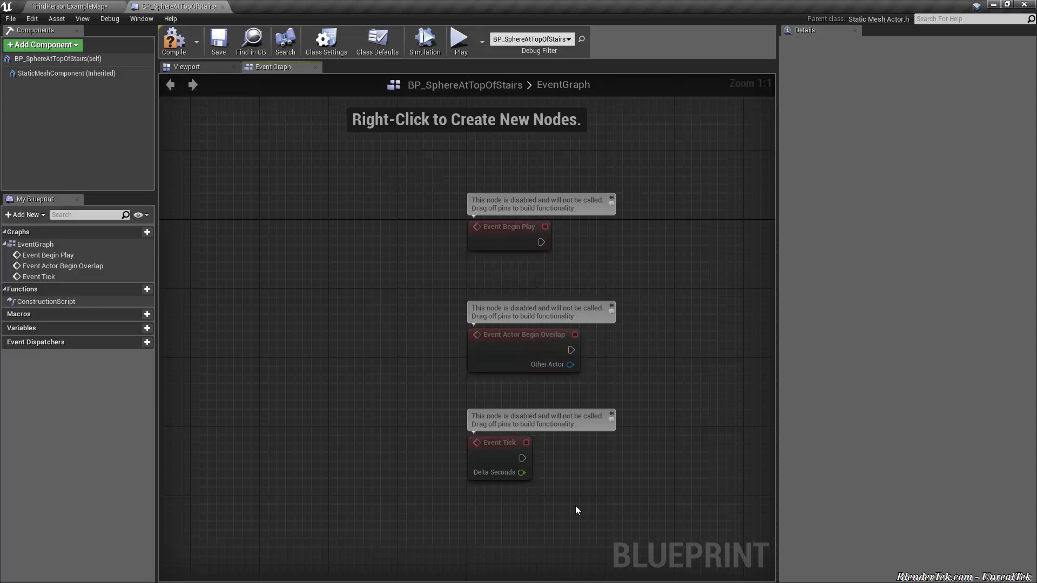
drag(575, 509, 463, 463)
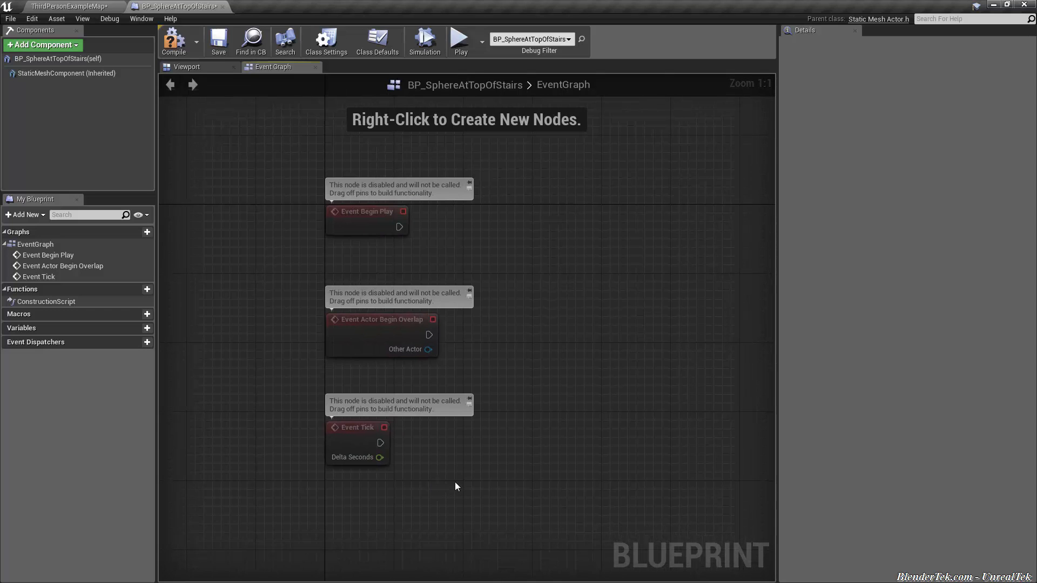
mouse_move(407, 502)
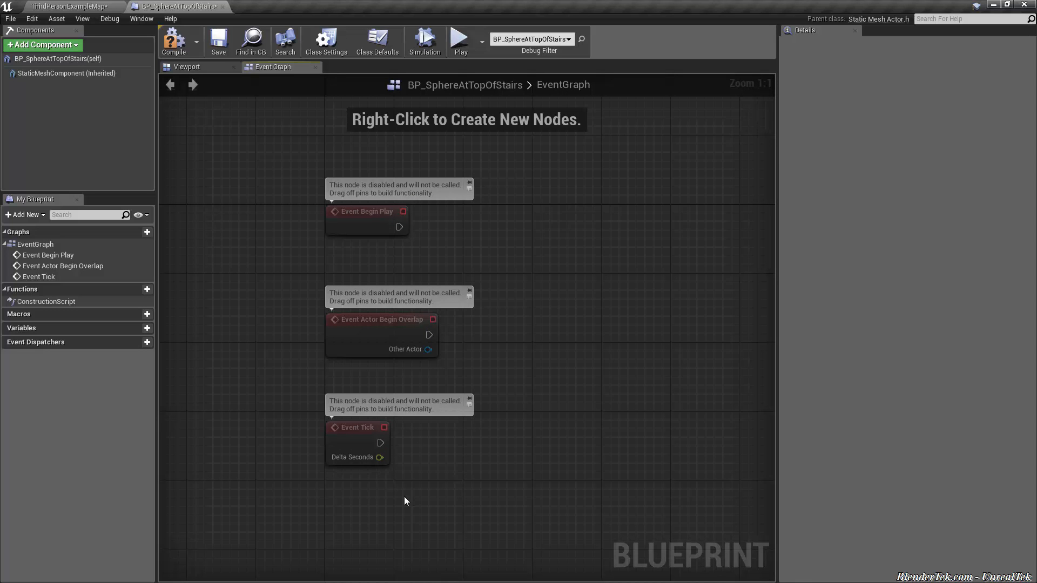
mouse_move(371, 229)
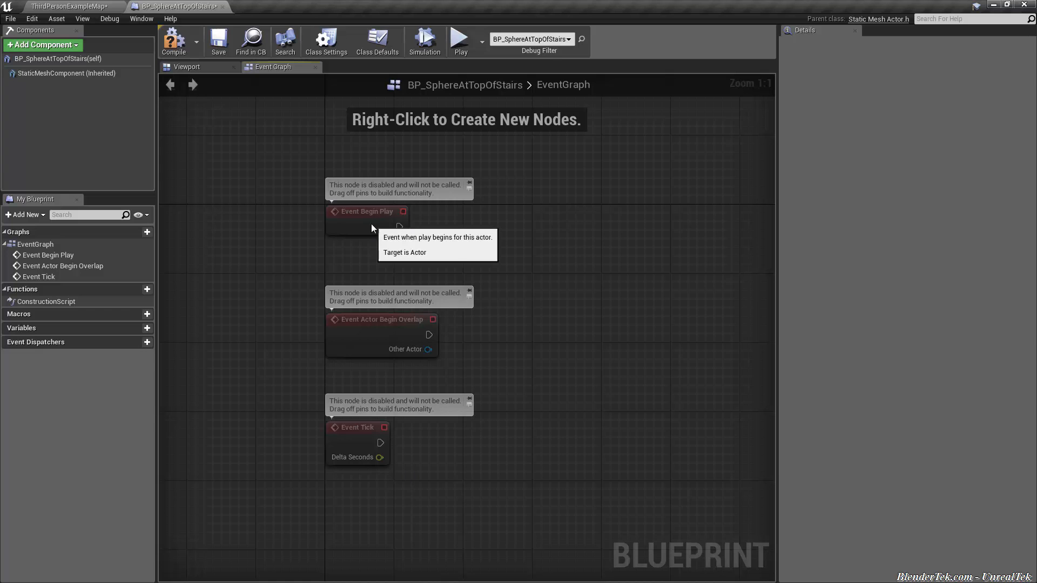
click(367, 211)
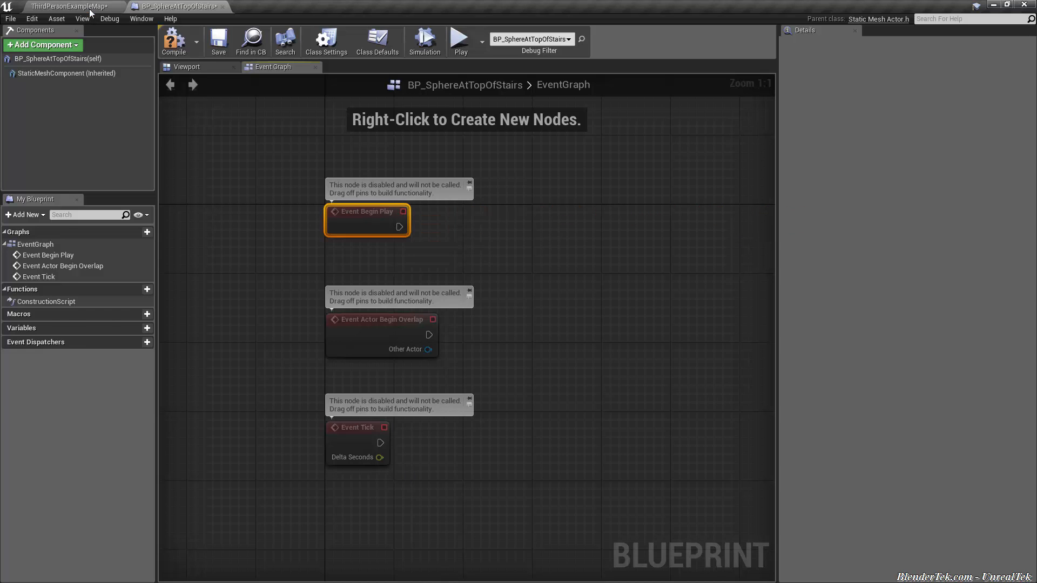
click(54, 4)
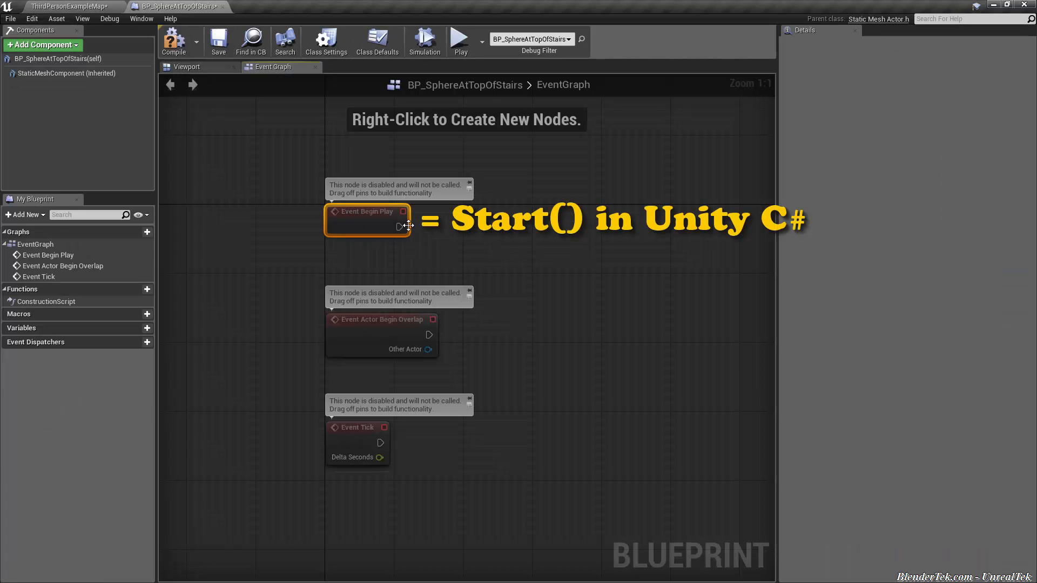
mouse_move(405, 226)
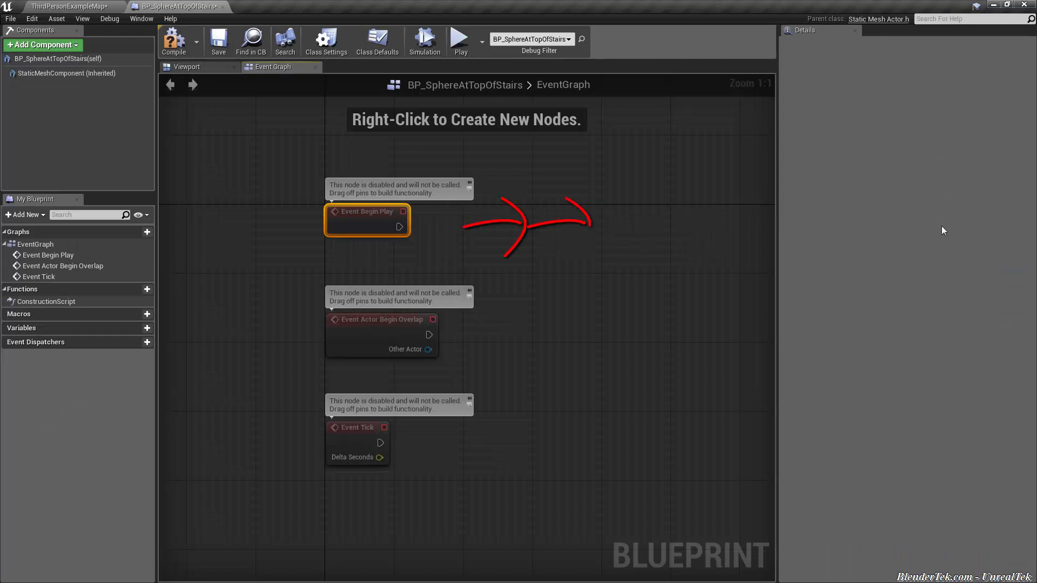
mouse_move(356, 214)
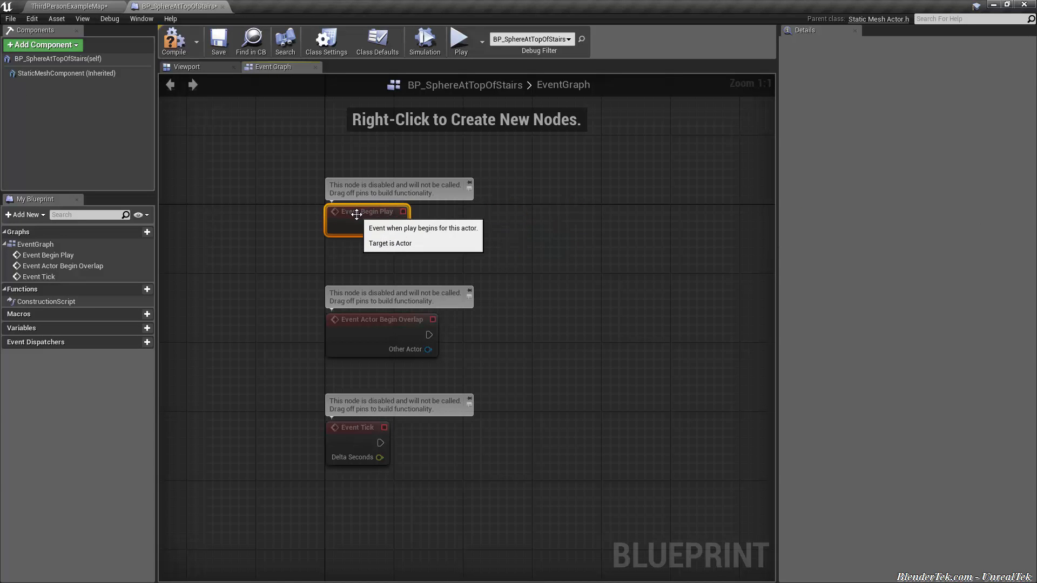
mouse_move(374, 353)
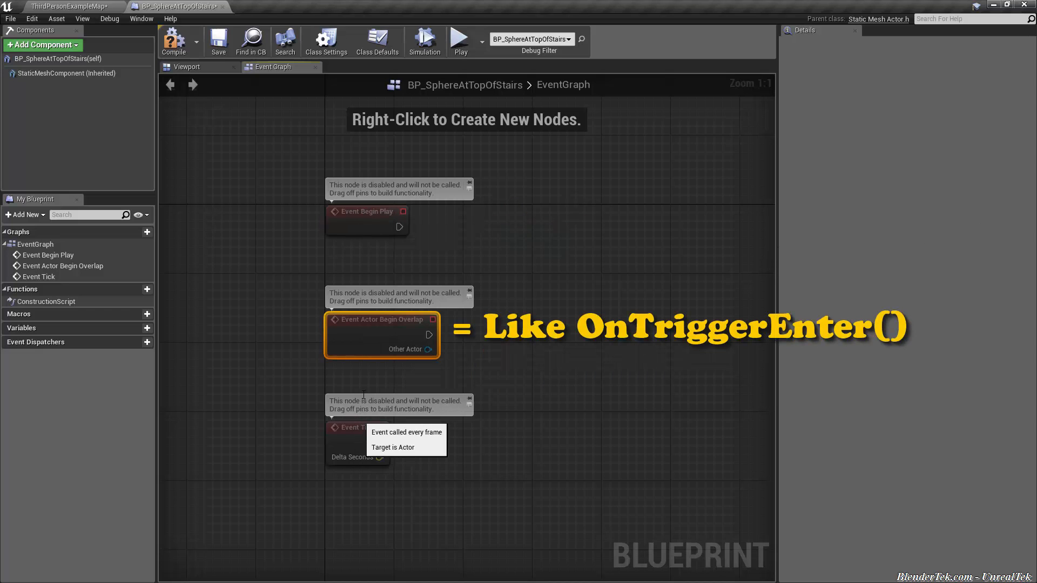
mouse_move(403, 395)
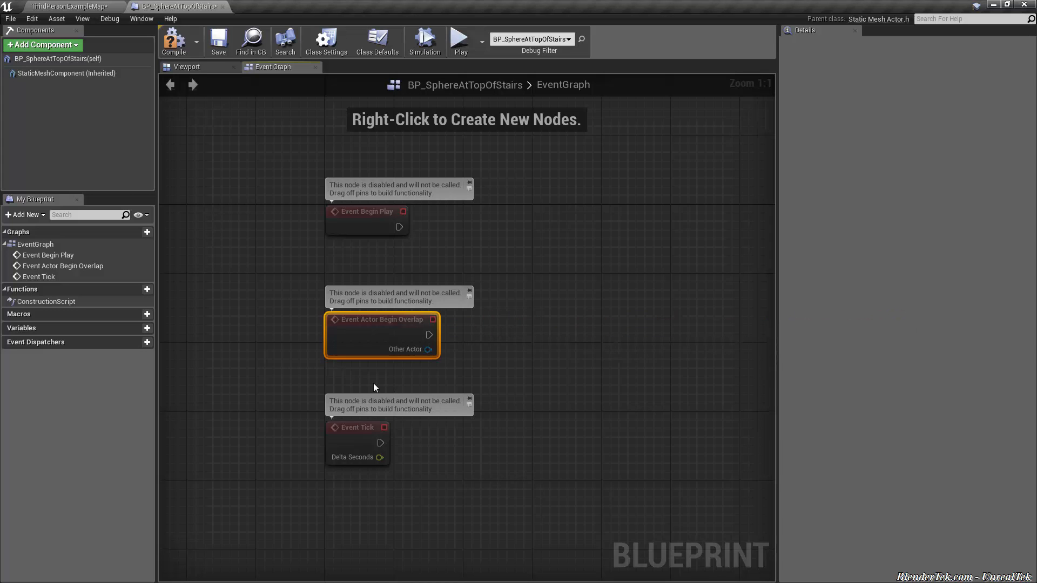
- Add a trial Box Collision component to the sphere blueprint
click(188, 67)
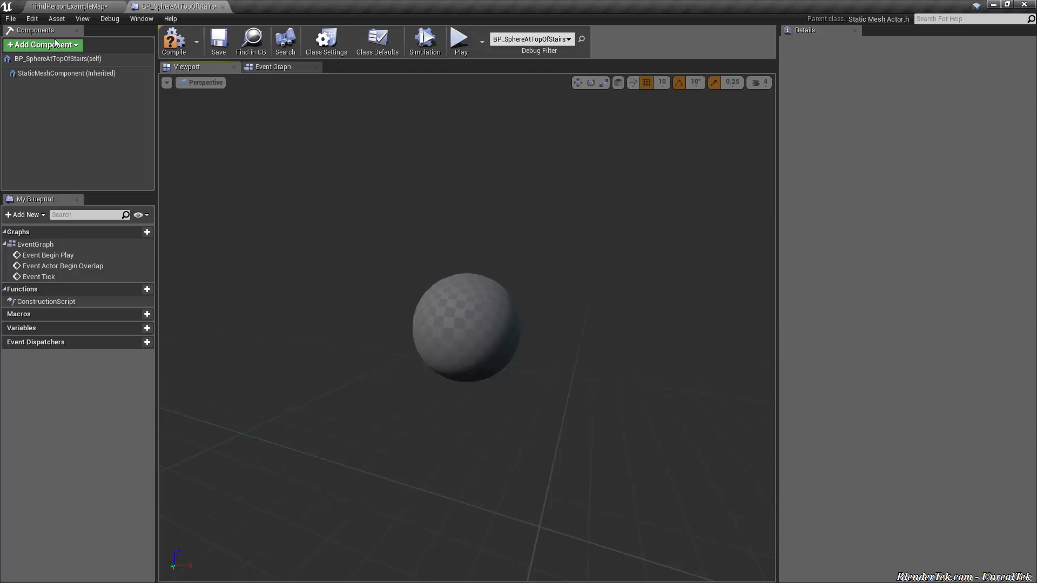
click(41, 45)
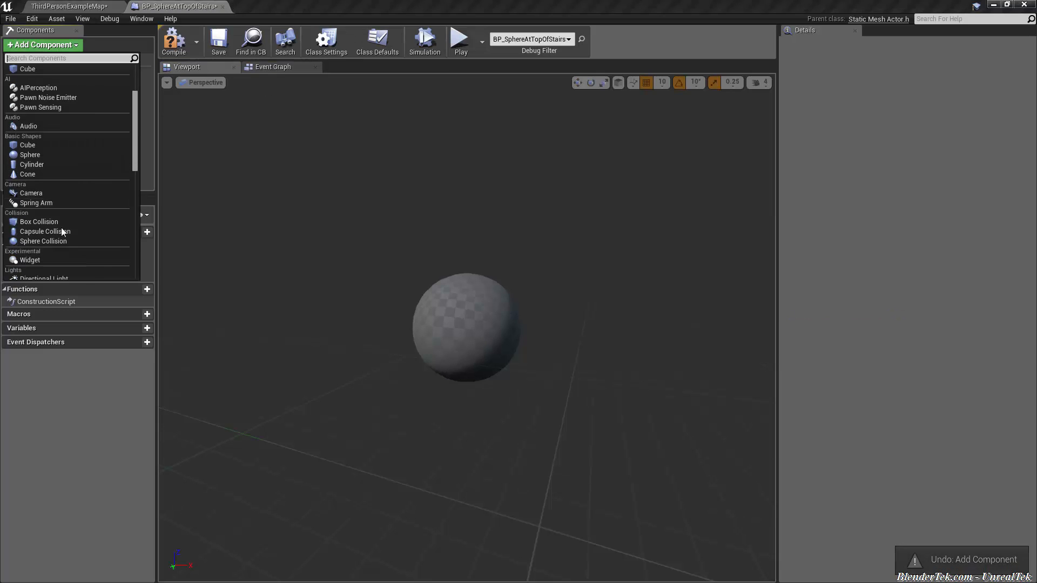
click(39, 221)
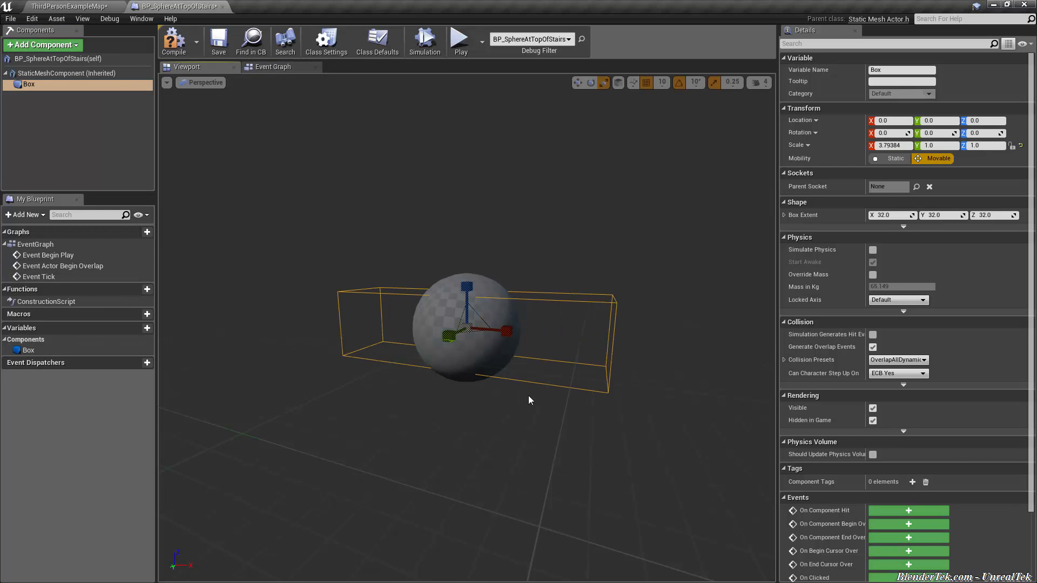
mouse_move(446, 413)
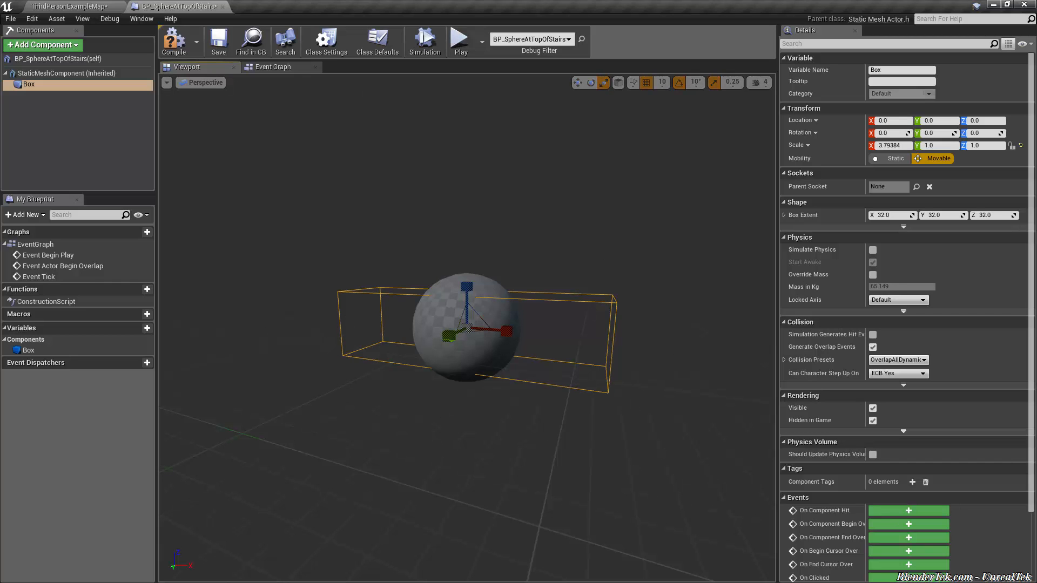
- Check the Event Graph and Viewport, then remove the trial Box component again
click(273, 67)
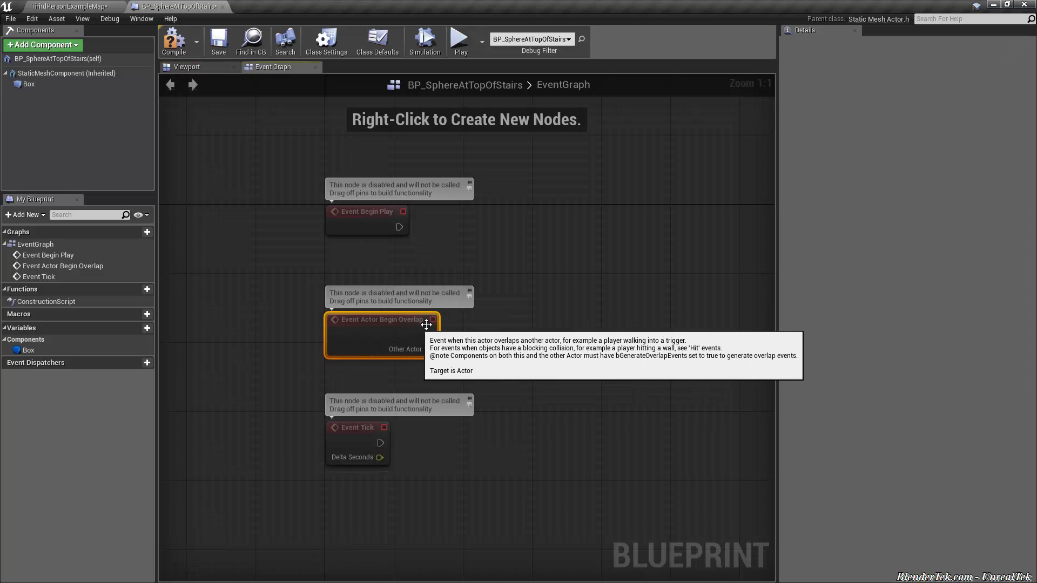
mouse_move(225, 101)
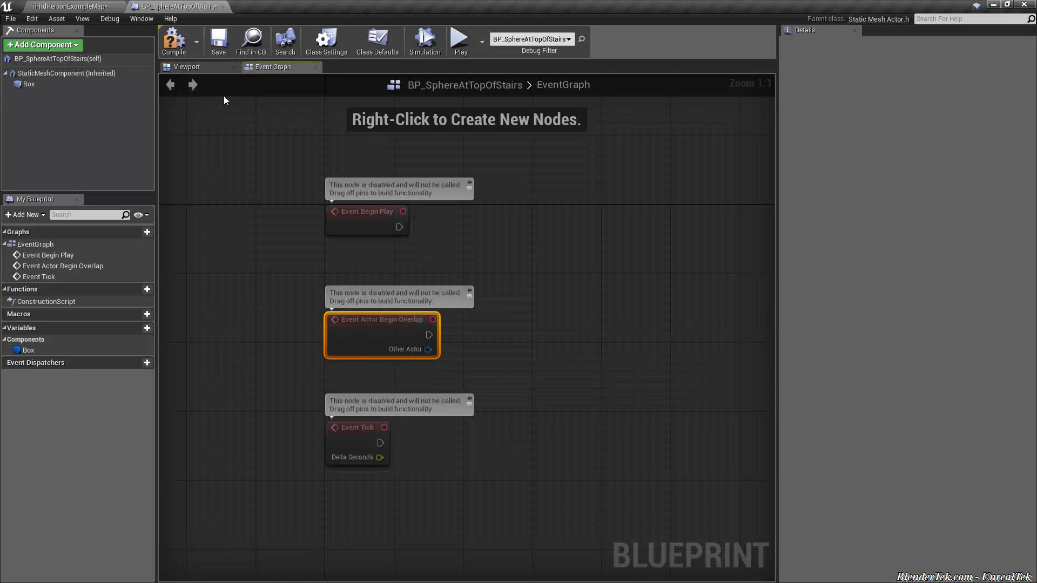
click(186, 67)
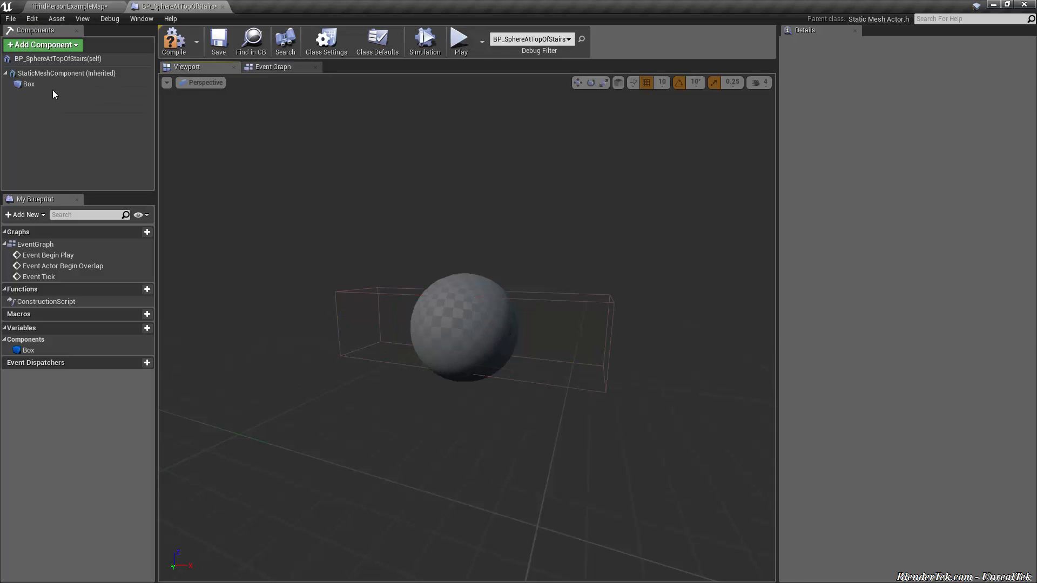
click(273, 67)
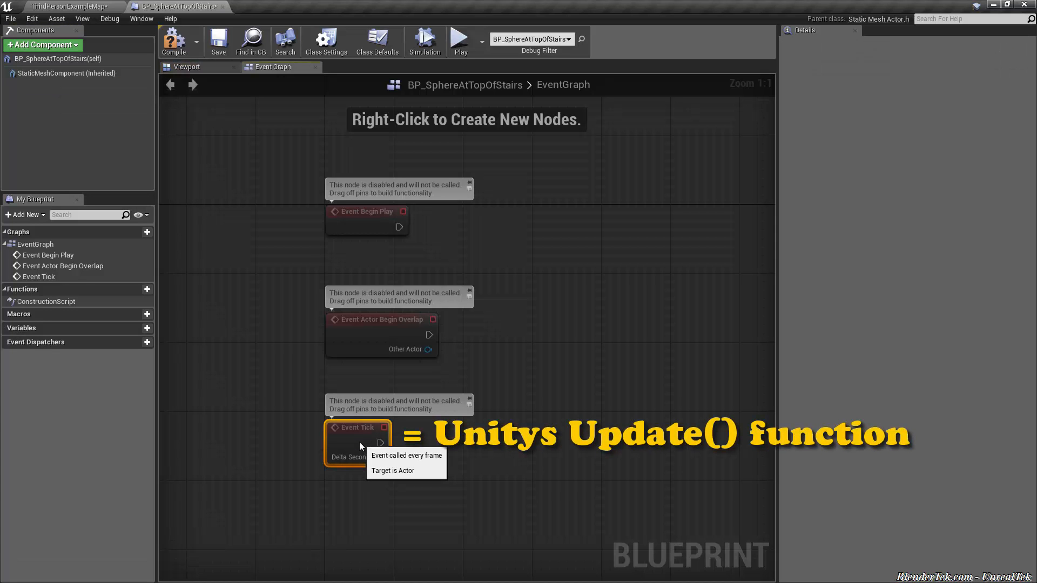
mouse_move(318, 412)
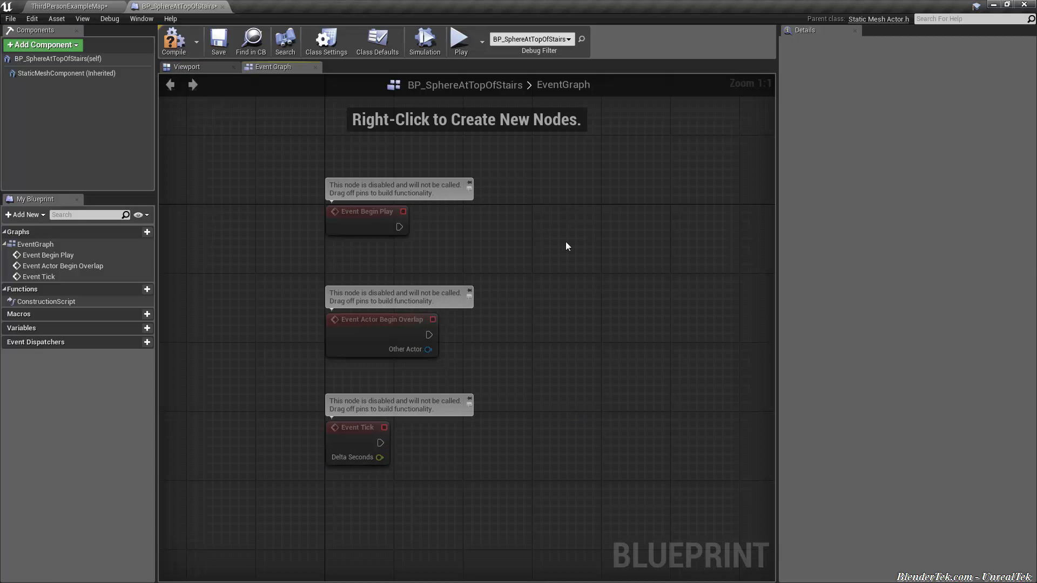
- Search the node action menu for W, toggling Context Sensitive, and add the W key event
right_click(569, 246)
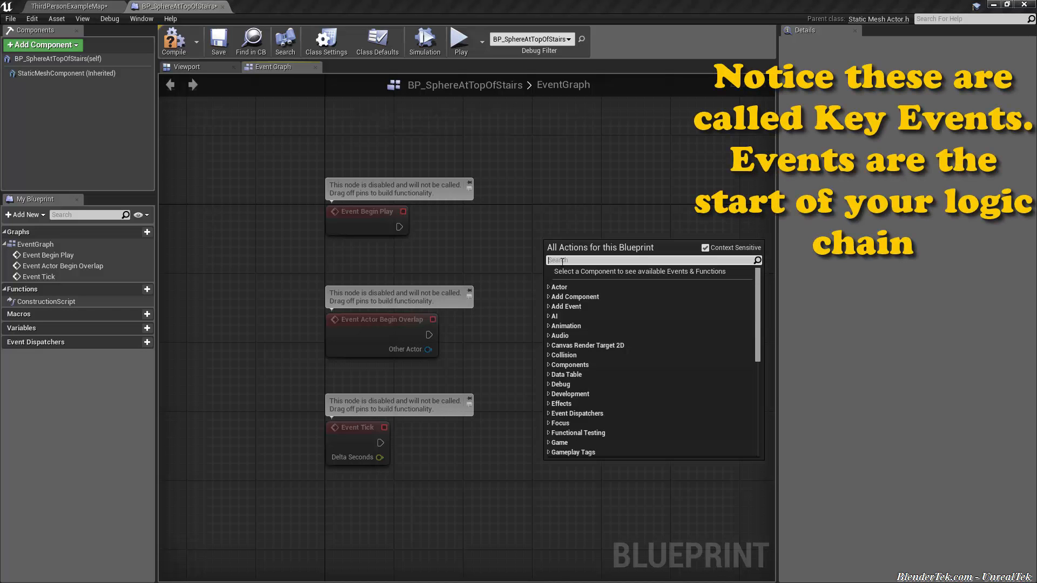
text(W)
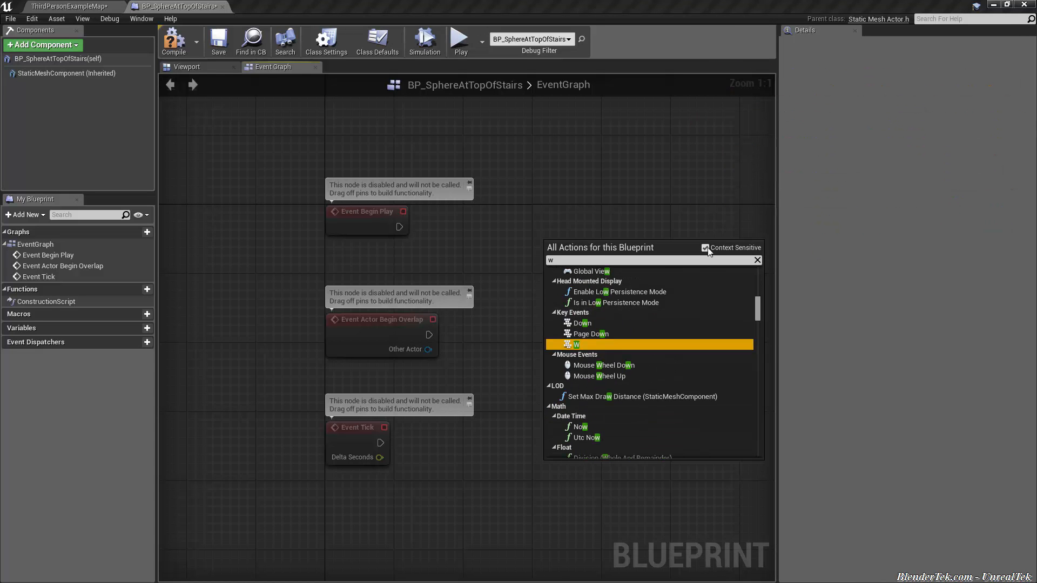
mouse_move(707, 248)
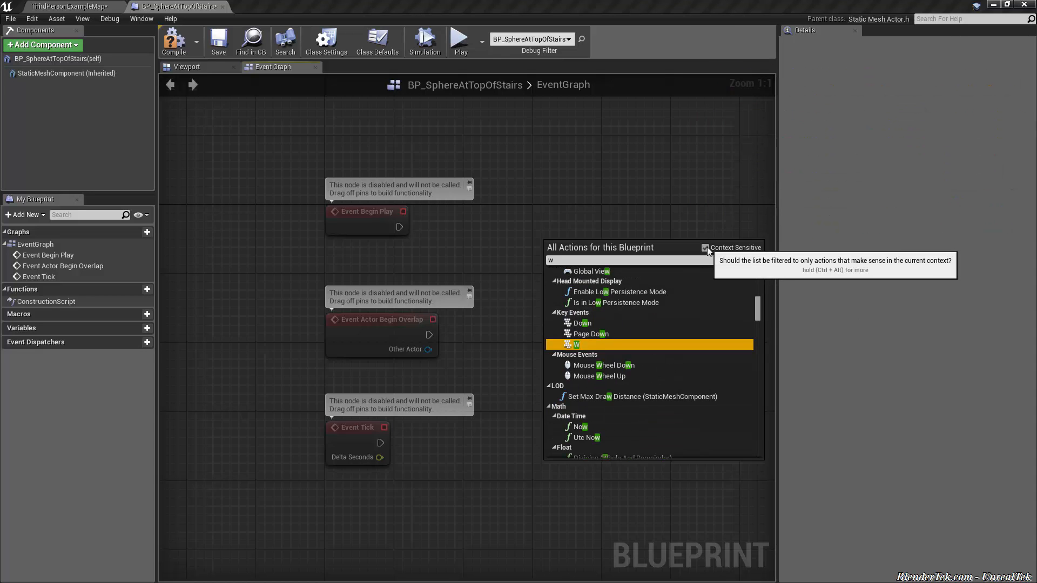
click(705, 247)
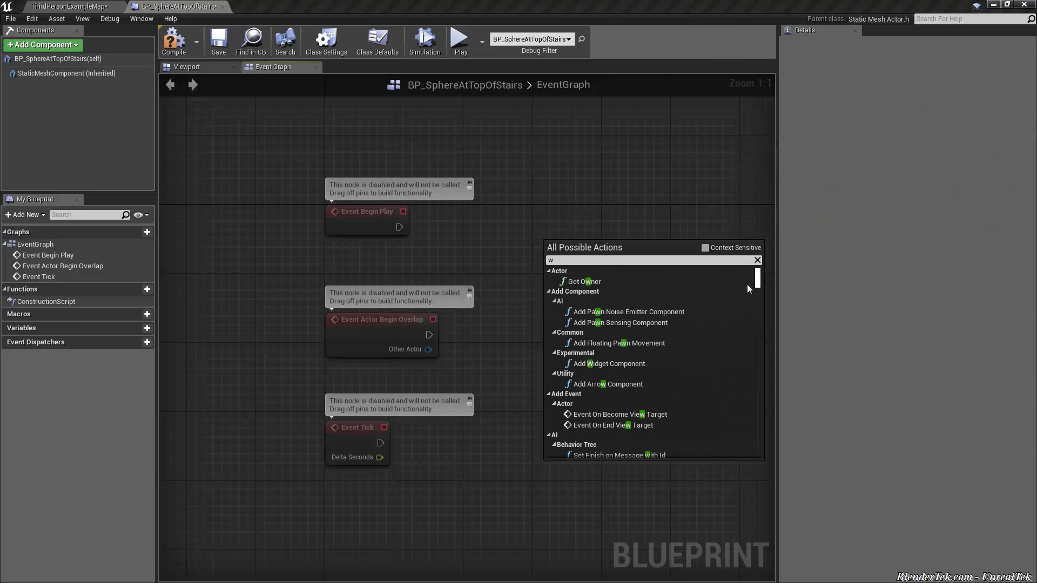
scroll(down, 3)
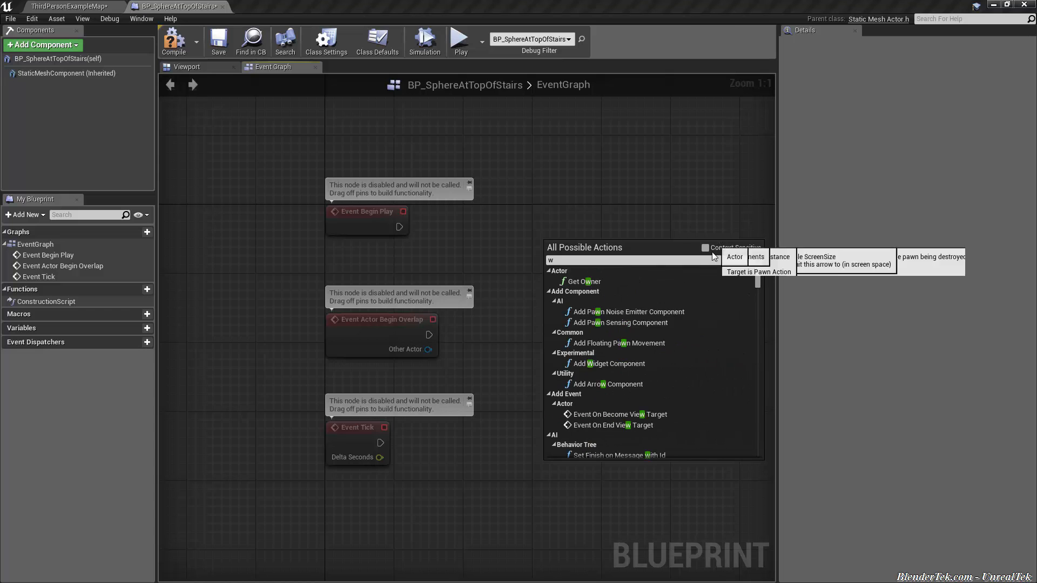
click(705, 247)
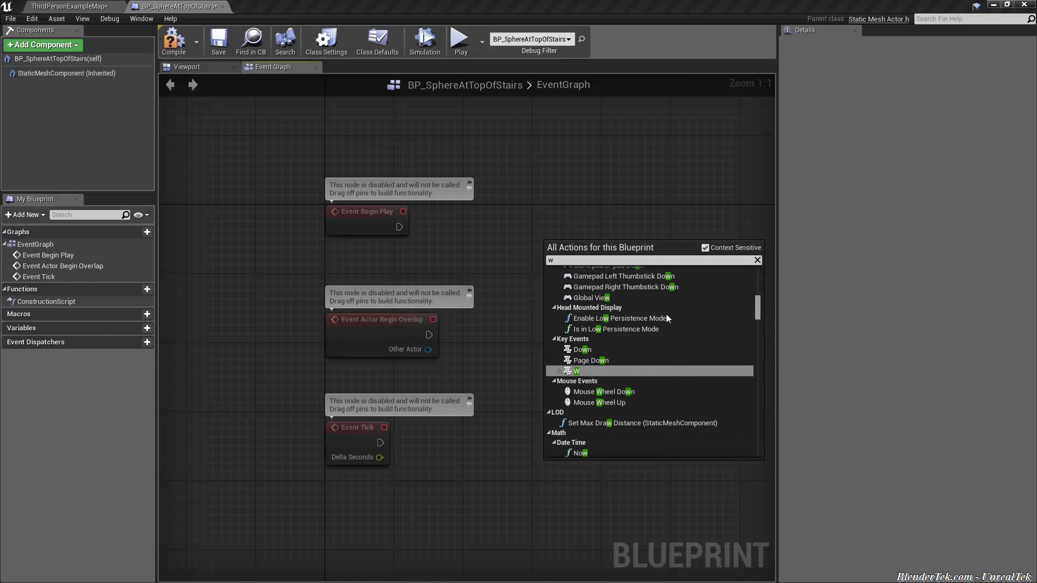
click(577, 372)
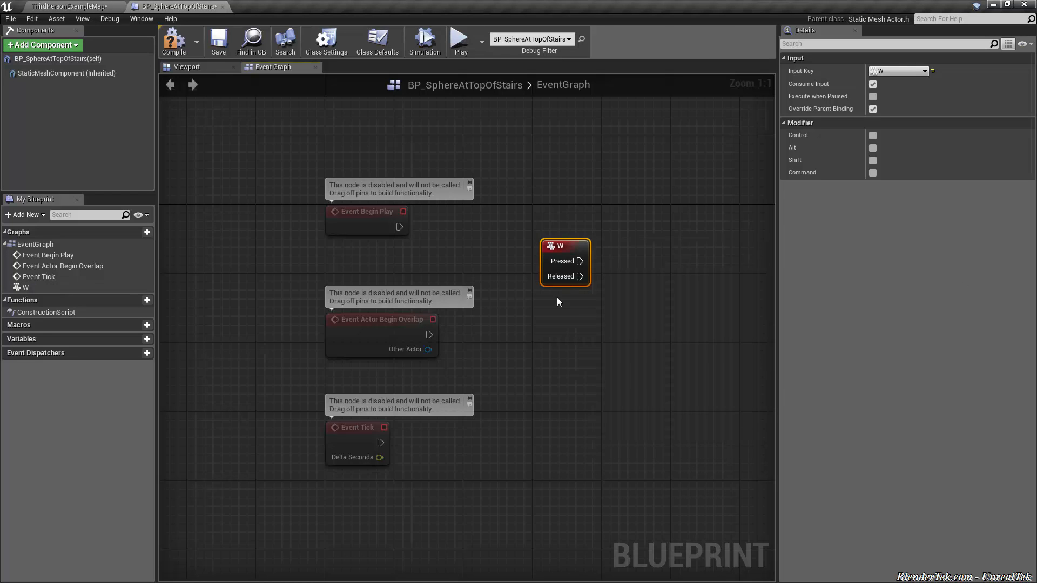
mouse_move(572, 249)
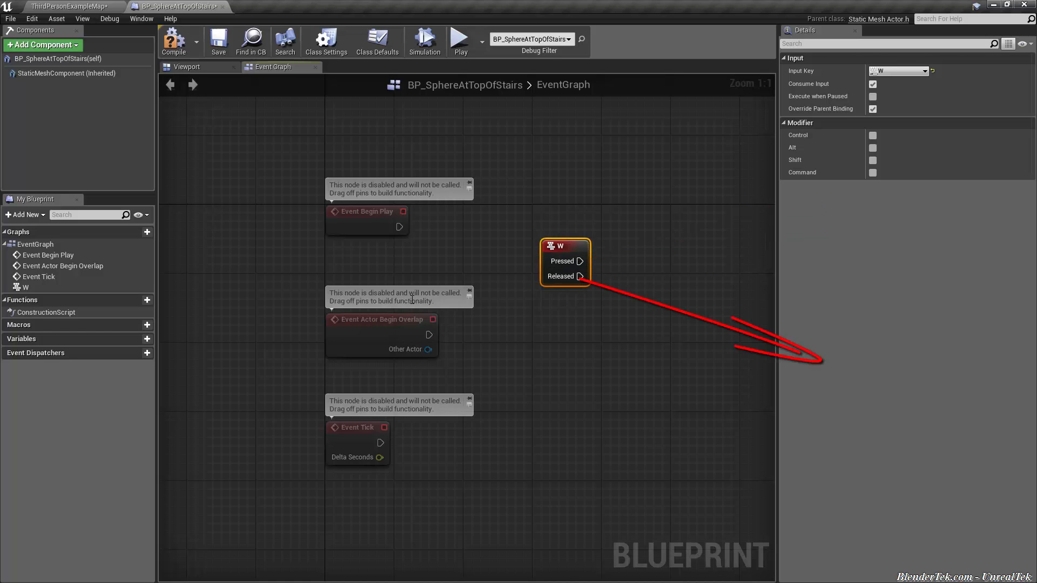
mouse_move(566, 253)
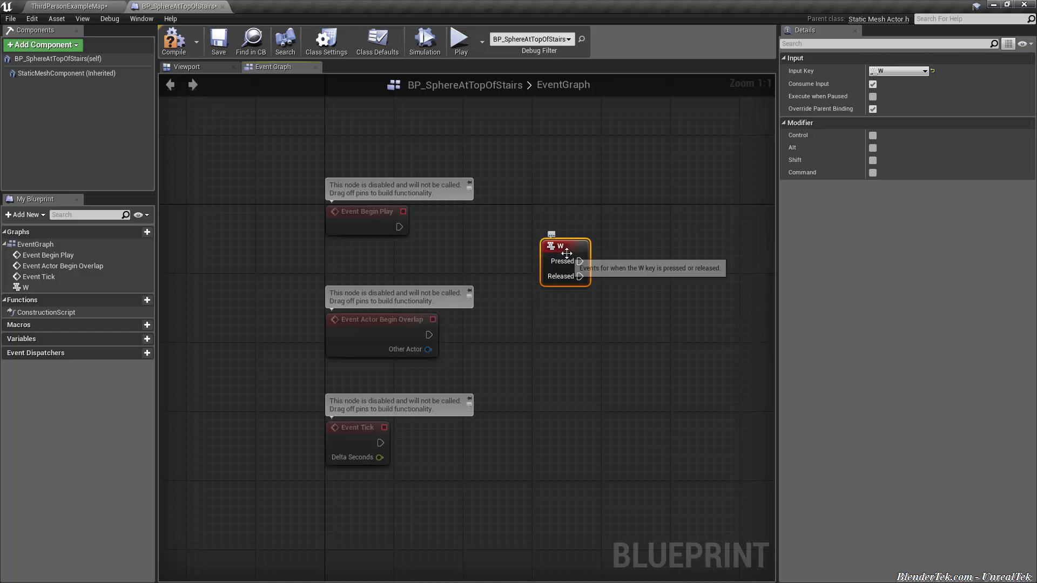
- Delete the W key event node and select the Event Tick node
key(Delete)
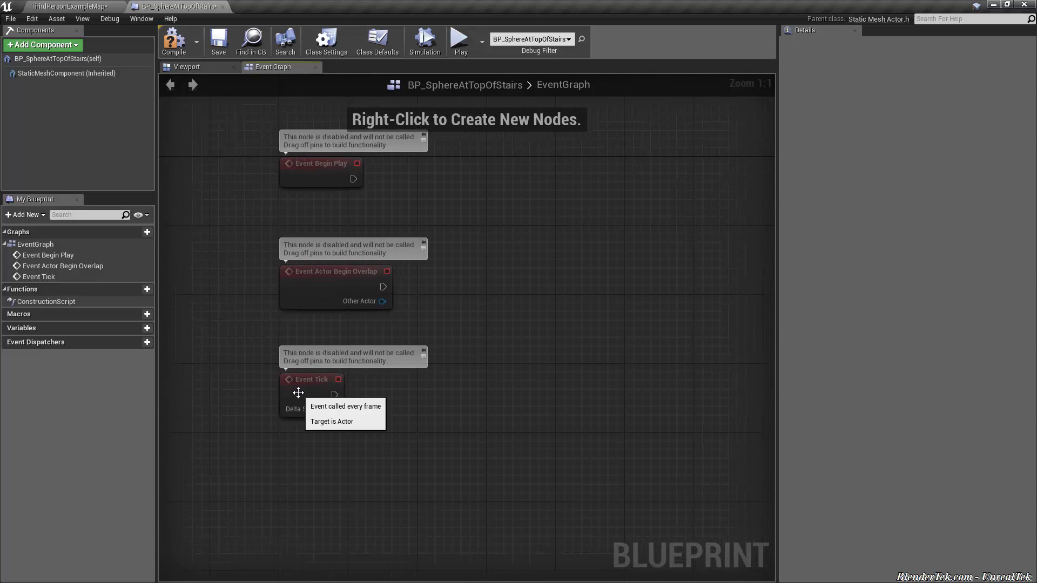
click(311, 379)
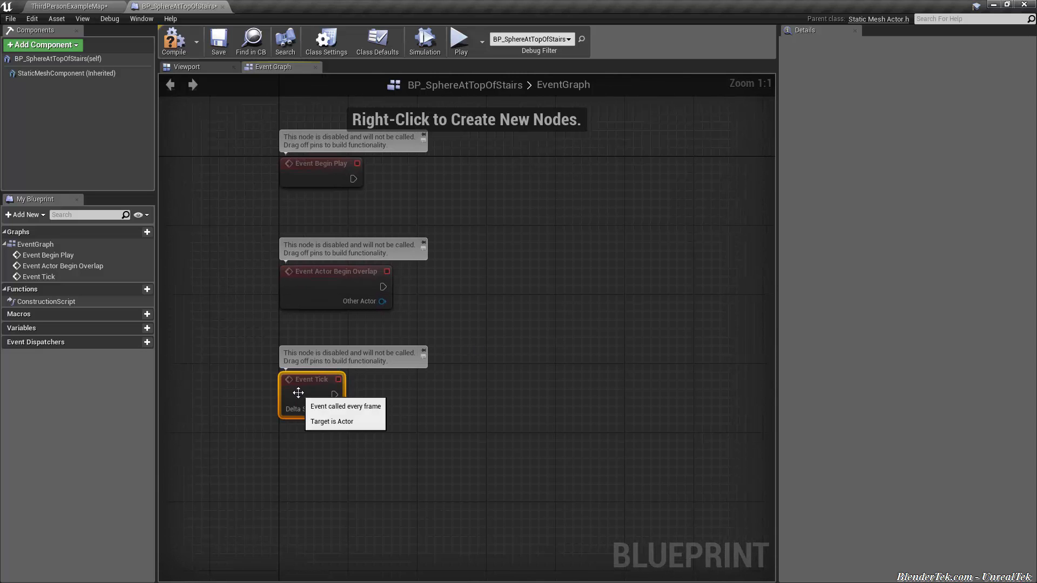
mouse_move(307, 174)
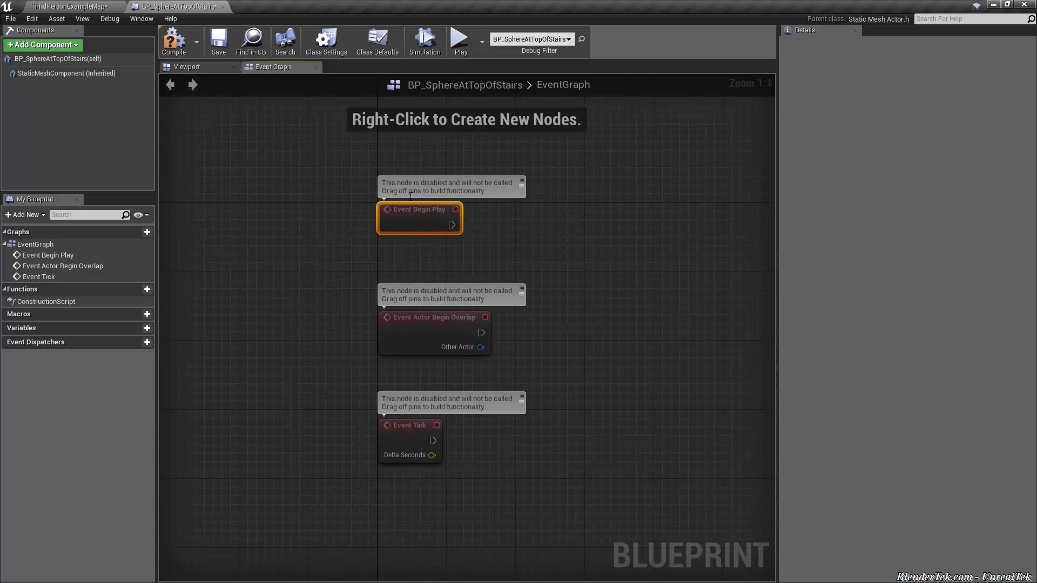
mouse_move(457, 227)
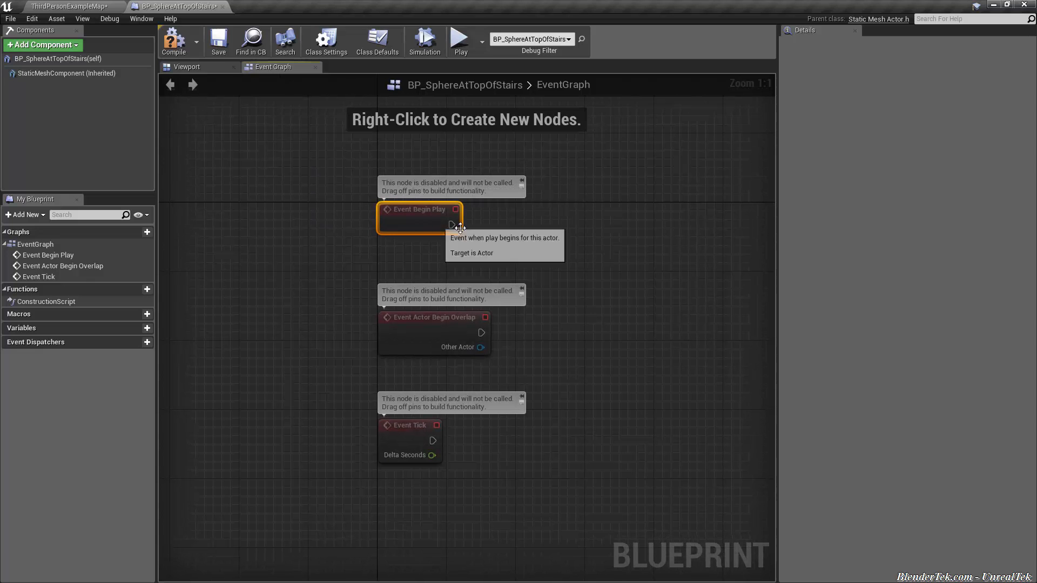
mouse_move(479, 221)
text(w)
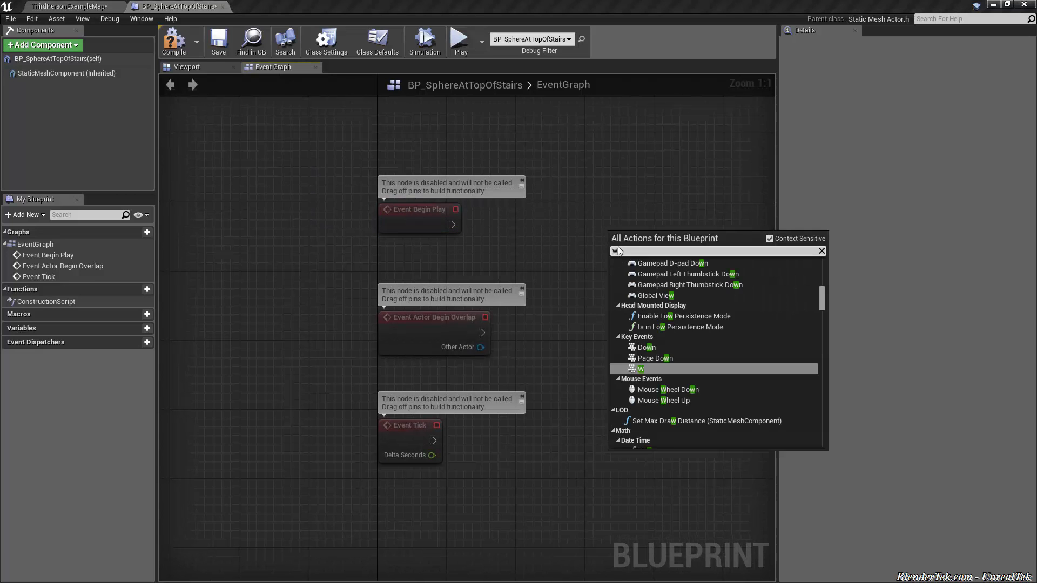
- Re-add the W key event node and try a comment box reading 'This is a commment'
click(639, 370)
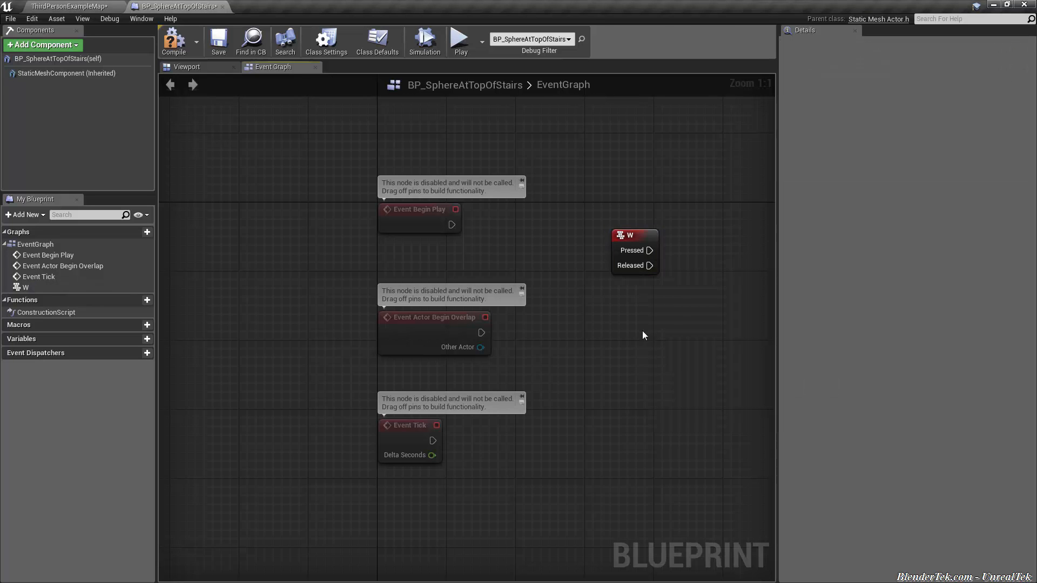
click(631, 236)
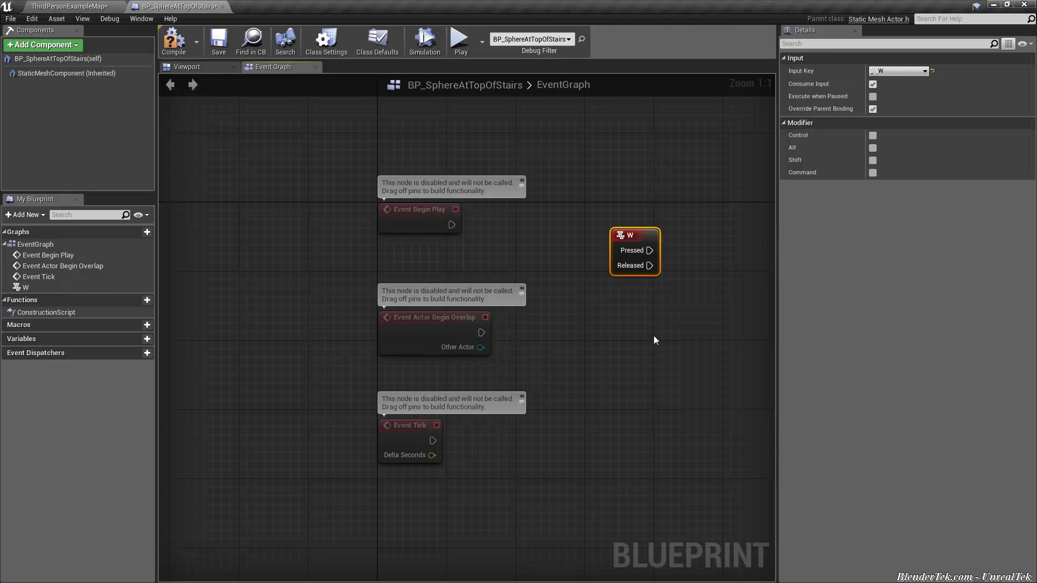
mouse_move(644, 237)
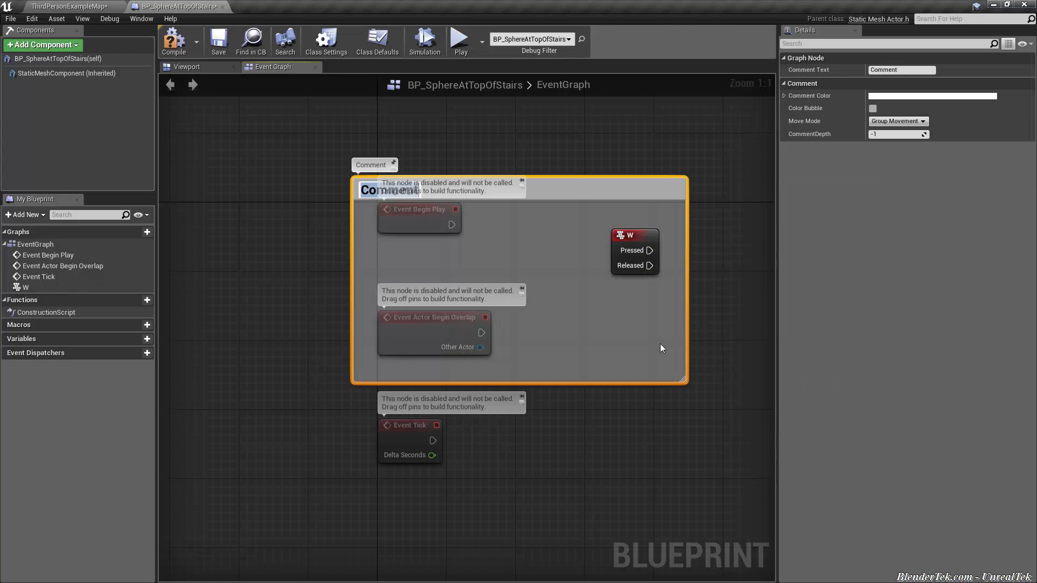
mouse_move(596, 188)
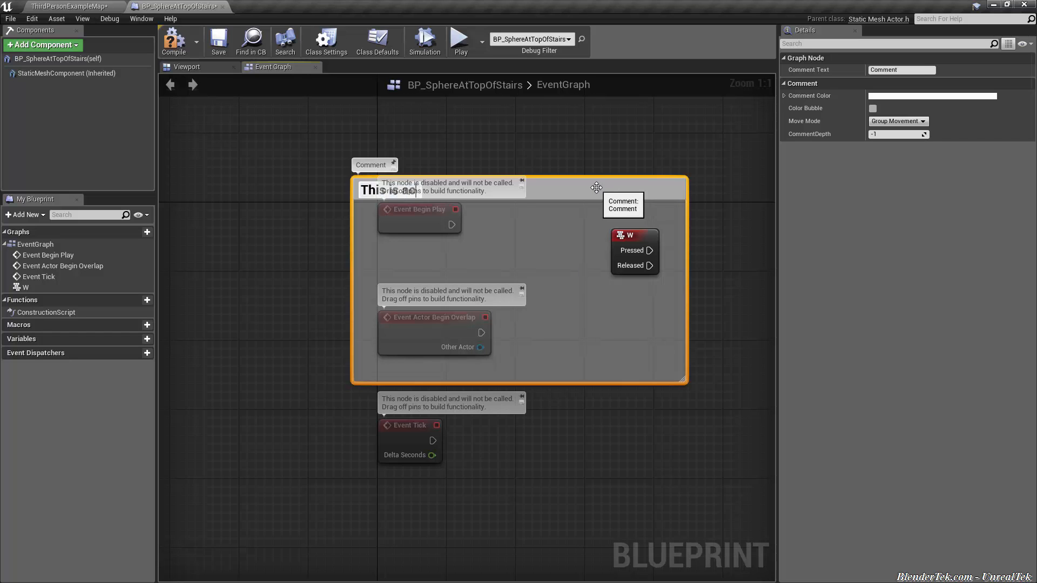
text(This is a commment)
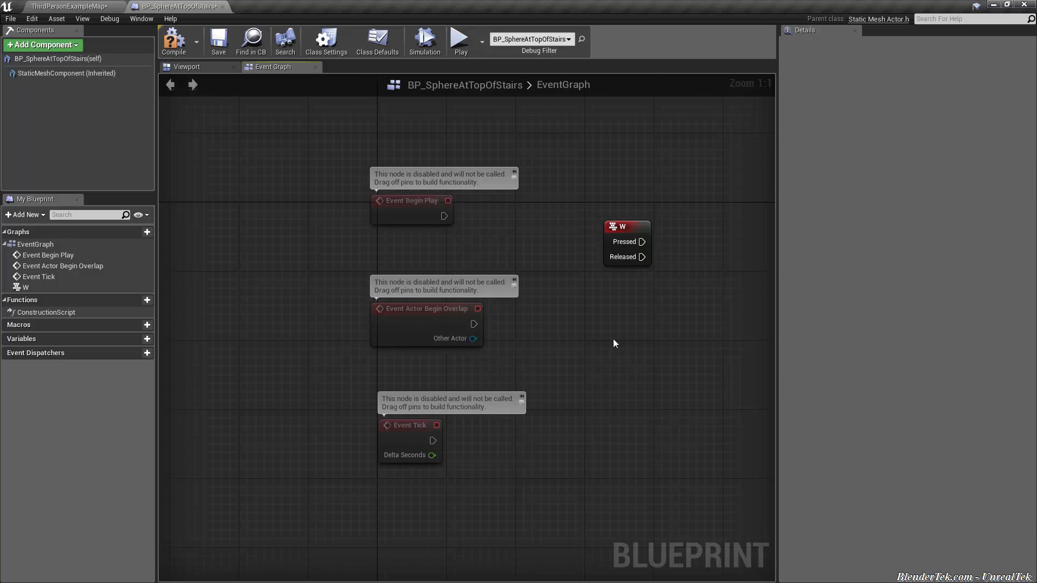
mouse_move(635, 278)
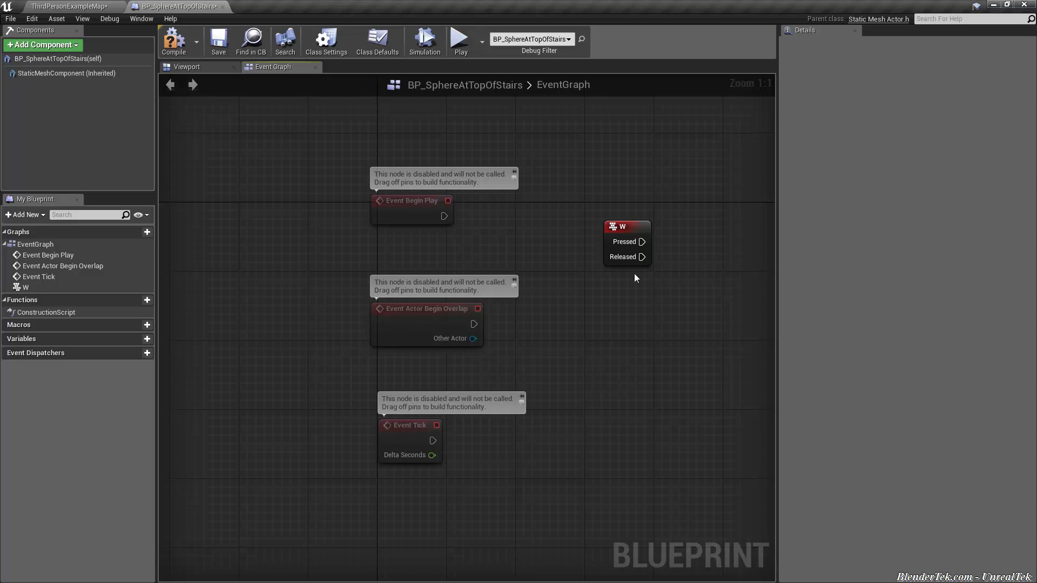
- Give the W key event node a comment bubble 'This node does this When W is pressed'
click(624, 227)
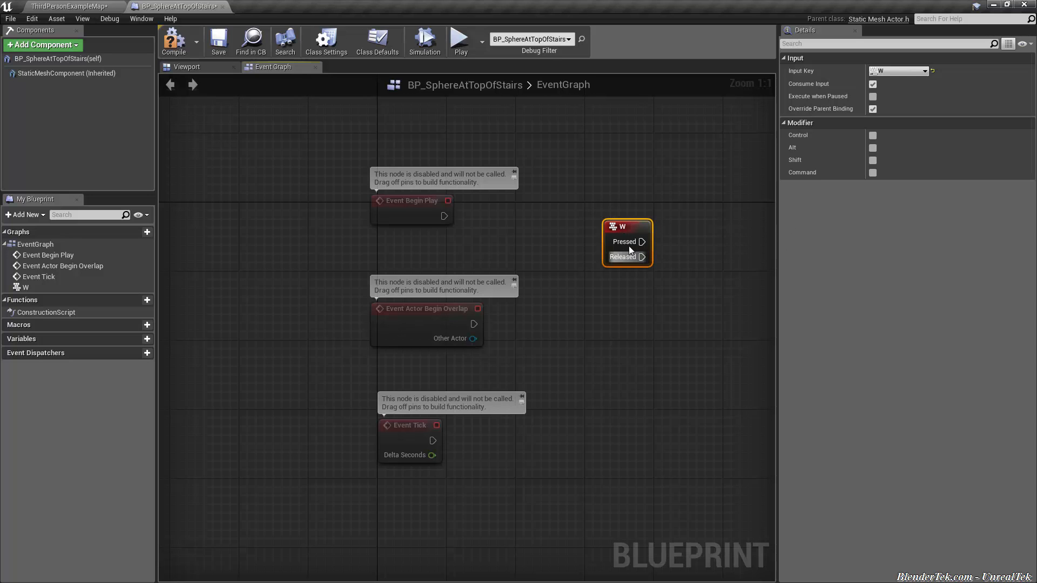
mouse_move(624, 225)
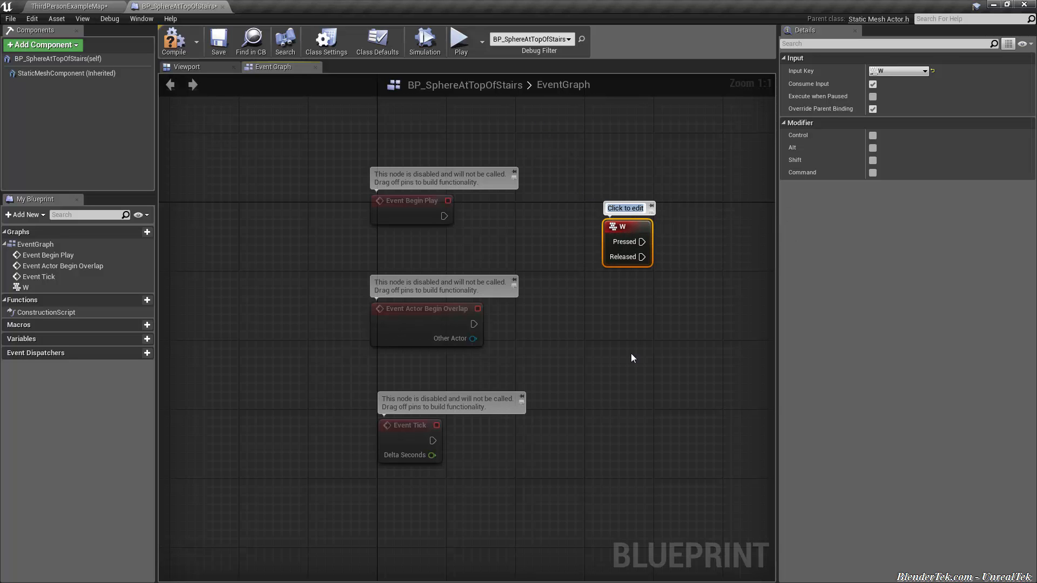
text(This node does this)
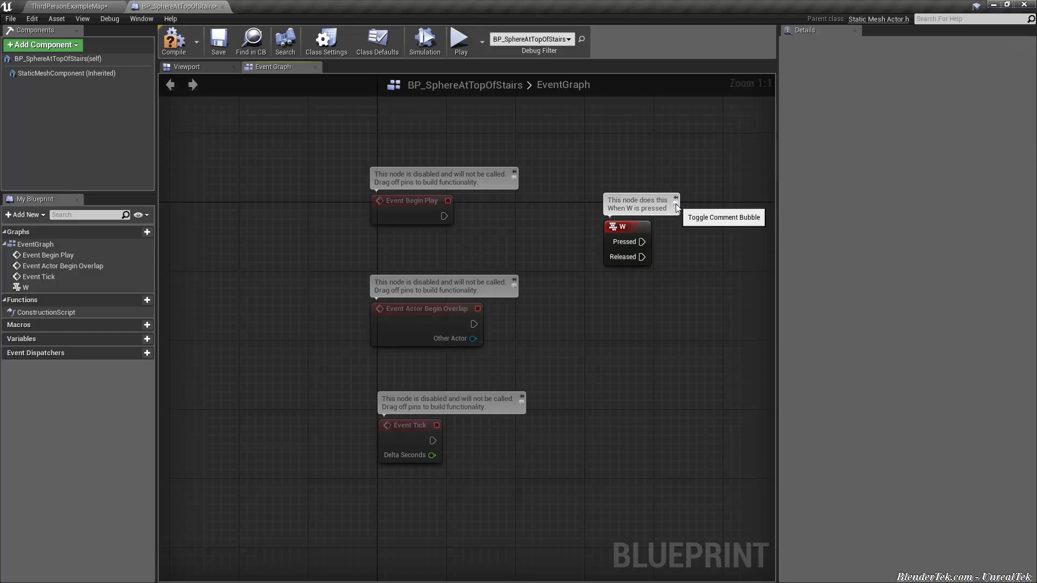
click(622, 226)
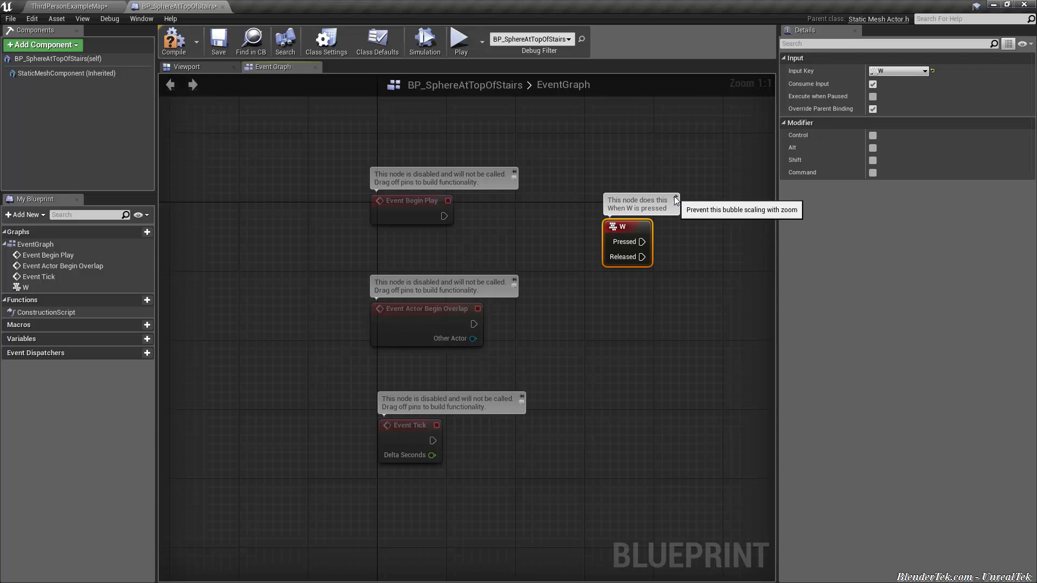
scroll(down, 3)
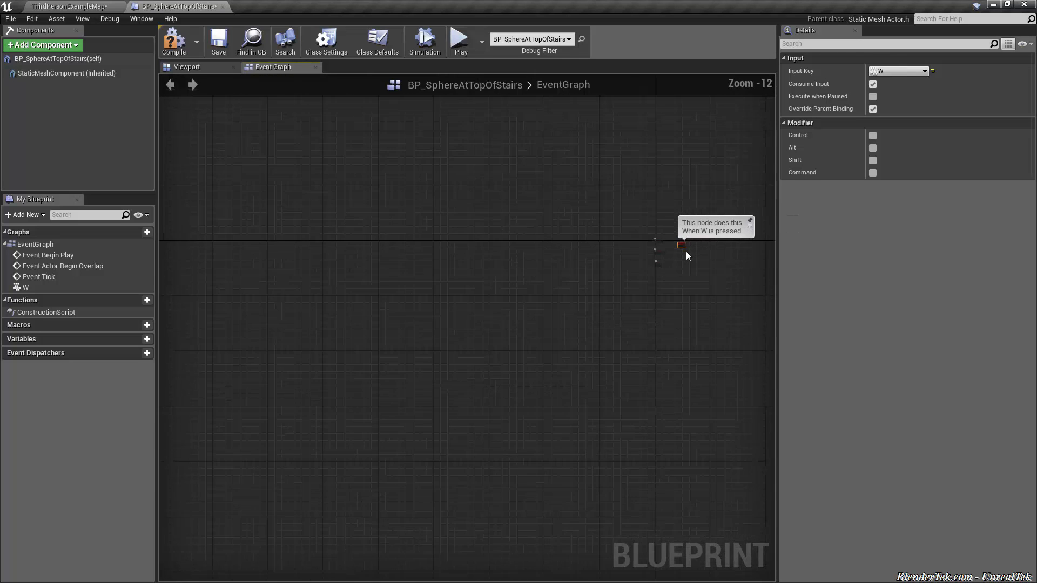
scroll(down, 3)
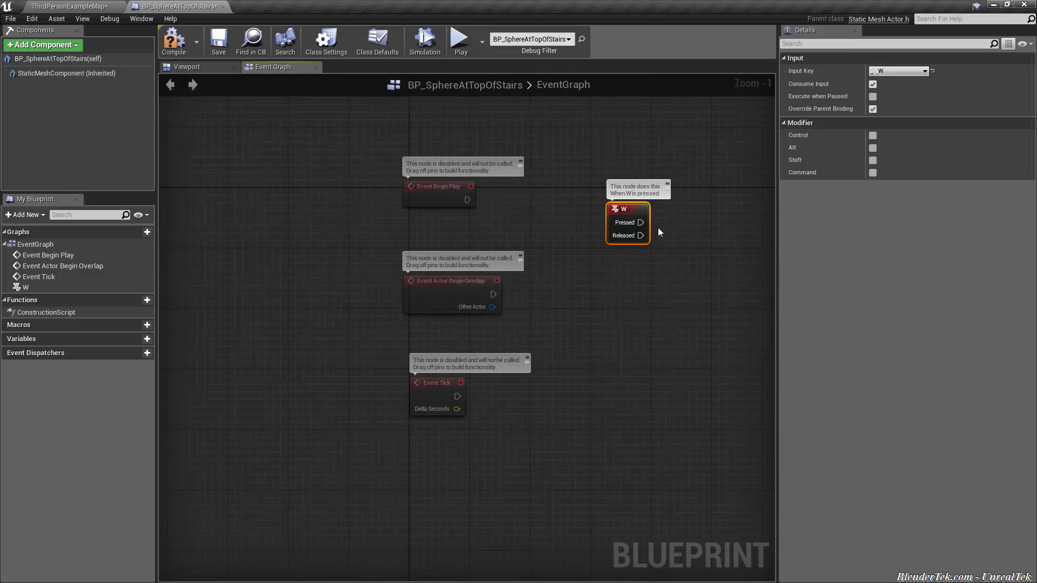
mouse_move(615, 209)
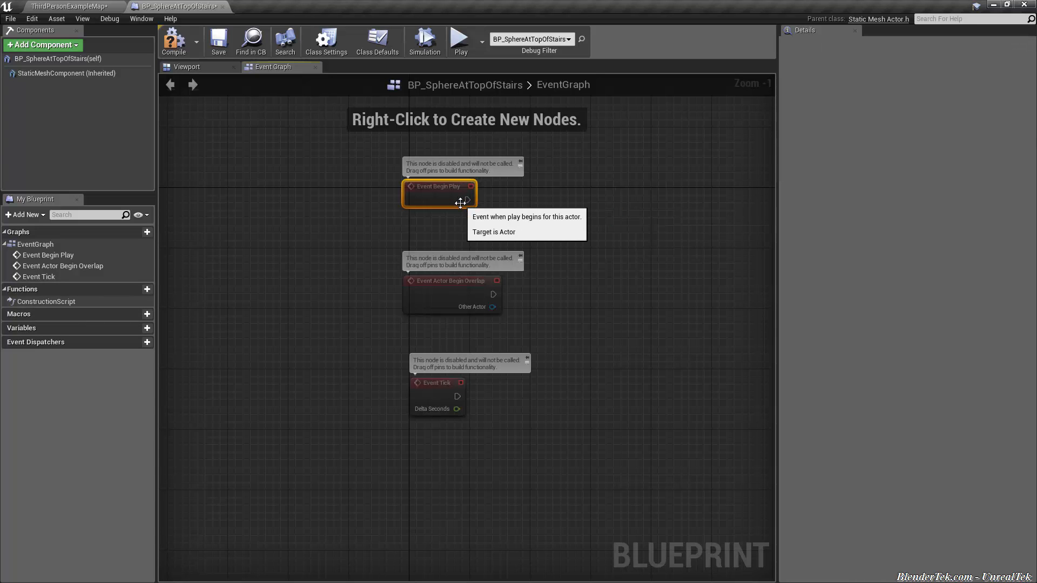
mouse_move(490, 202)
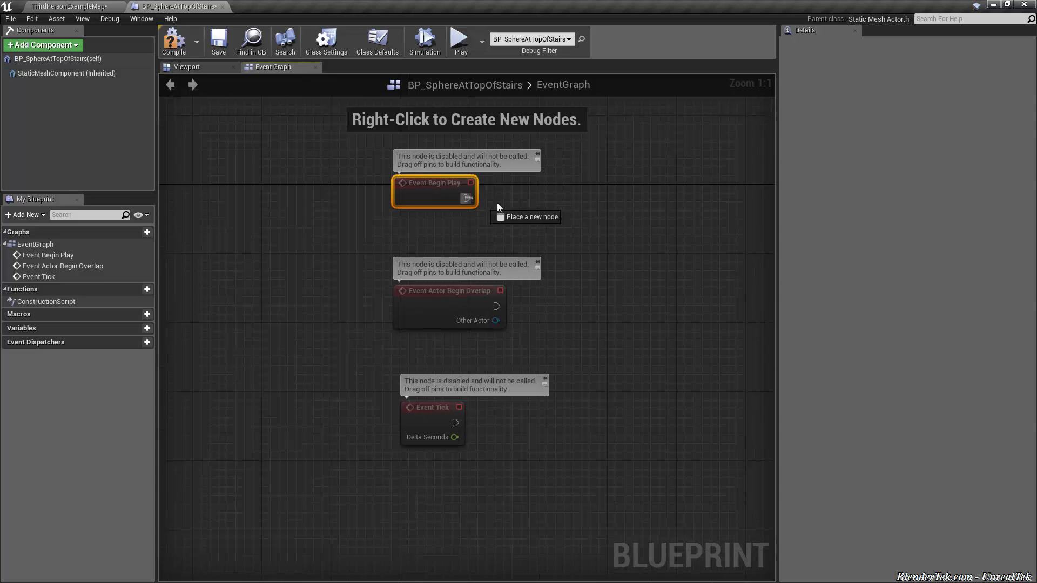
- Wire a Print String node saying 'Hello' from Event Begin Play's execution pin
drag(468, 197, 541, 201)
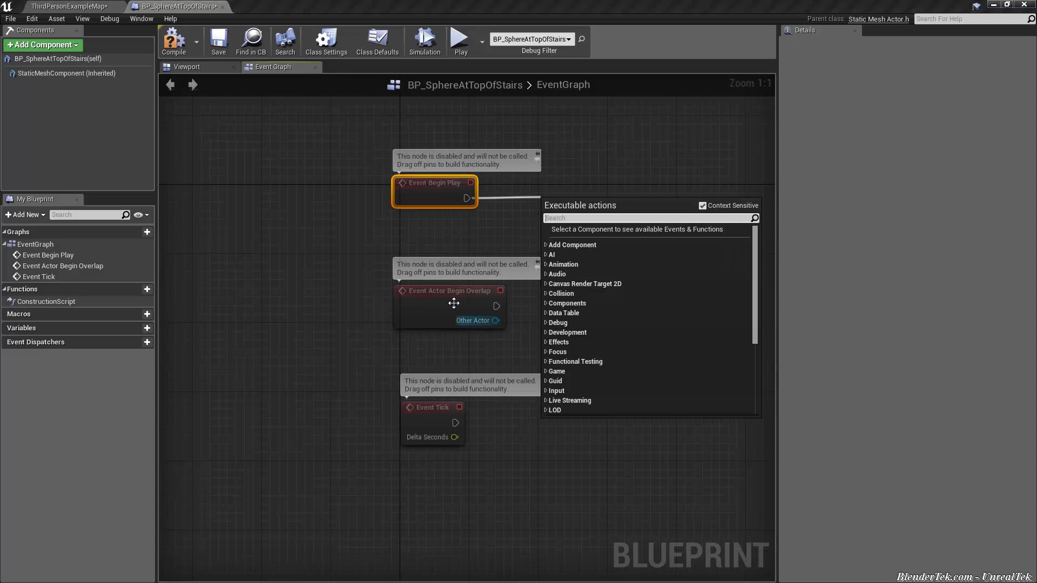
text(pri)
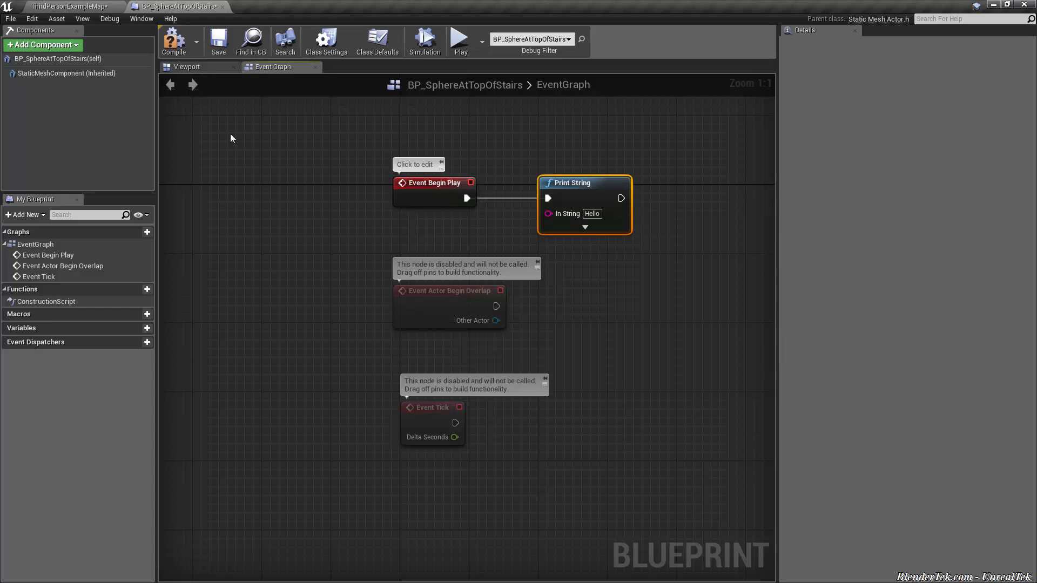
mouse_move(570, 188)
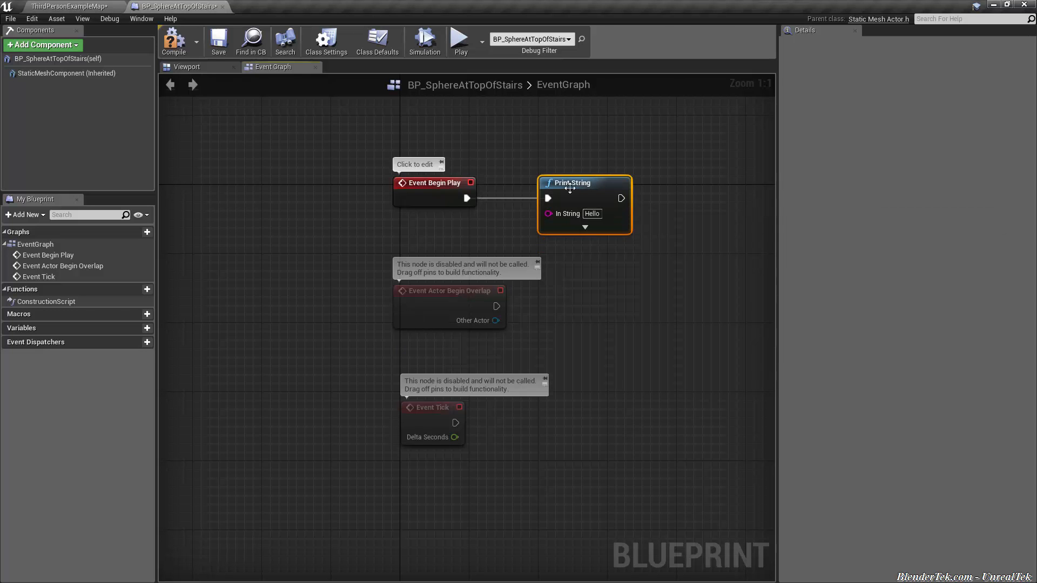
mouse_move(571, 204)
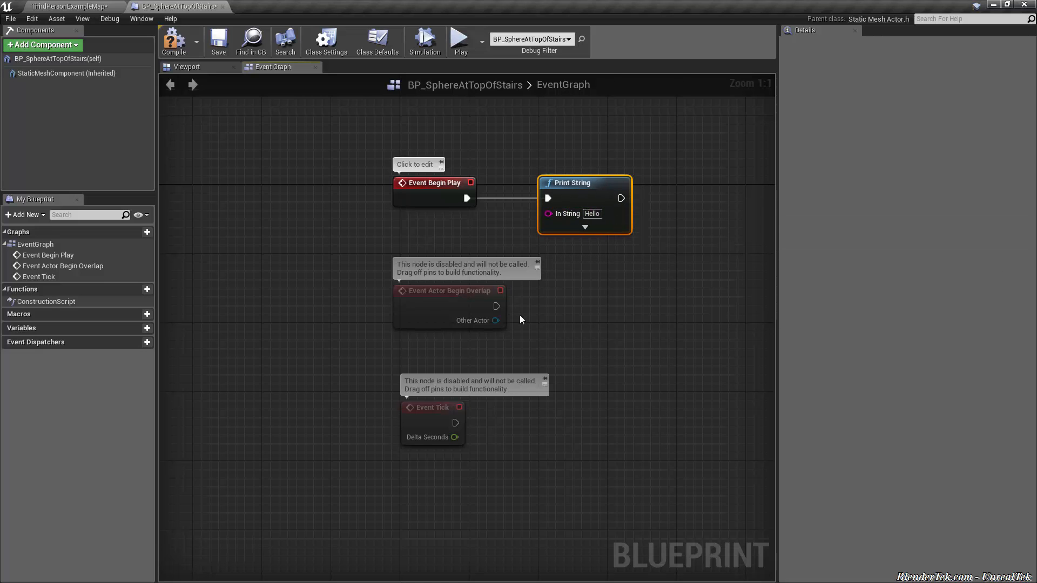
mouse_move(552, 326)
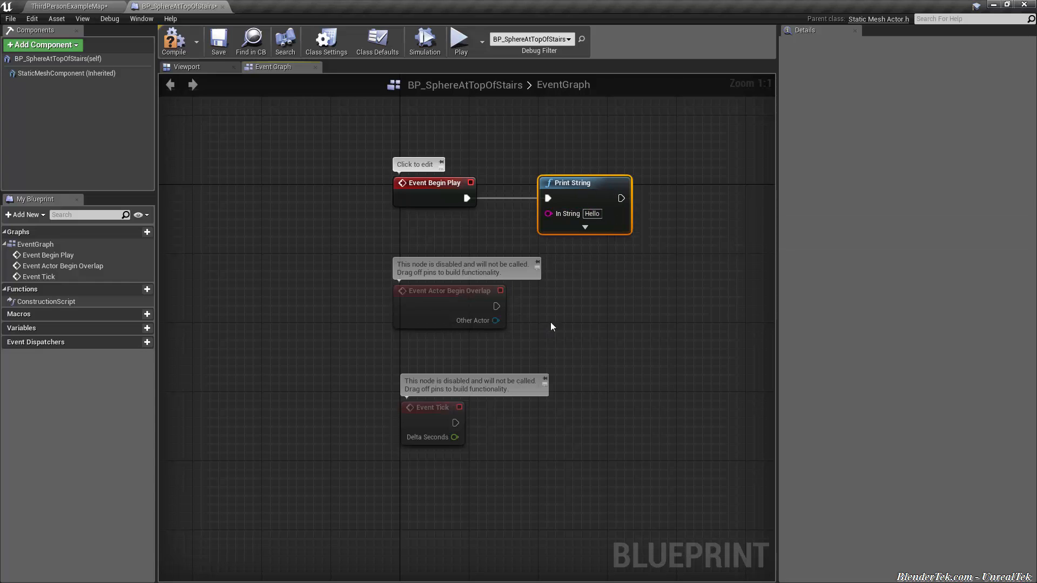
mouse_move(529, 358)
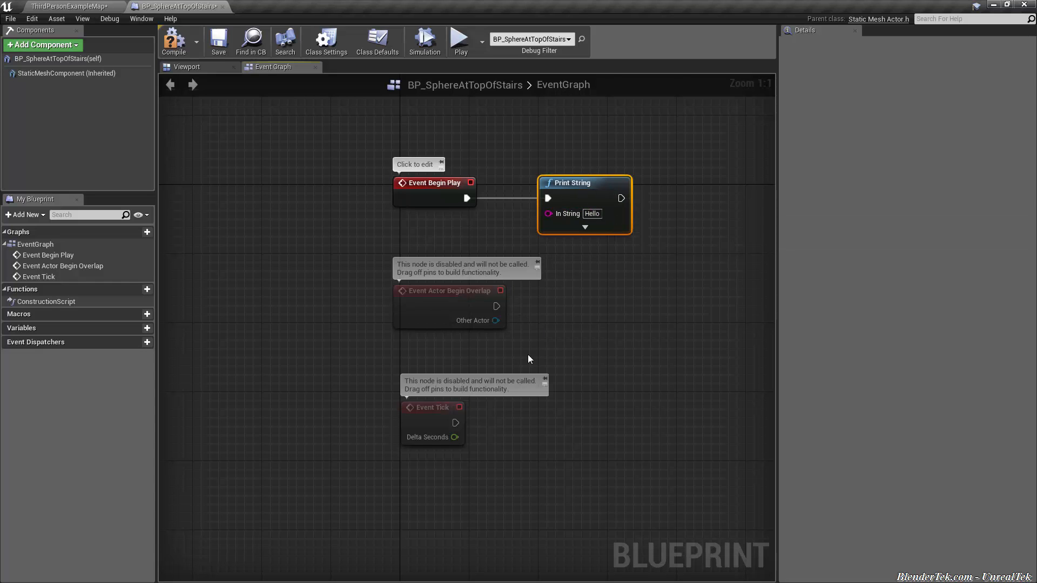
mouse_move(623, 317)
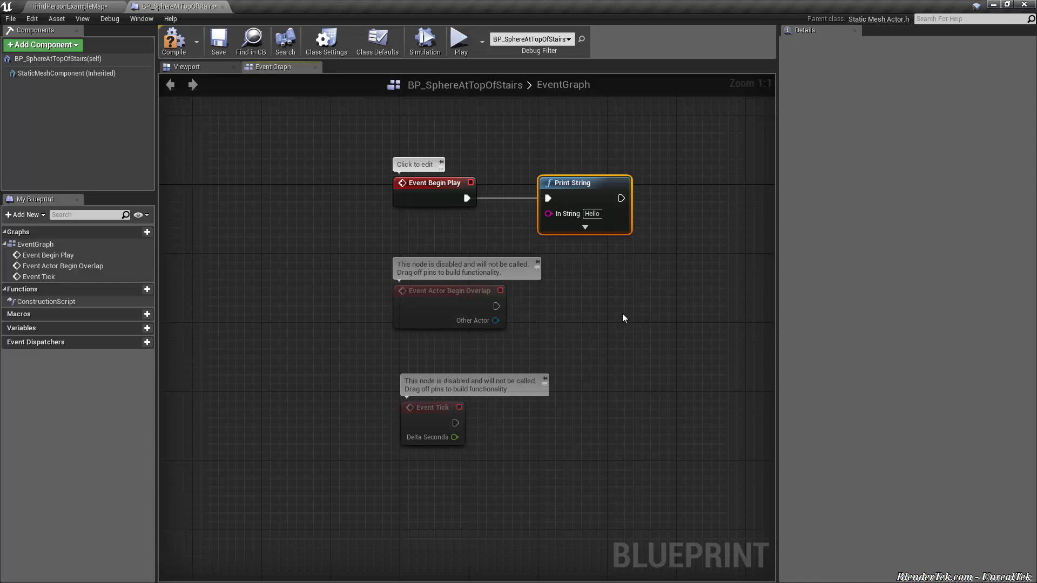
- Set In String to 'Hello World!' and comment the Begin Play and Print String nodes
click(435, 183)
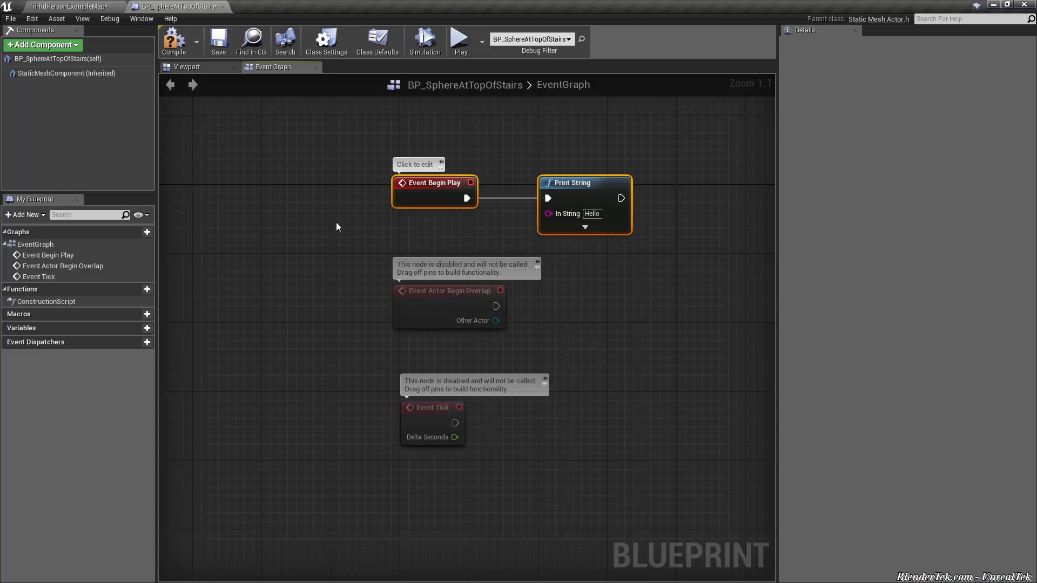
mouse_move(605, 199)
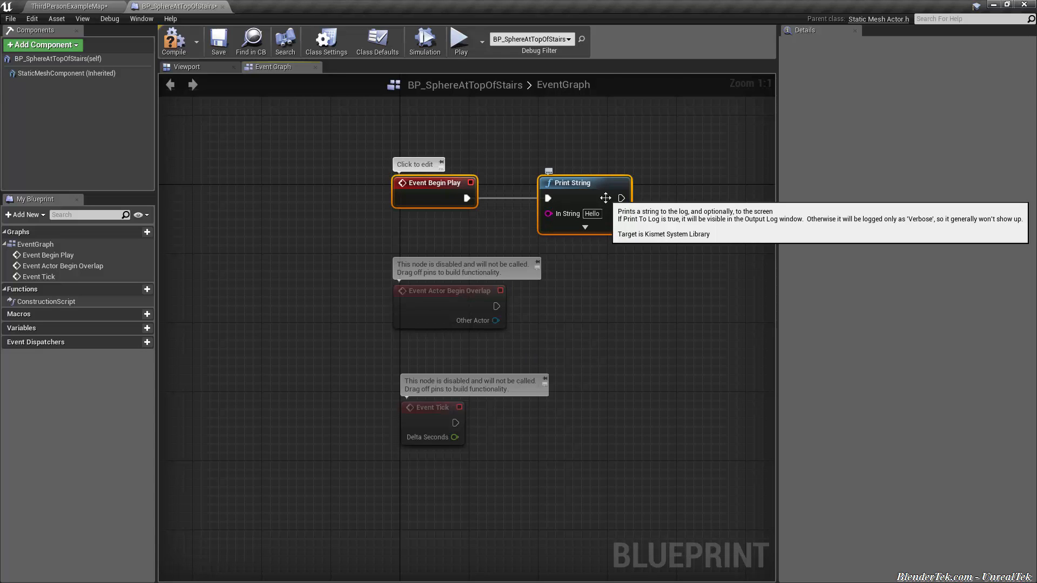
mouse_move(550, 212)
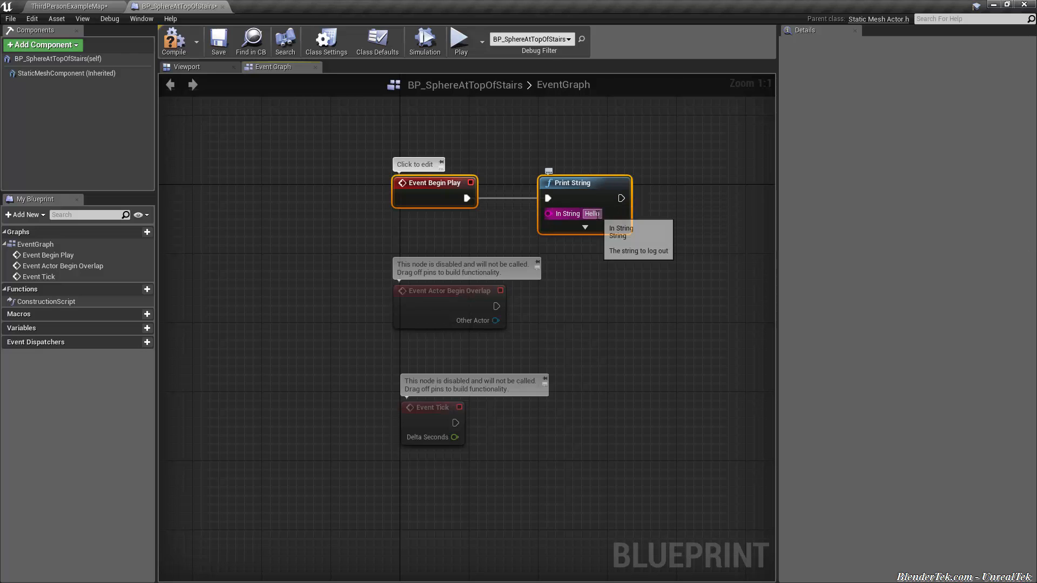
mouse_move(616, 252)
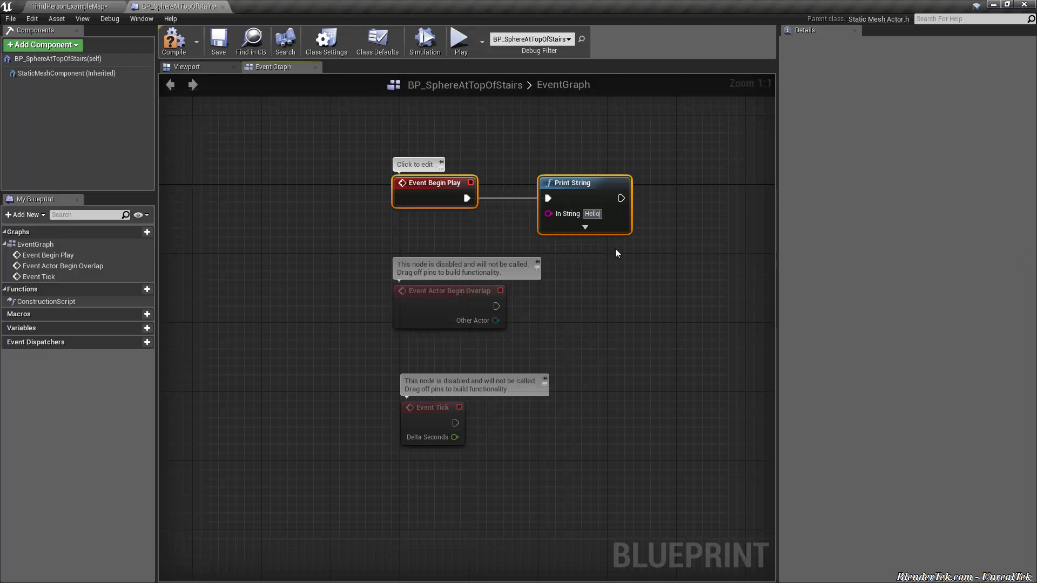
text(World!)
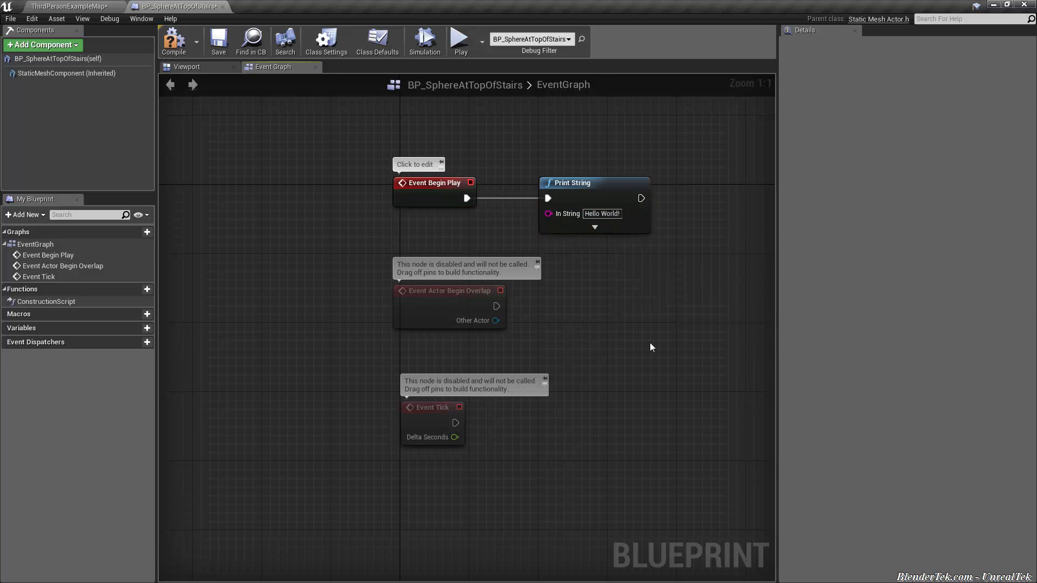
click(572, 182)
text(When this level is started a)
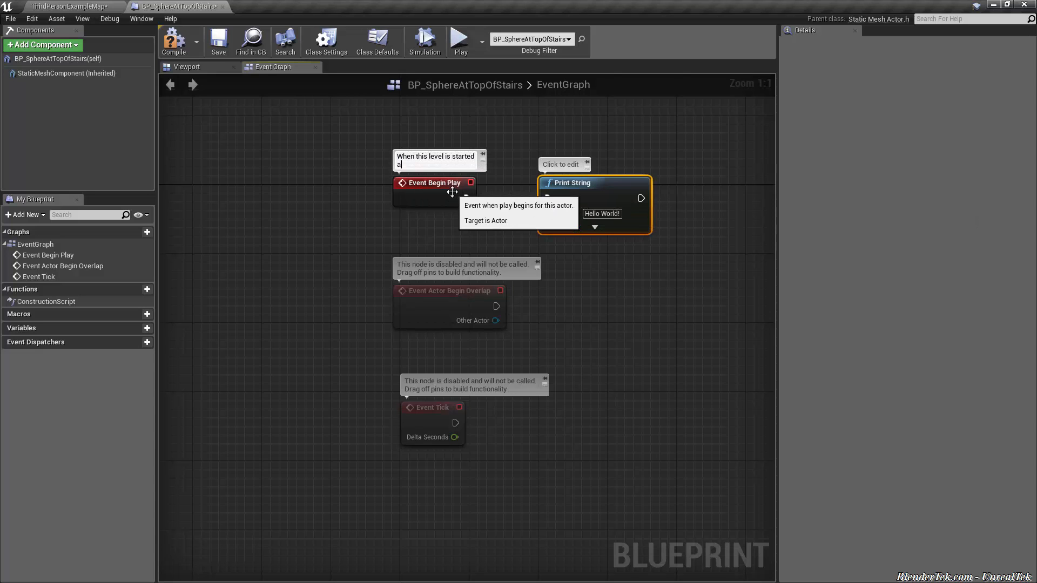
text(nd play is pressed)
click(565, 165)
text(We print the string "Hello world!")
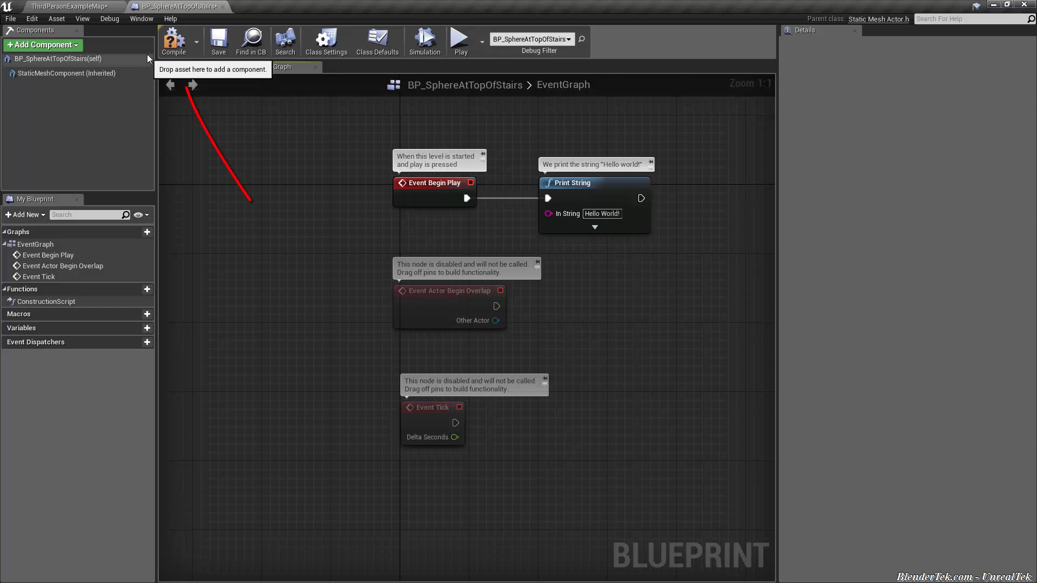
- Play ThirdPersonExampleMap to confirm 'Hello World!' prints on Begin Play, then stop
click(218, 38)
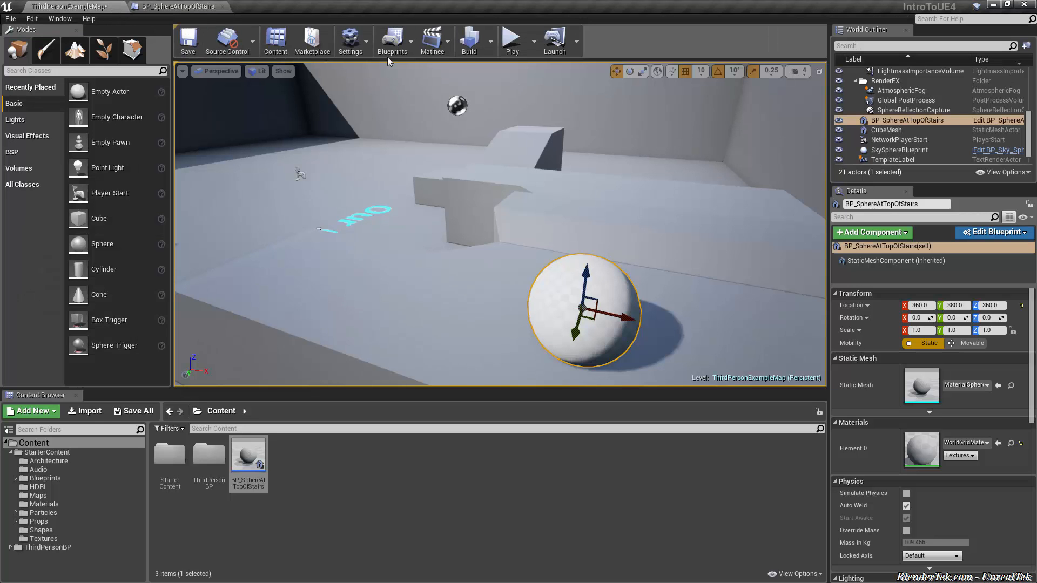
mouse_move(512, 39)
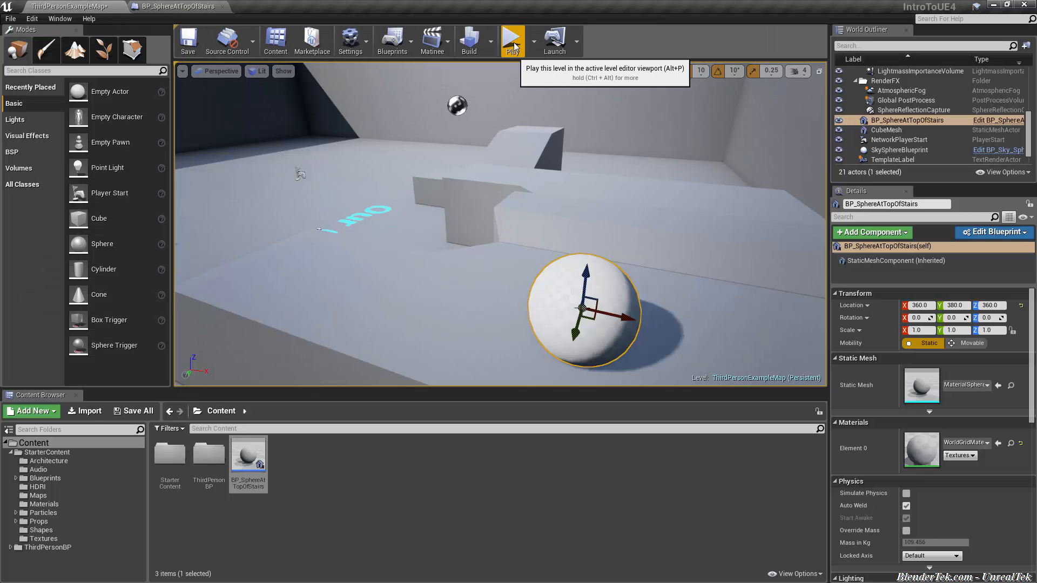
click(512, 37)
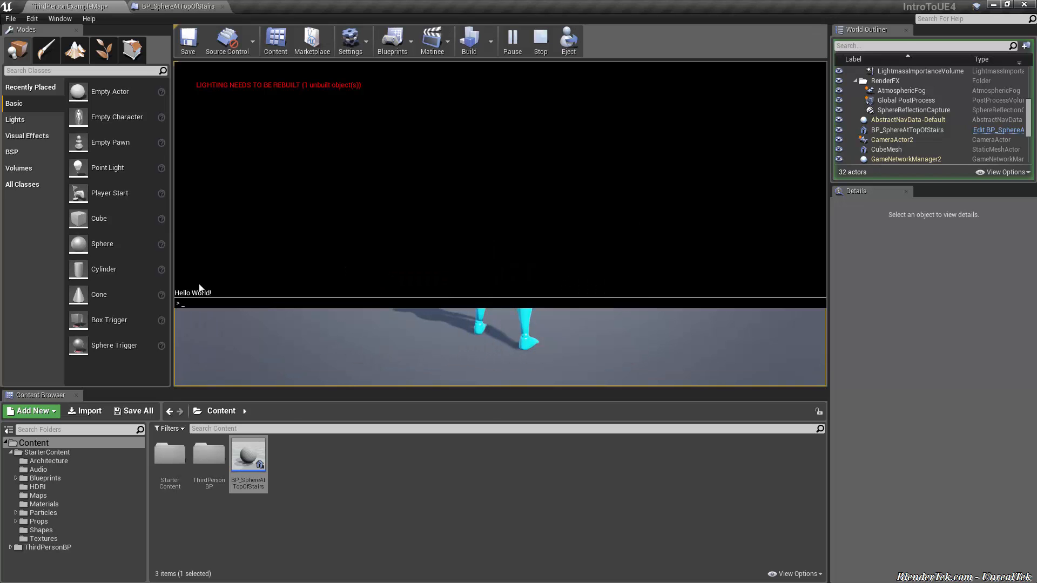
mouse_move(246, 359)
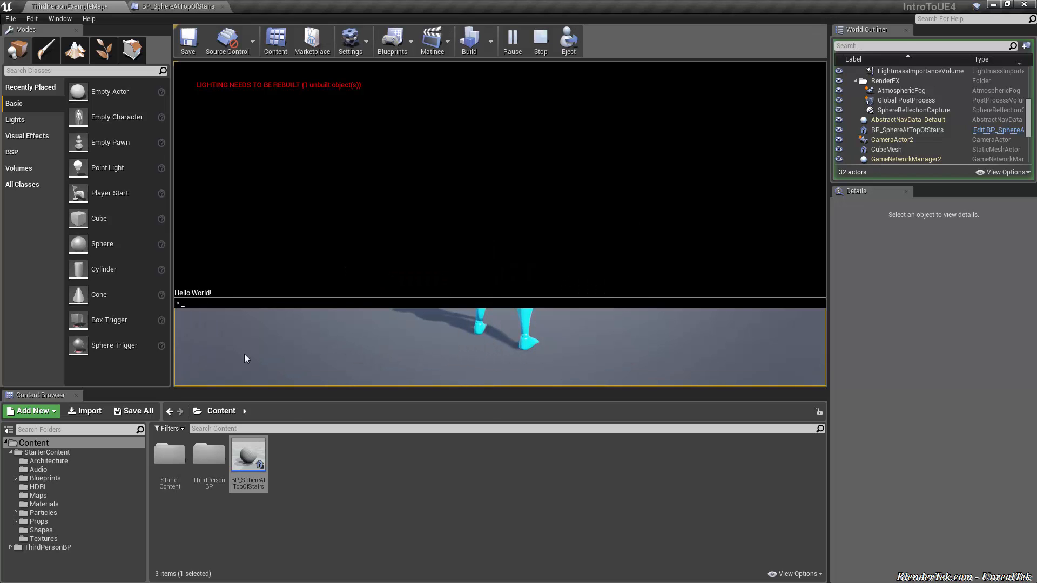
click(62, 18)
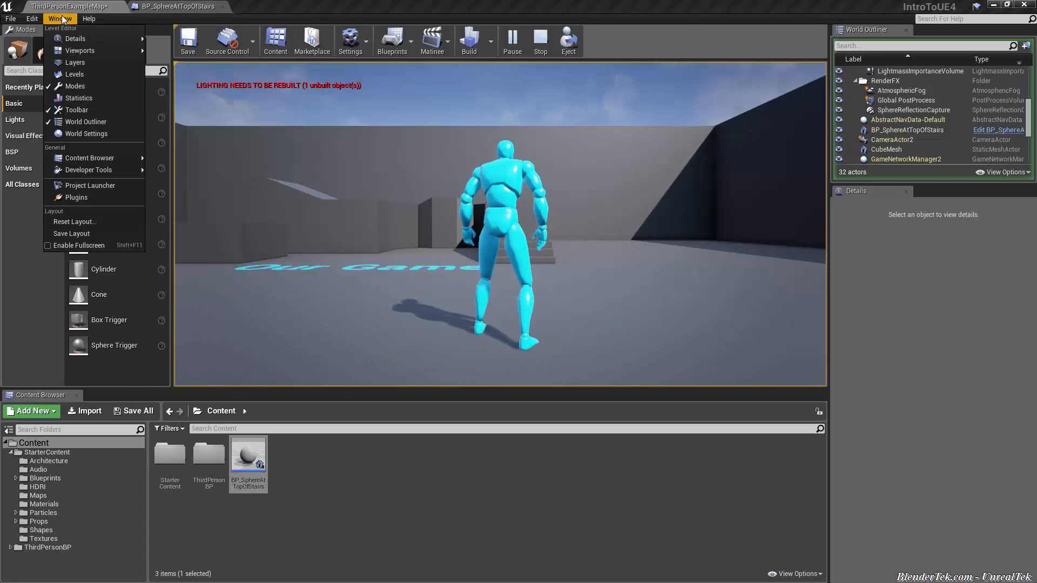
mouse_move(89, 170)
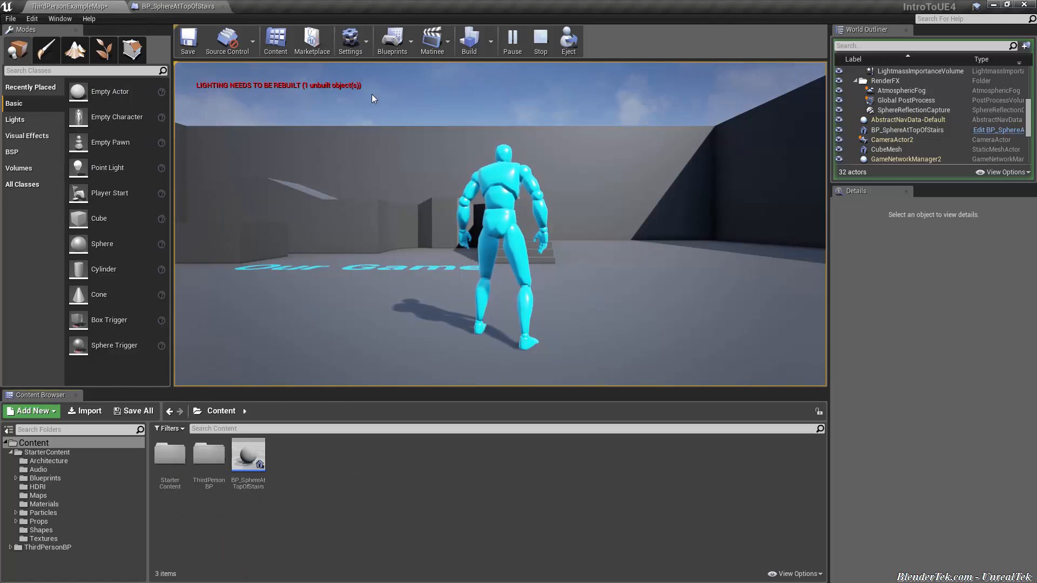
click(907, 130)
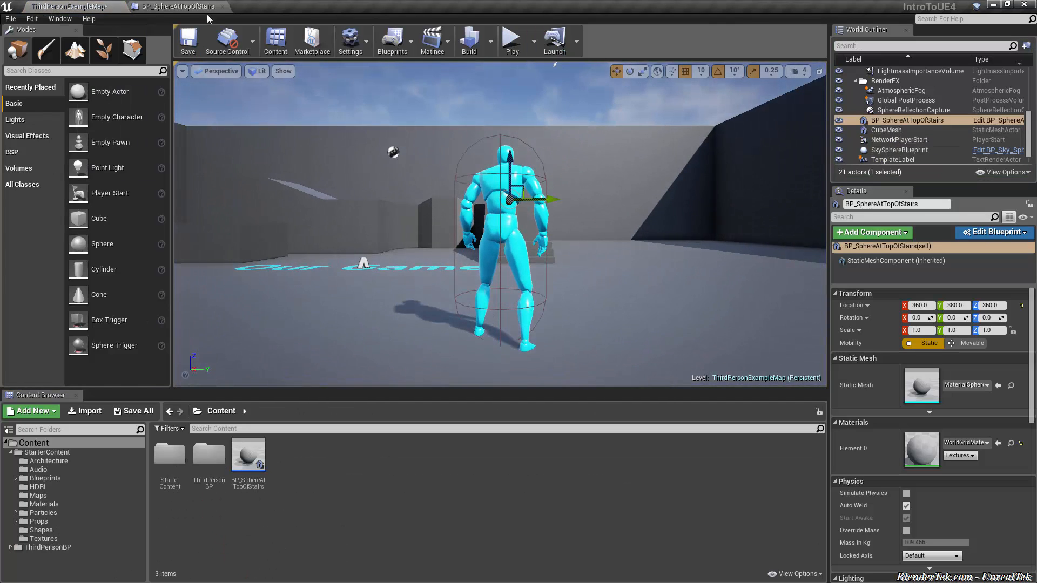
- Wire Print String to Event Tick and preview the game flooding 'Hello' each frame, then stop
click(995, 233)
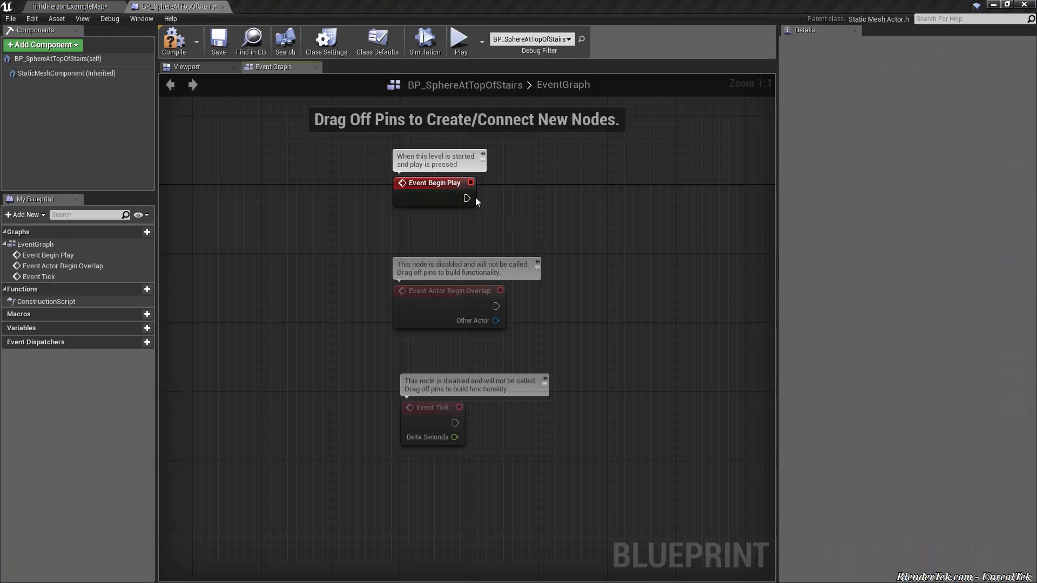
mouse_move(450, 419)
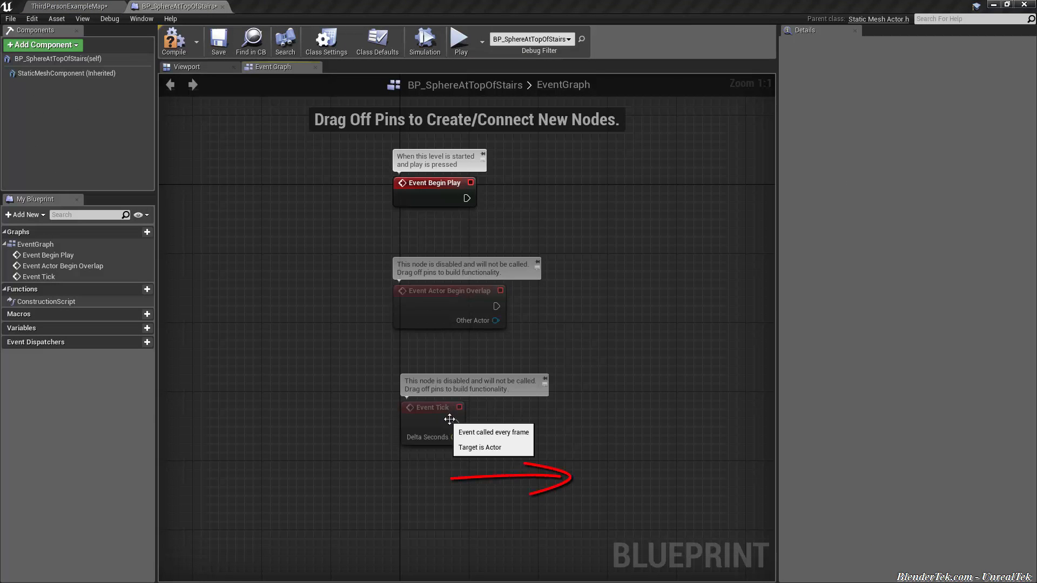
drag(467, 421, 501, 424)
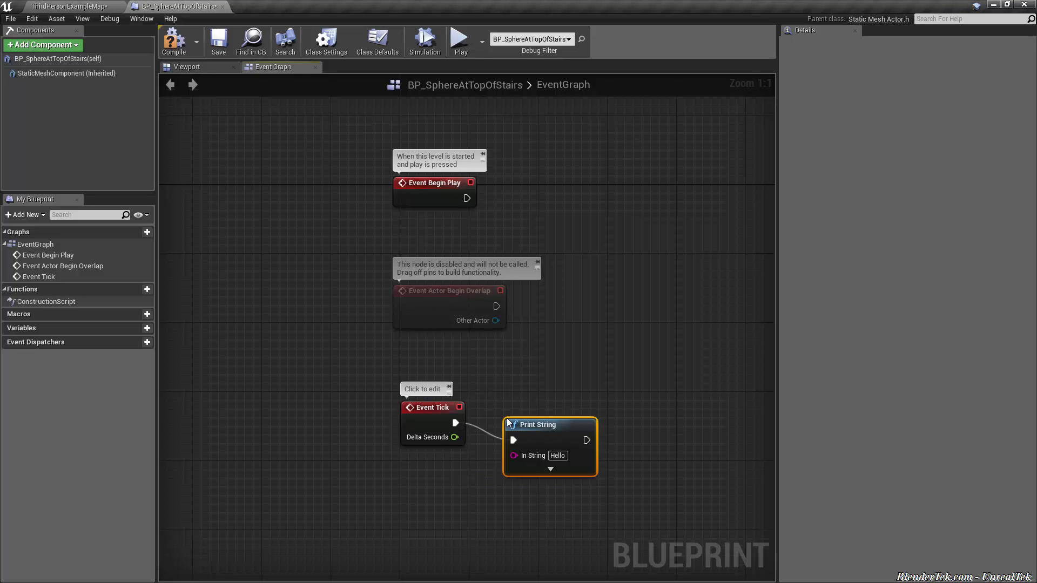
mouse_move(182, 44)
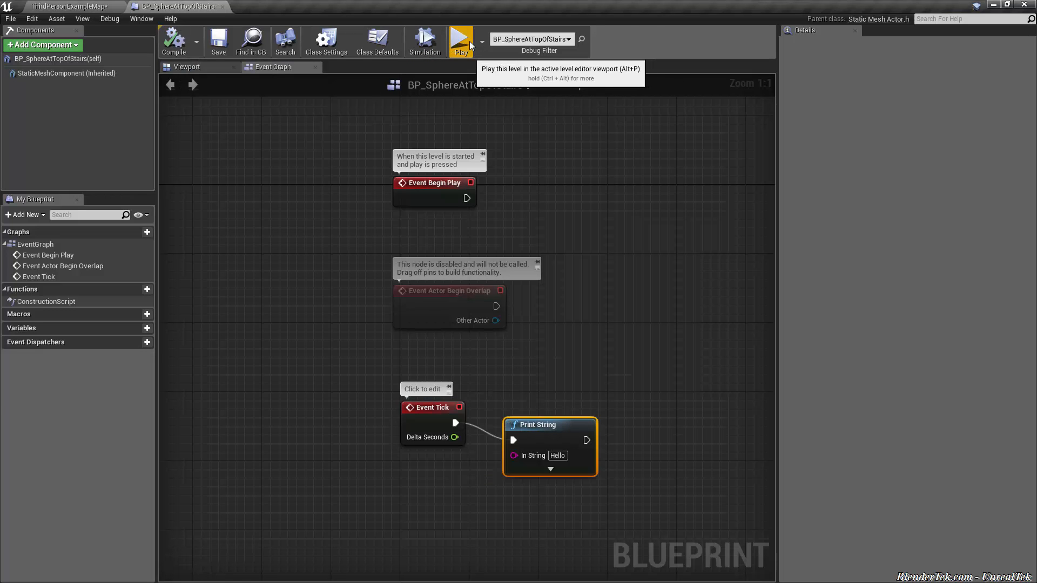
click(459, 39)
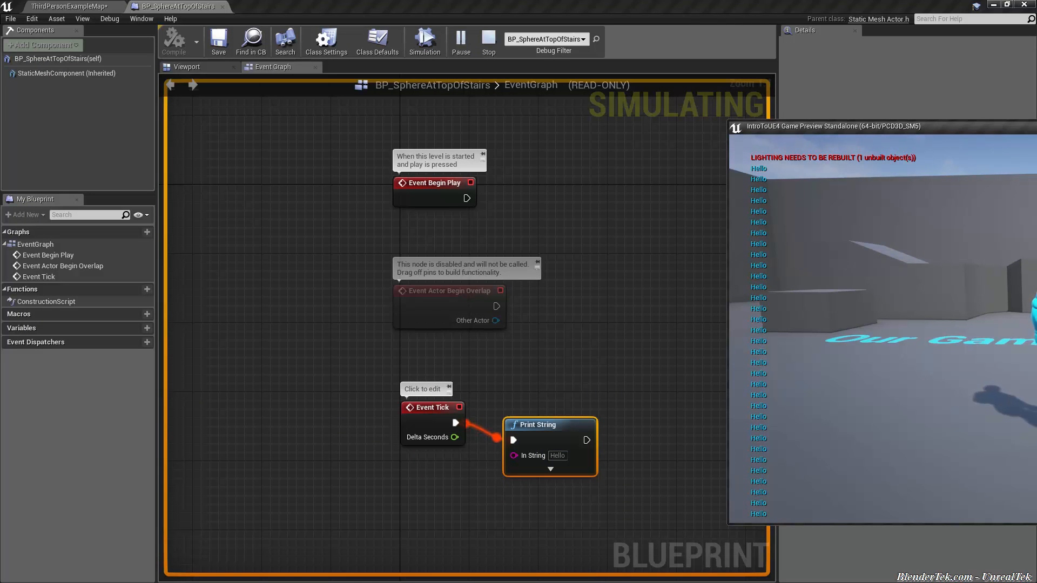
click(488, 37)
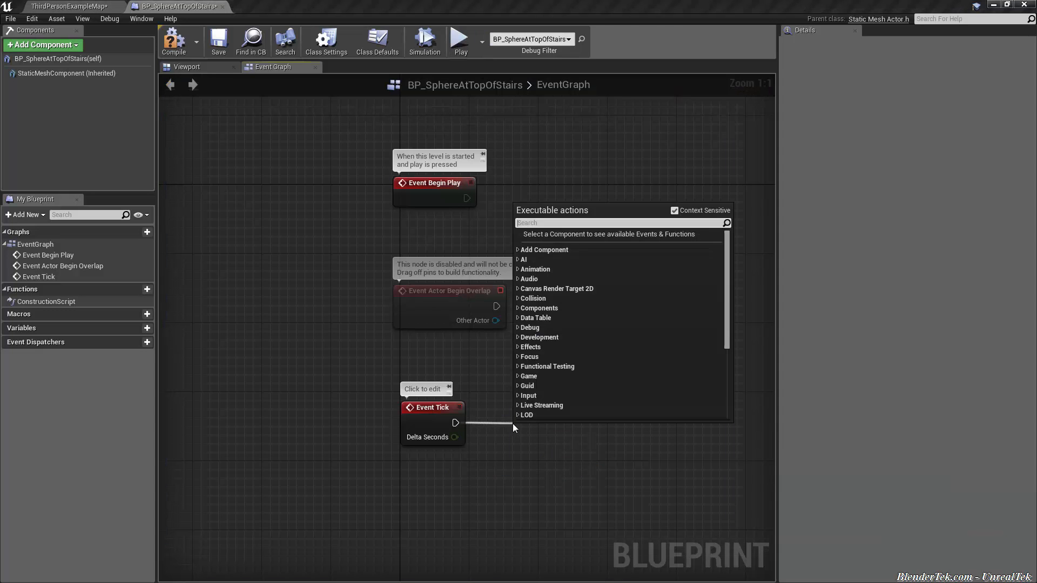
- Add an Add Actor Local Rotation node driven by Event Tick, briefly checking the level tab
text(add actor)
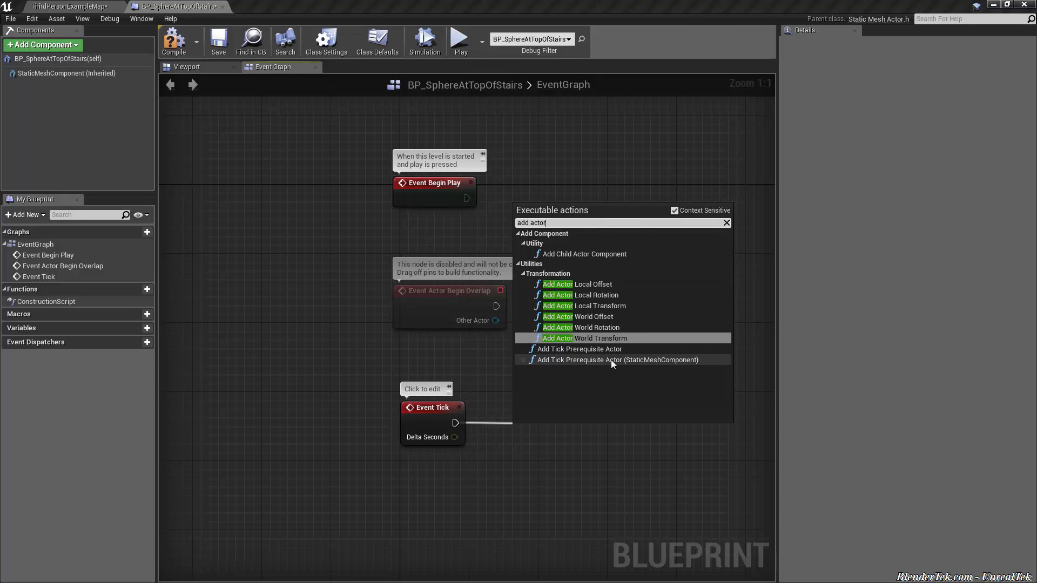
click(596, 295)
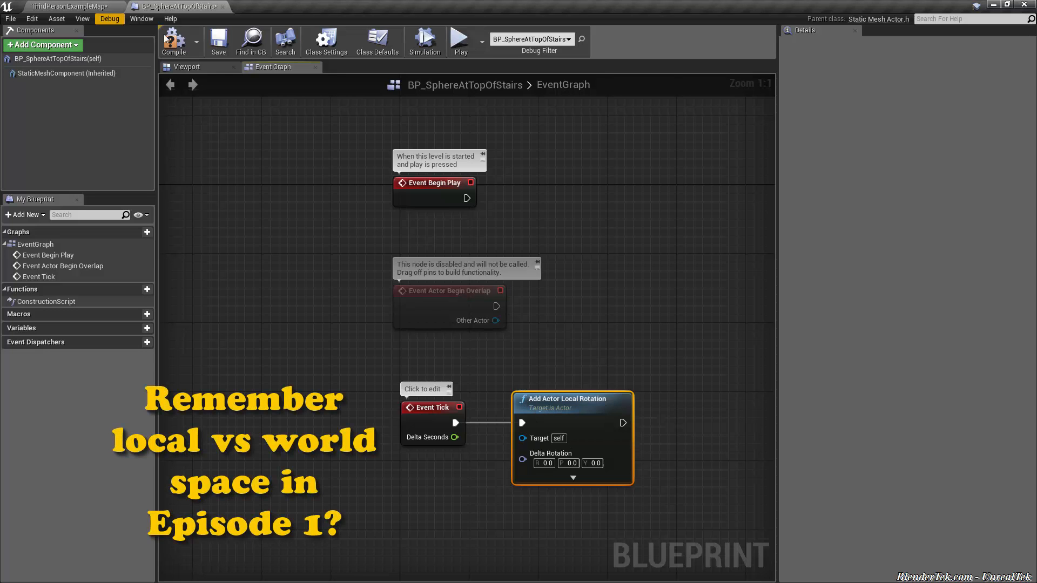
click(188, 67)
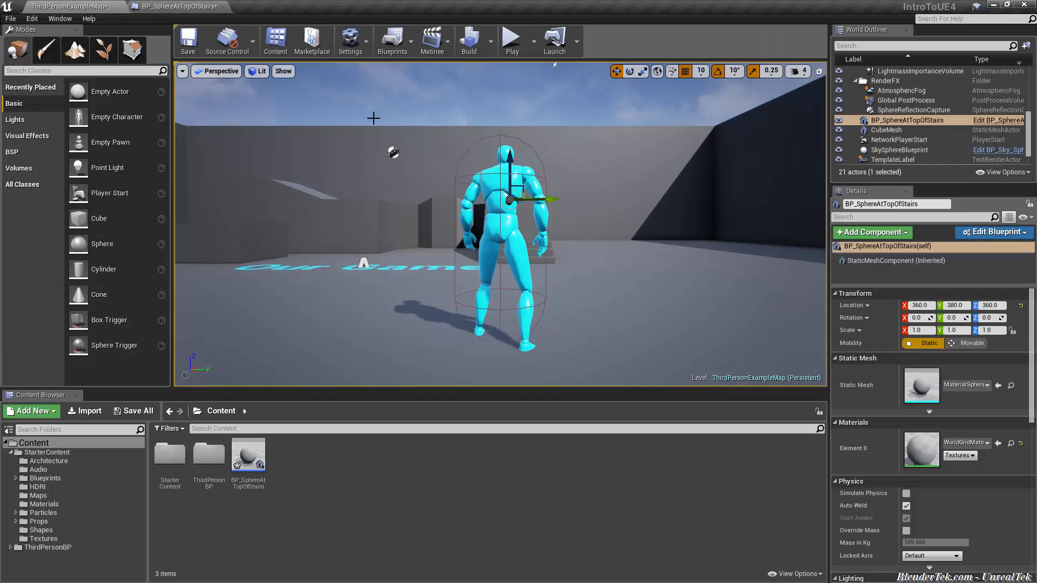
click(993, 233)
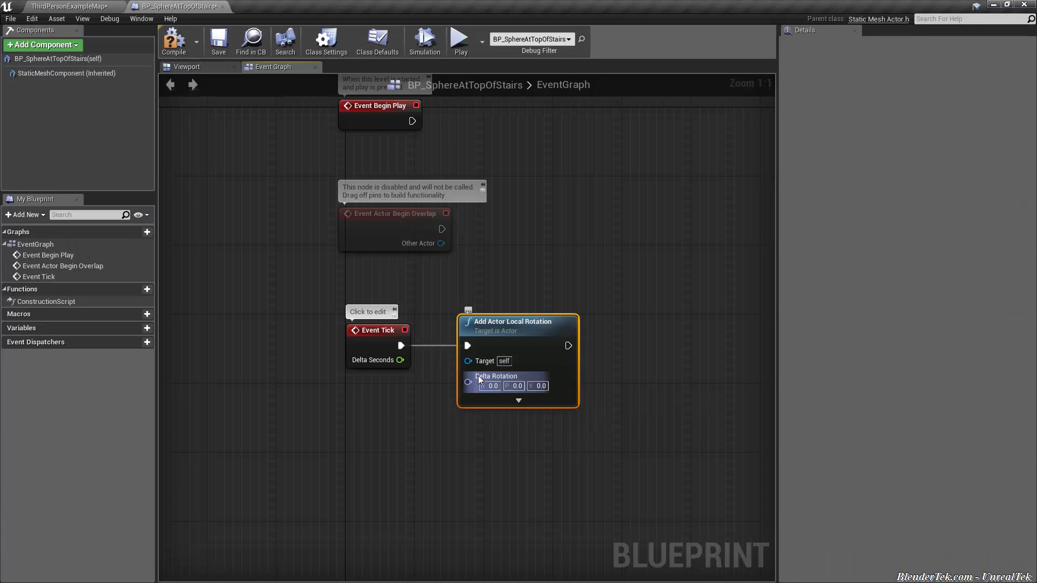
mouse_move(491, 381)
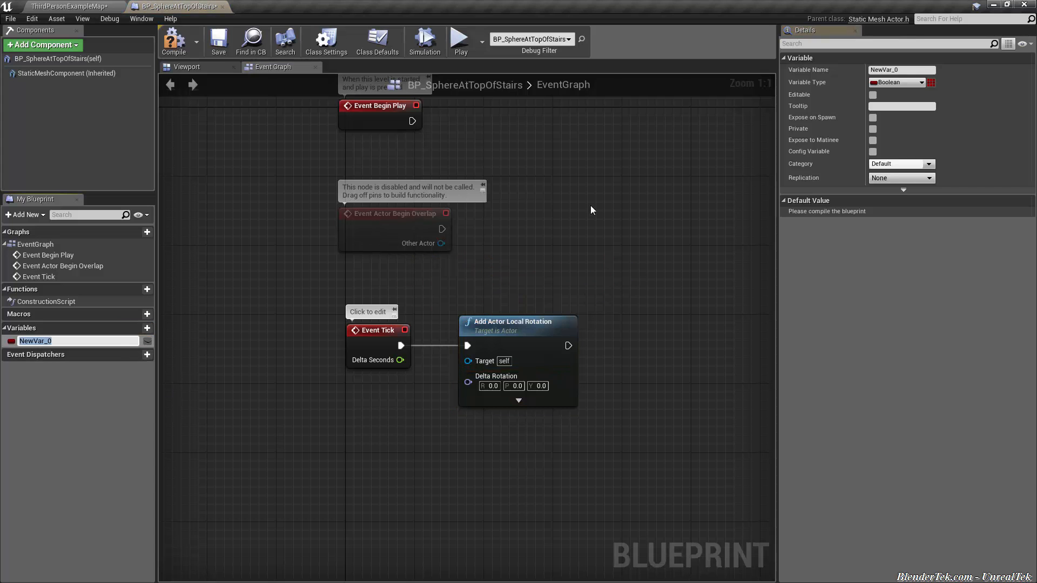
- Create Rotator variable NewVar_0 and drop its split Pitch/Yaw/Roll getter into the graph
click(900, 82)
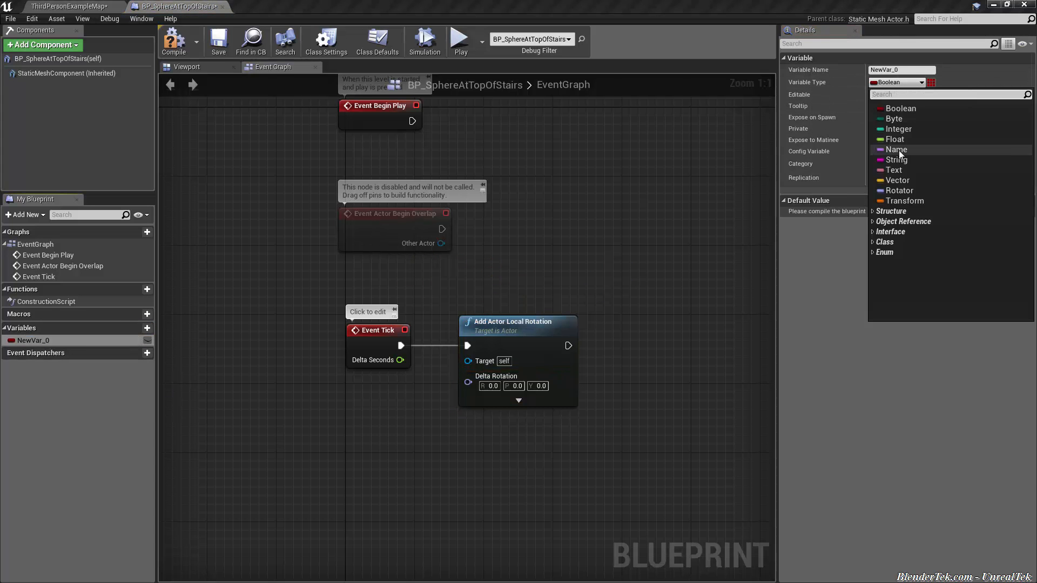
click(896, 190)
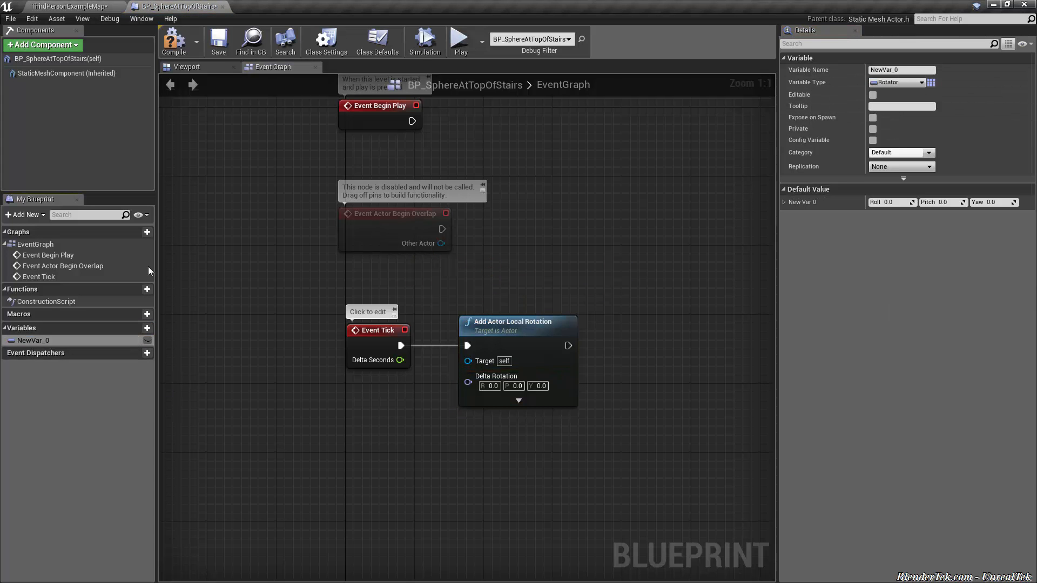
drag(31, 340, 328, 444)
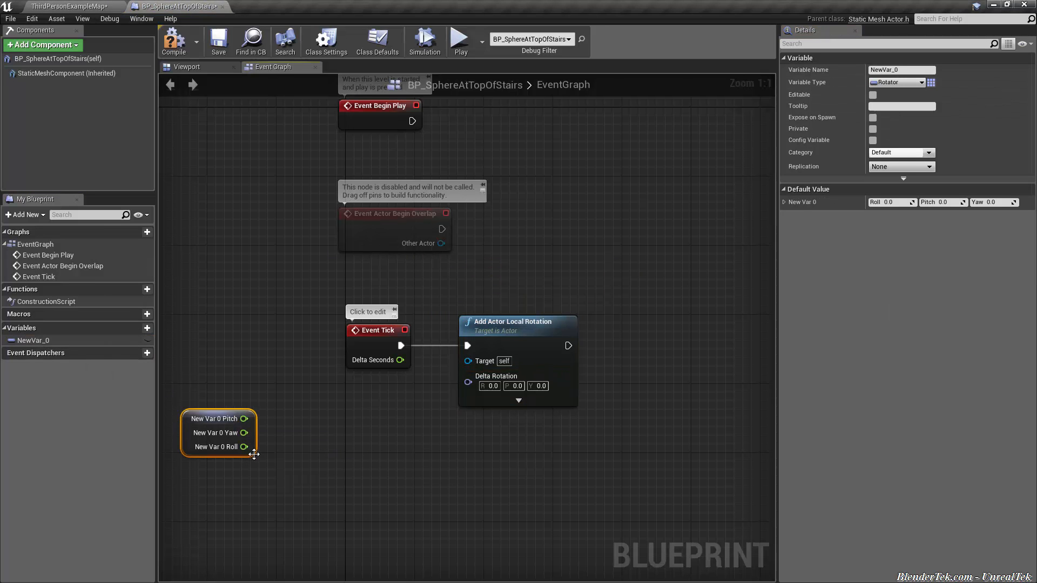
mouse_move(248, 447)
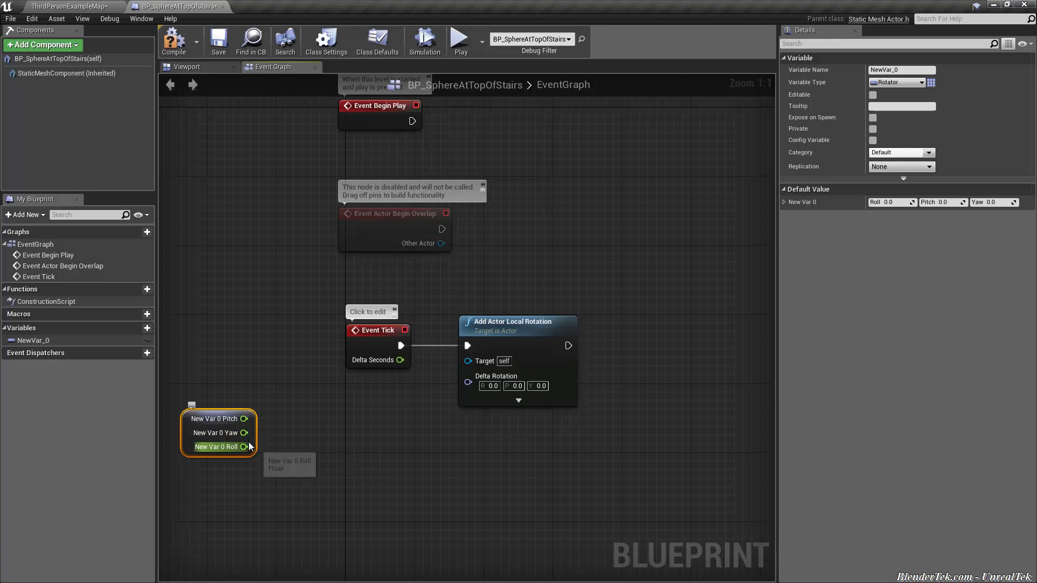
mouse_move(275, 443)
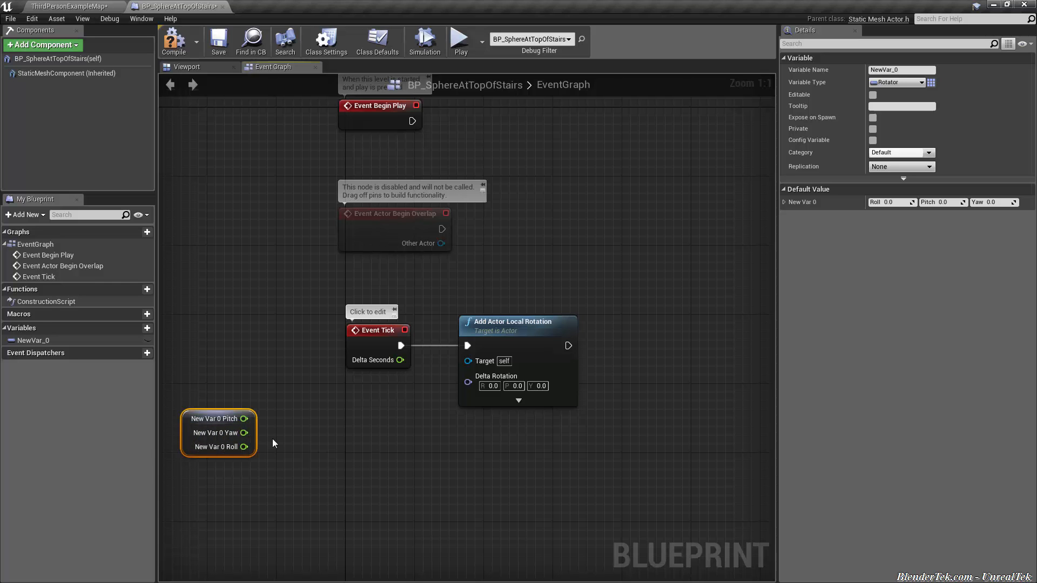
mouse_move(283, 423)
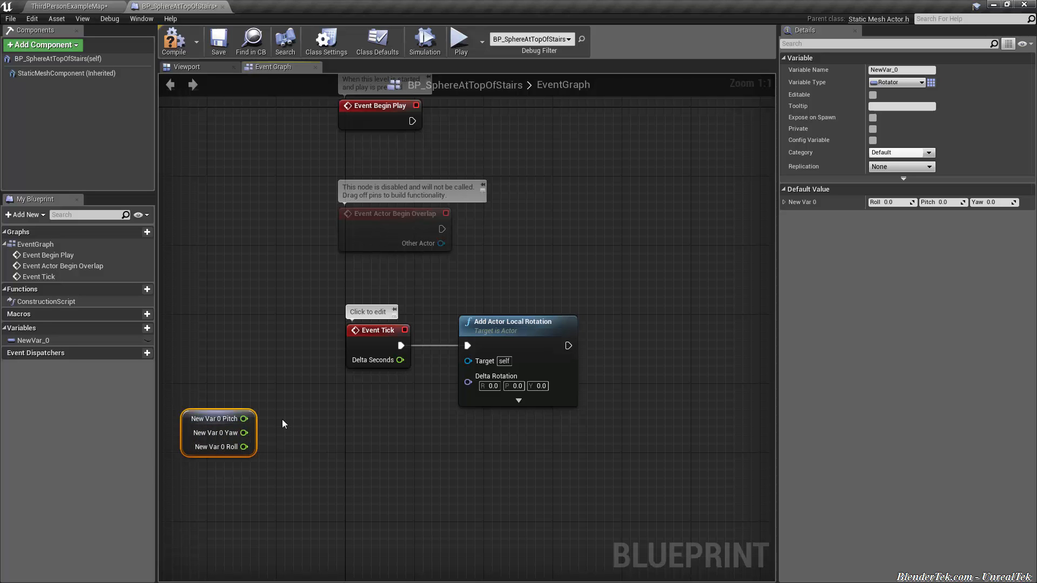
mouse_move(243, 419)
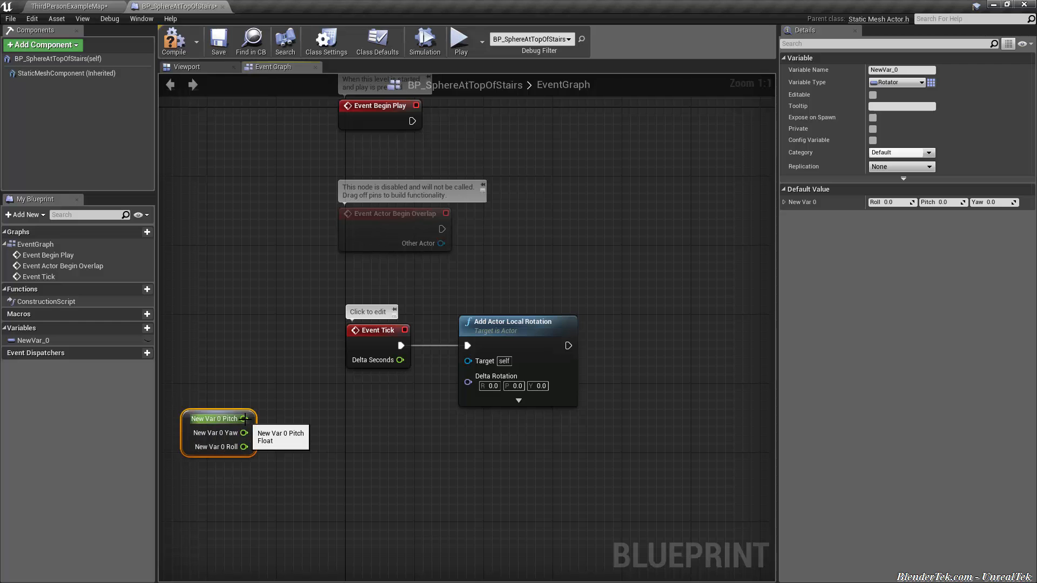
click(187, 67)
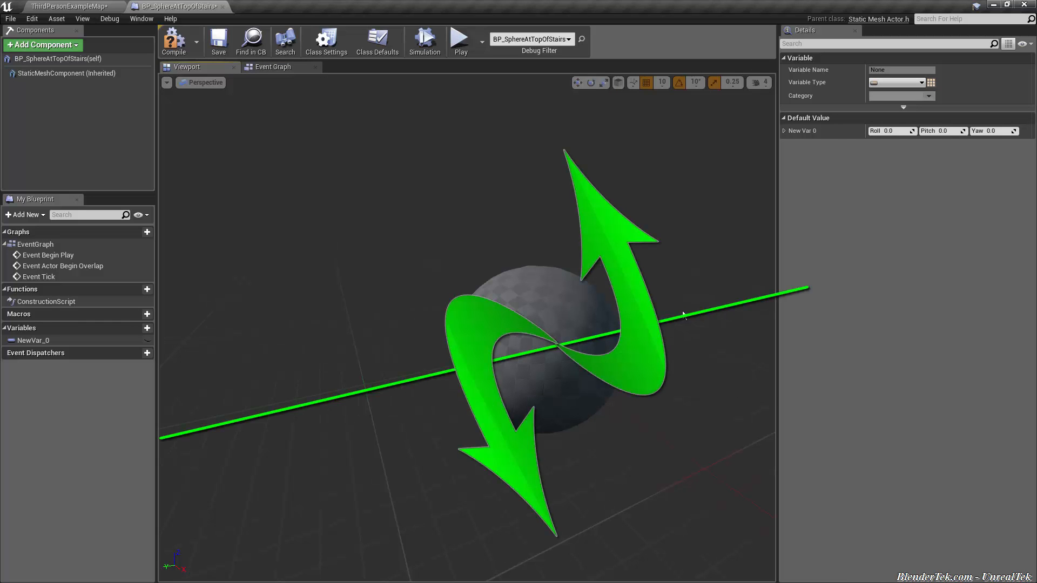
- Select the sphere mesh in the Viewport preview, then return to the Event Graph
click(58, 73)
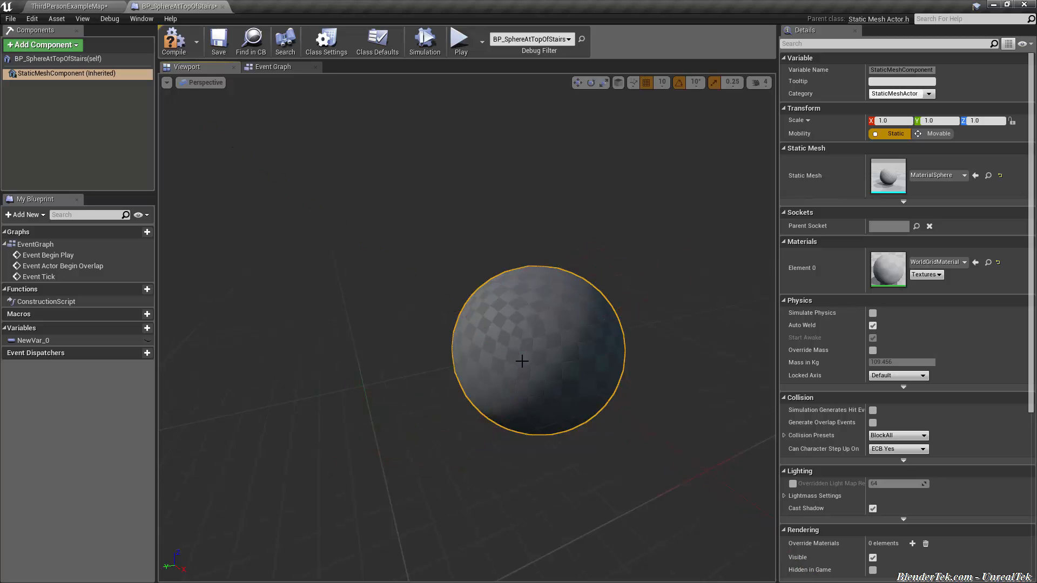
click(272, 67)
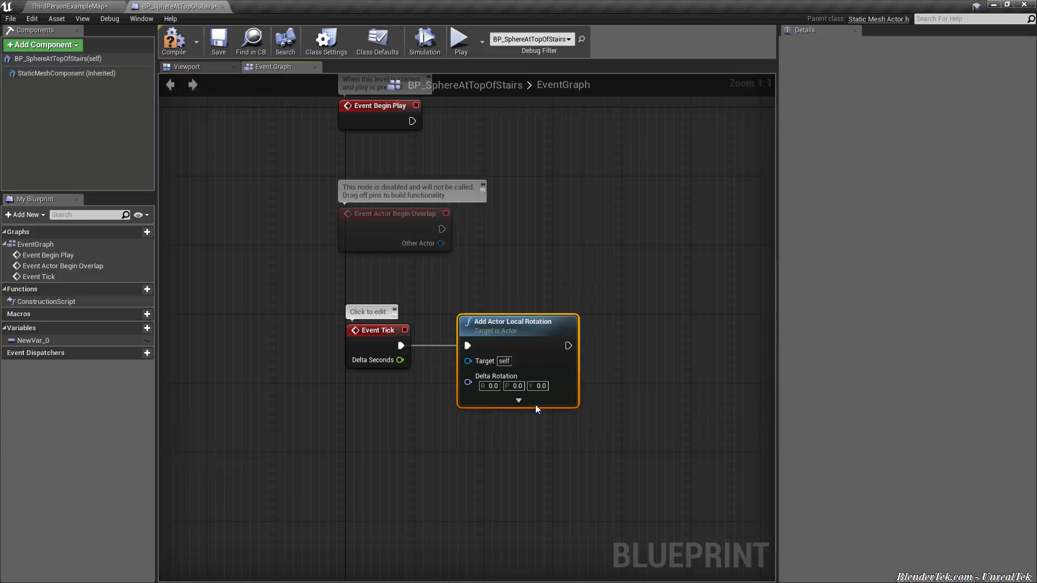
mouse_move(540, 385)
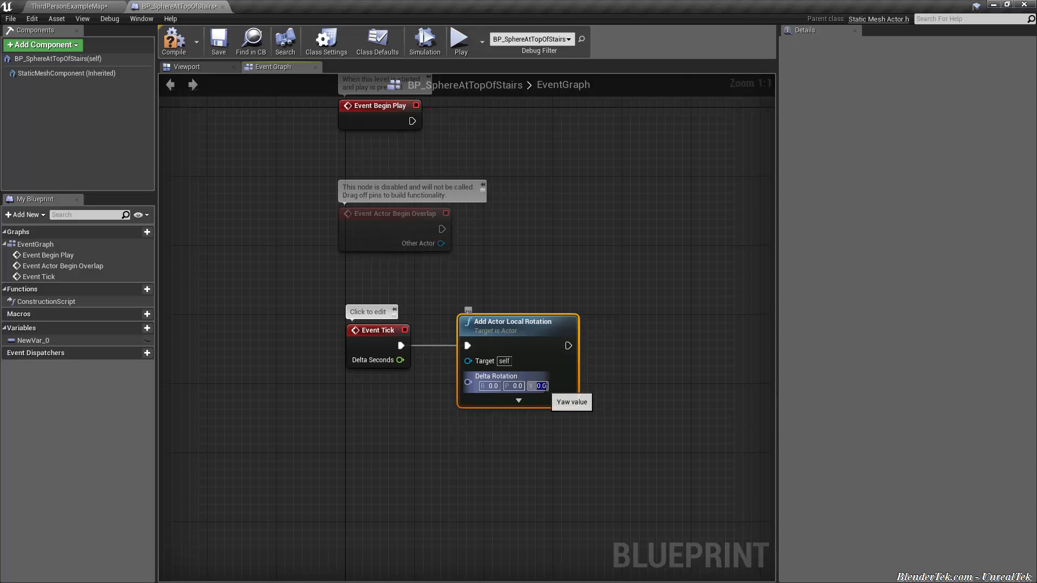
mouse_move(542, 353)
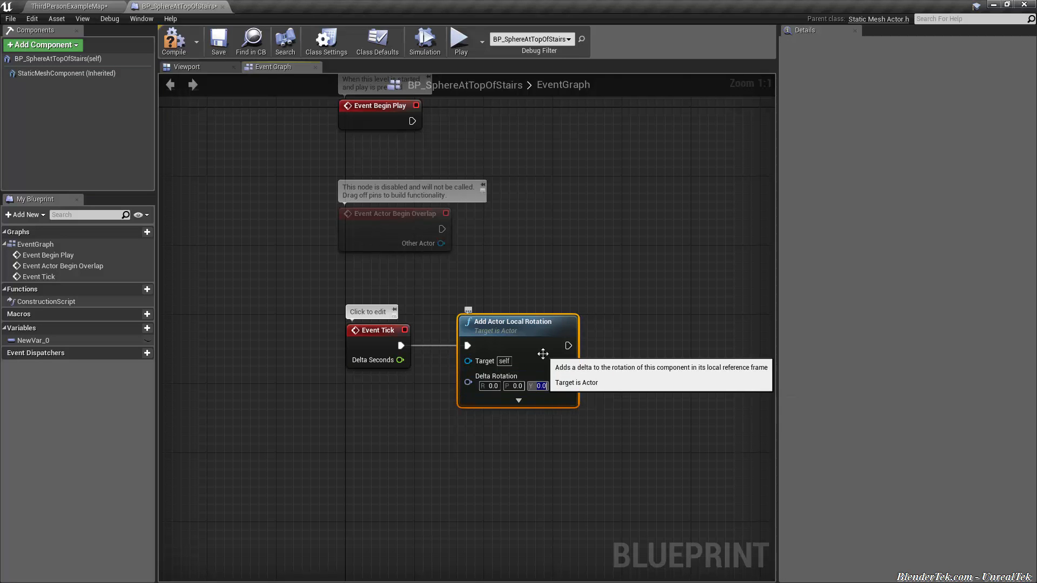
- Set Delta Rotation yaw to 1.0, save, and play-test the spinning sphere twice
text(1.0)
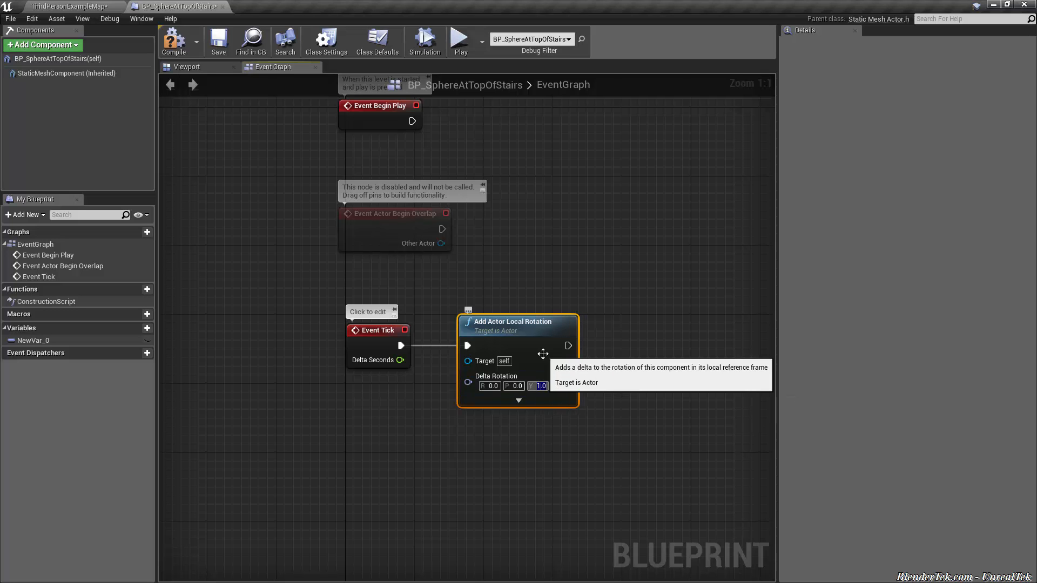
mouse_move(218, 39)
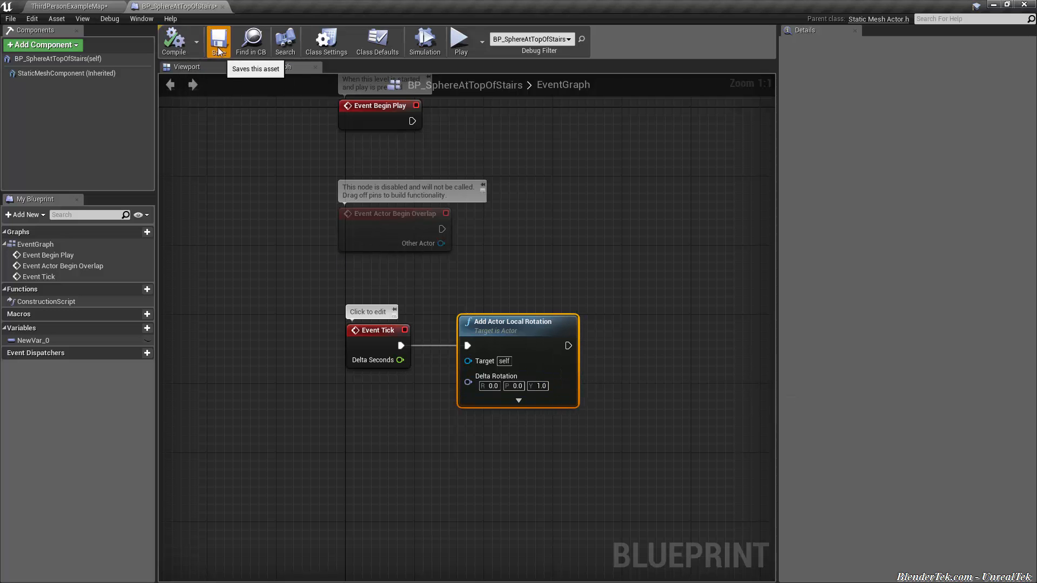
click(459, 38)
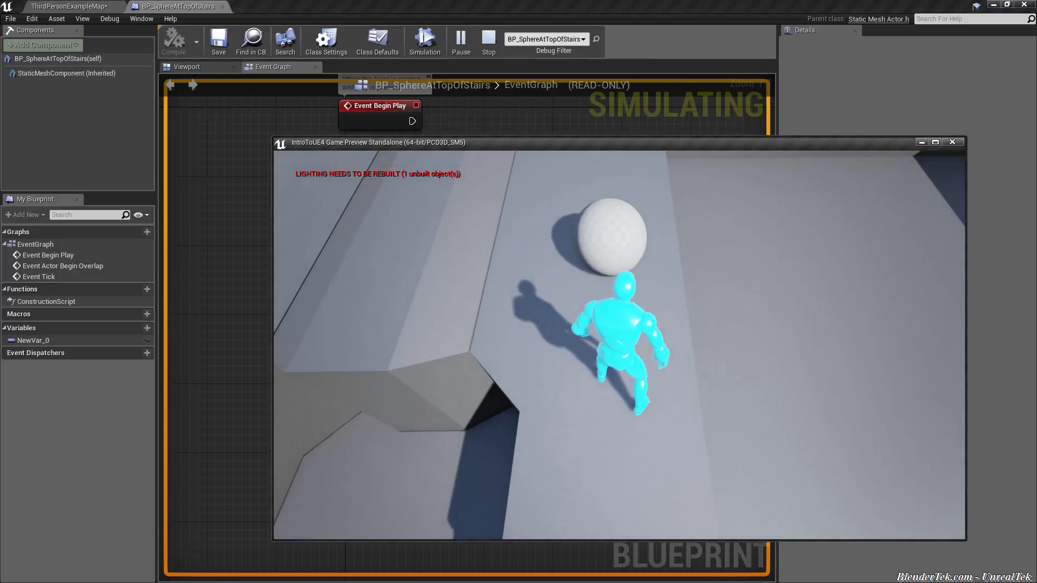
click(488, 37)
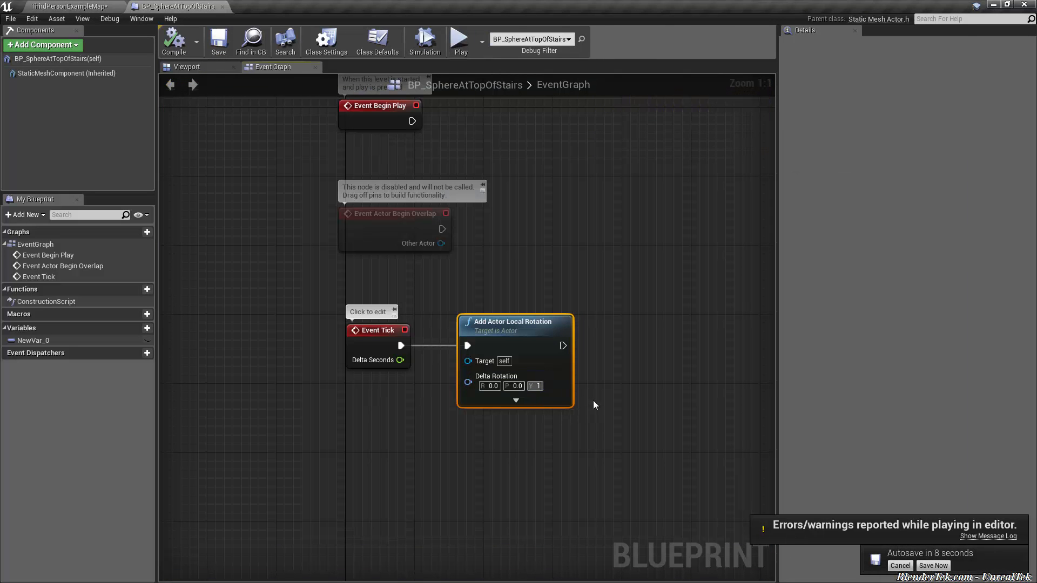
click(460, 39)
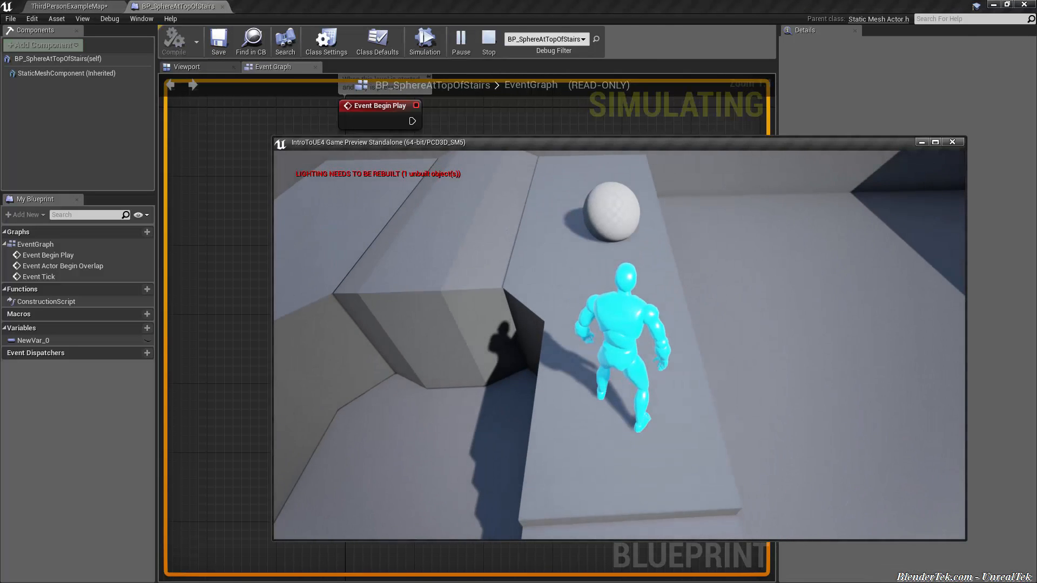
click(488, 37)
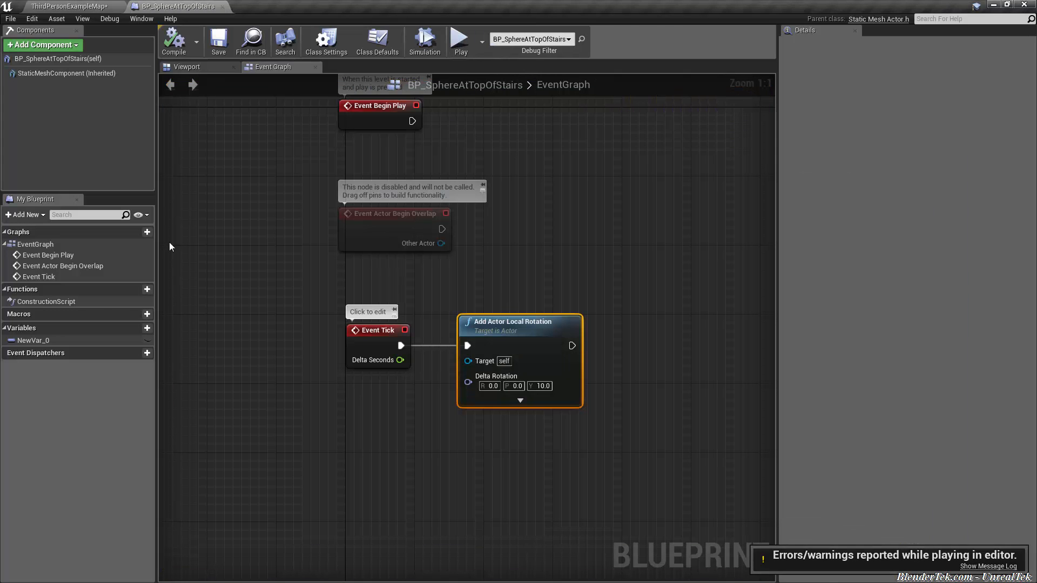
mouse_move(74, 78)
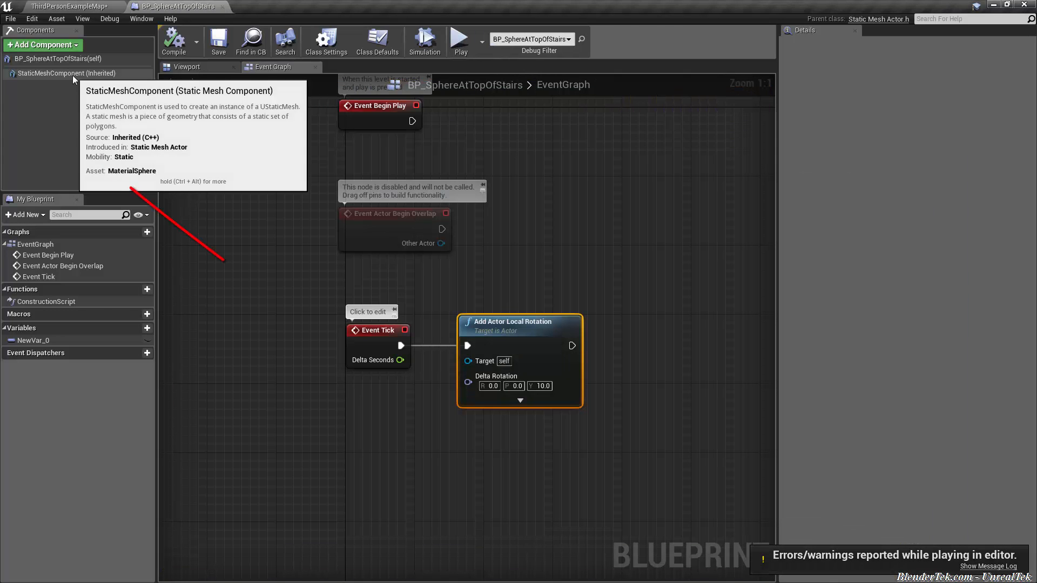
- Set the StaticMeshComponent's Mobility to Movable and stop the play test
click(62, 73)
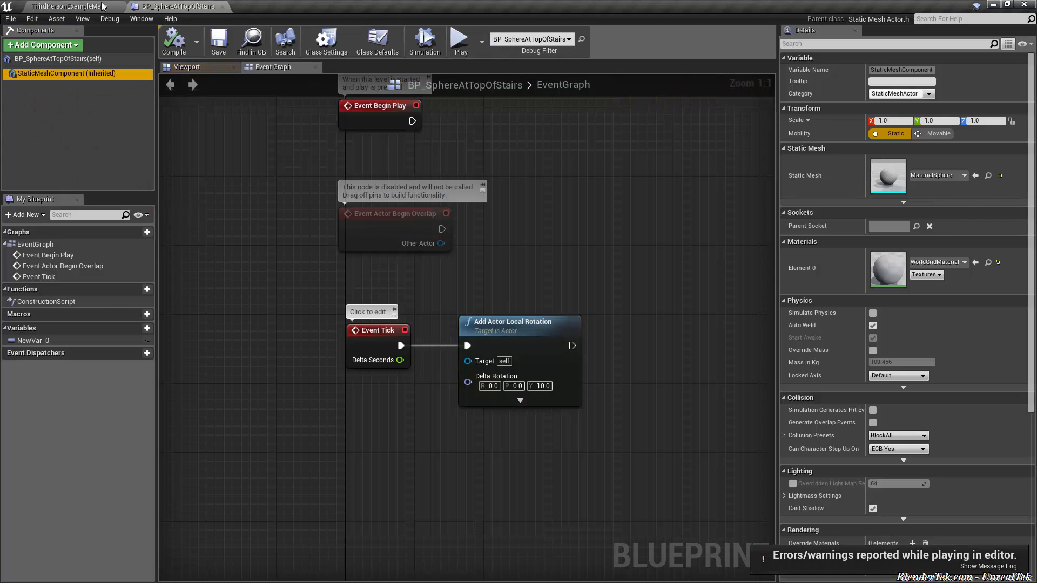
click(59, 5)
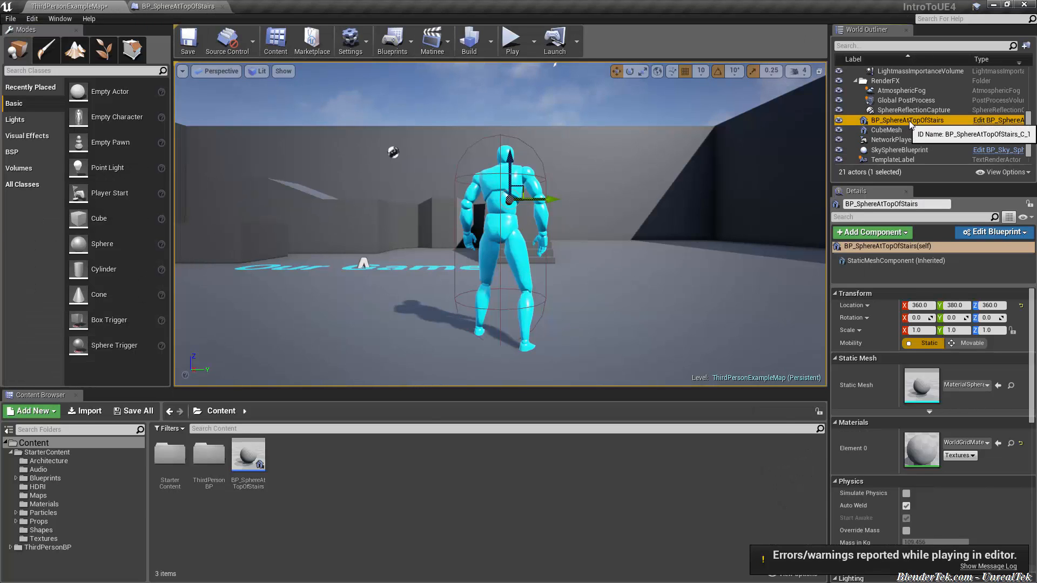
click(993, 232)
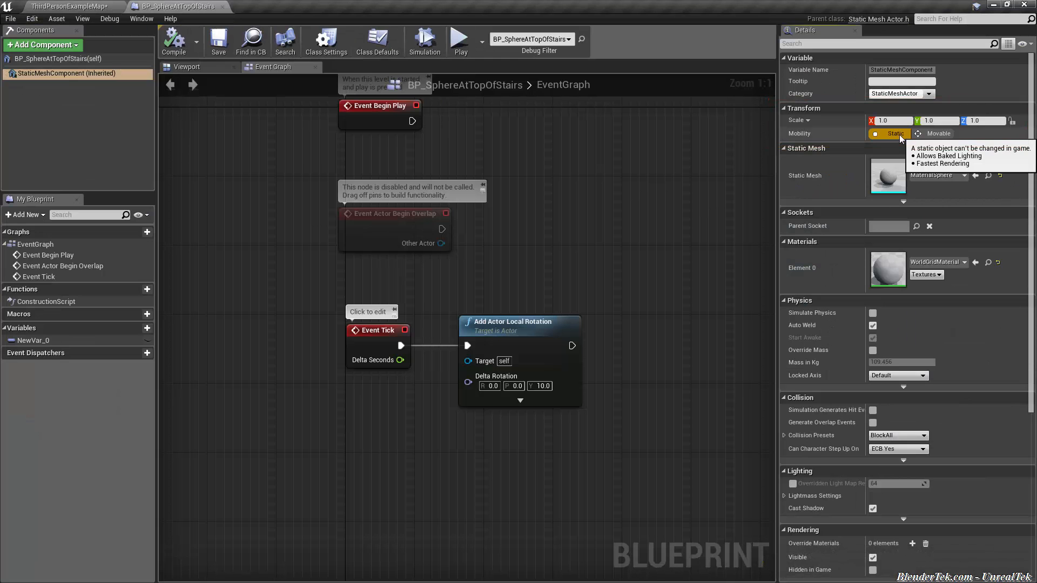
mouse_move(675, 368)
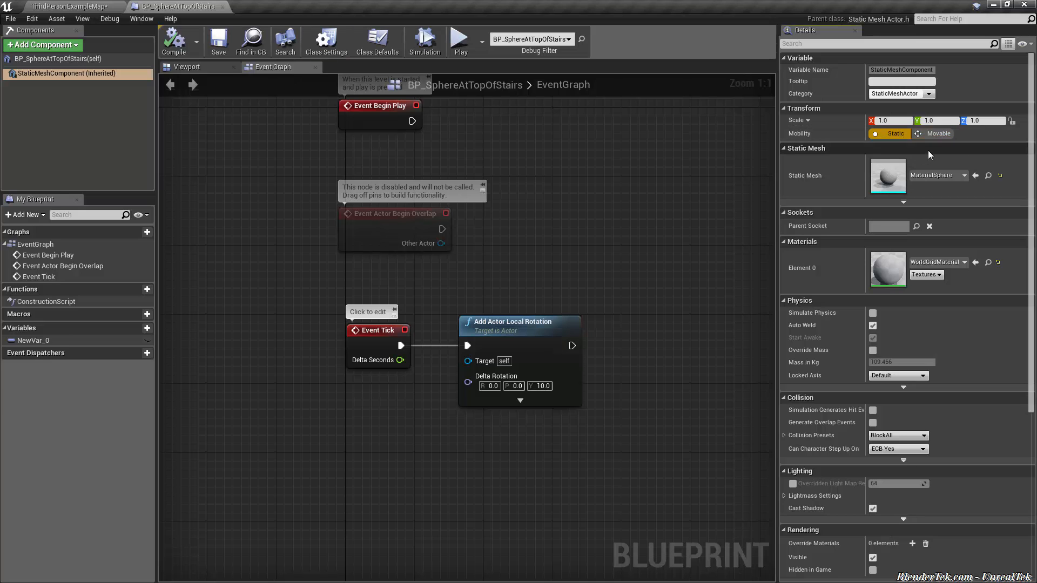
click(943, 134)
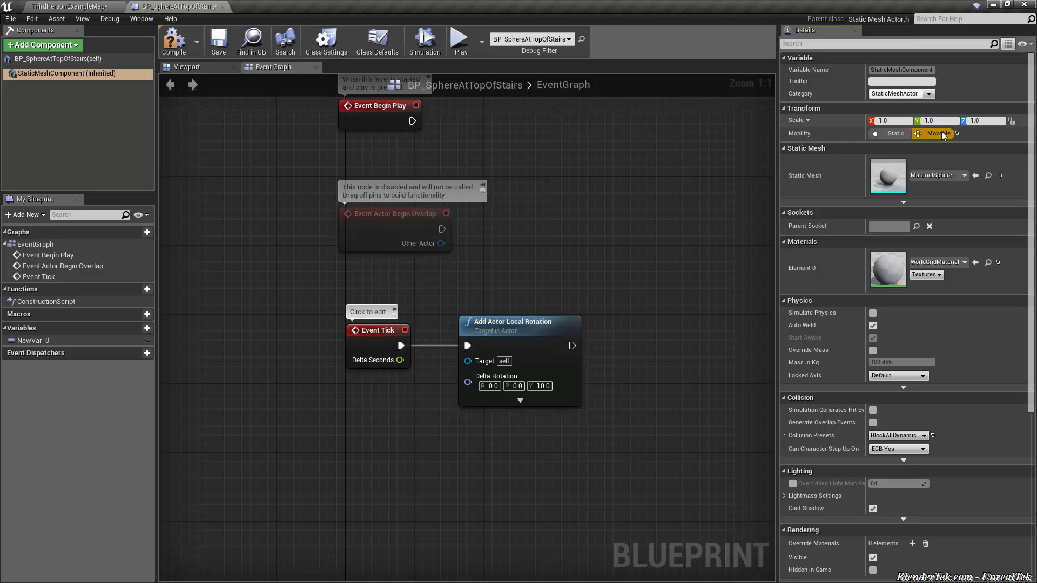
mouse_move(43, 83)
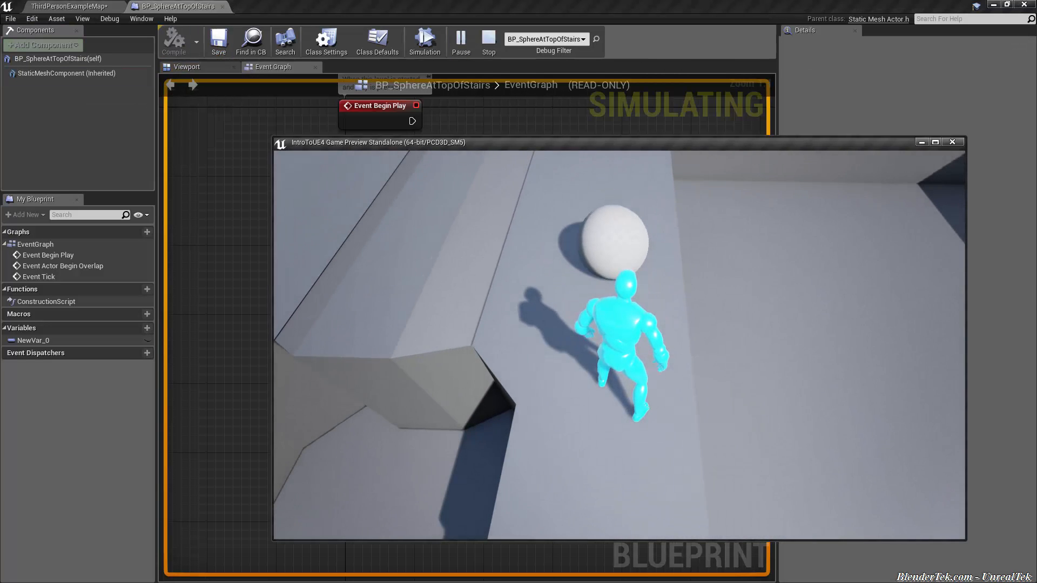
click(488, 37)
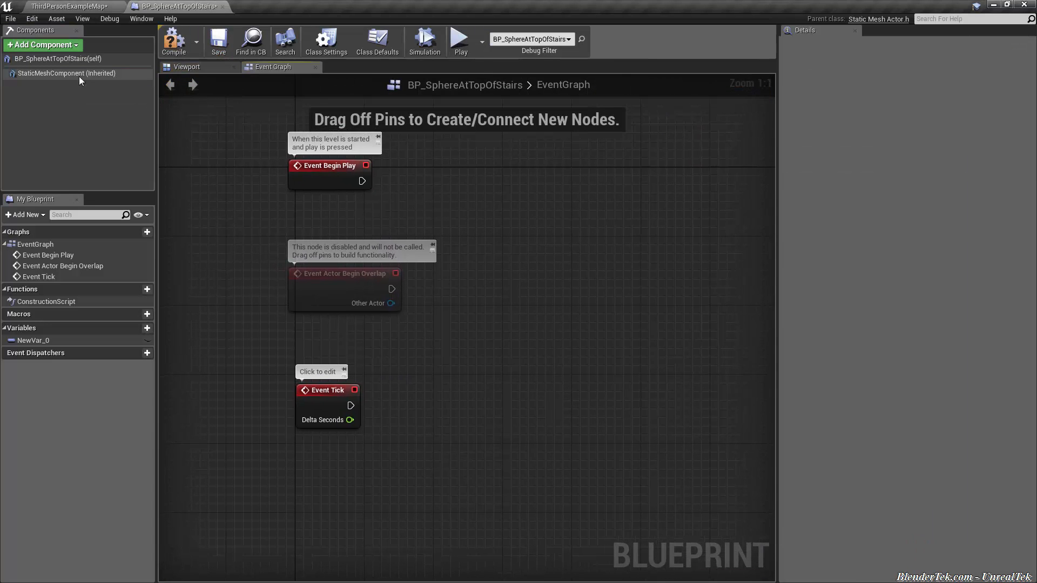
click(67, 74)
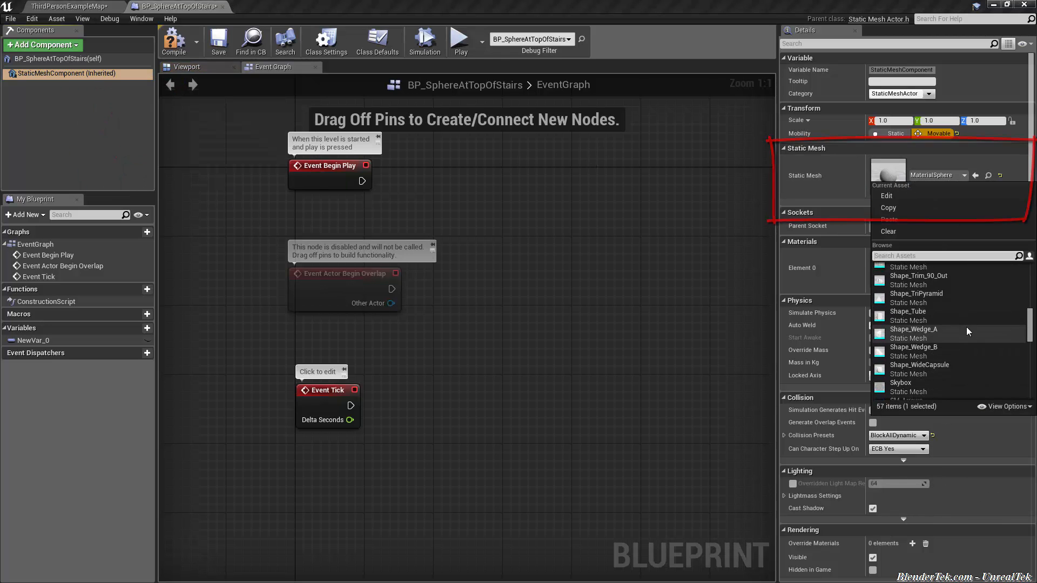
click(914, 329)
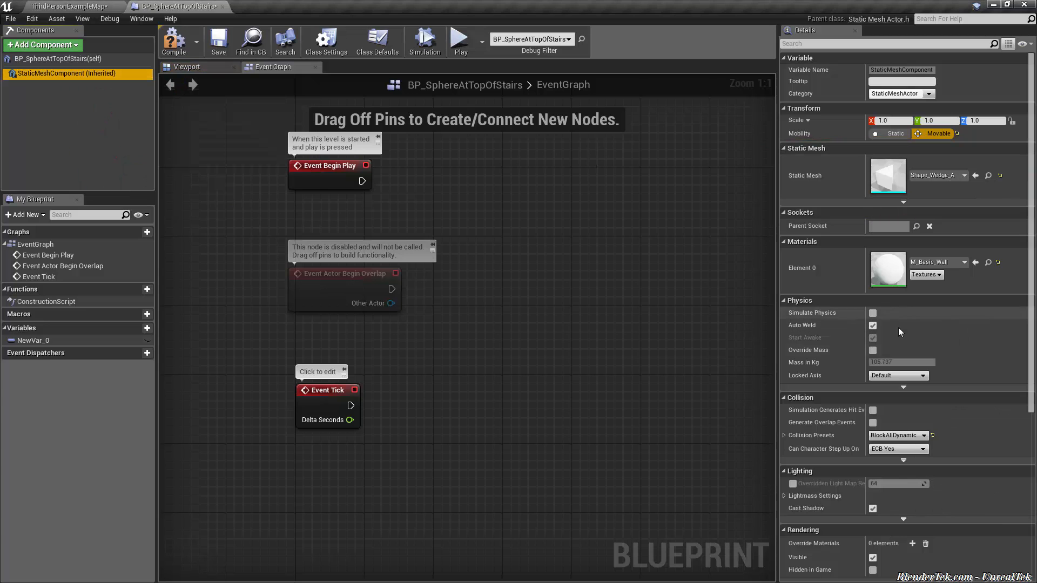
mouse_move(350, 406)
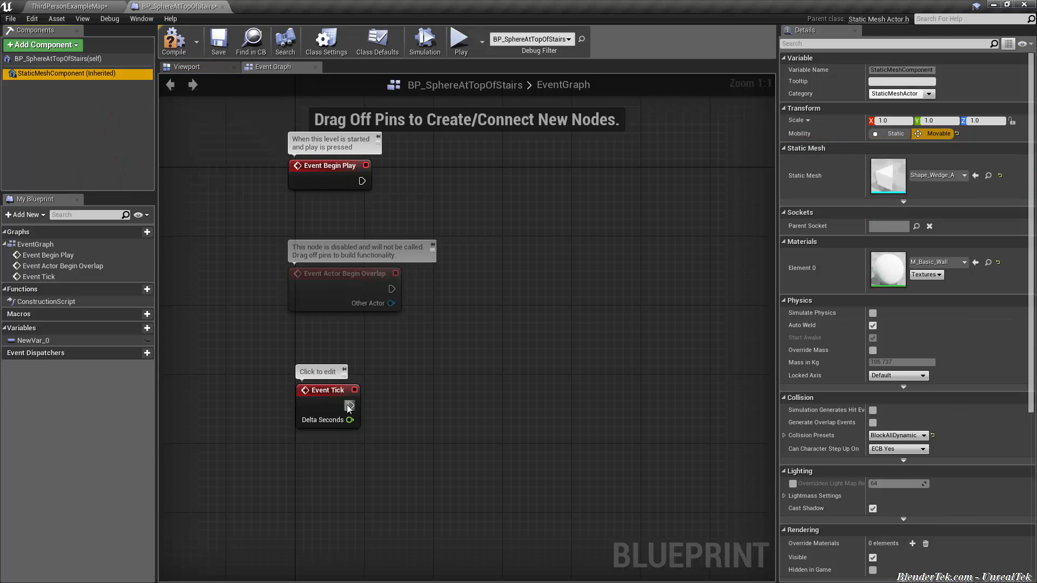
- Wire Event Tick → Add Actor Local Rotation → Print String 'Hello' → 5-second Delay
drag(355, 390, 407, 411)
text(add actor)
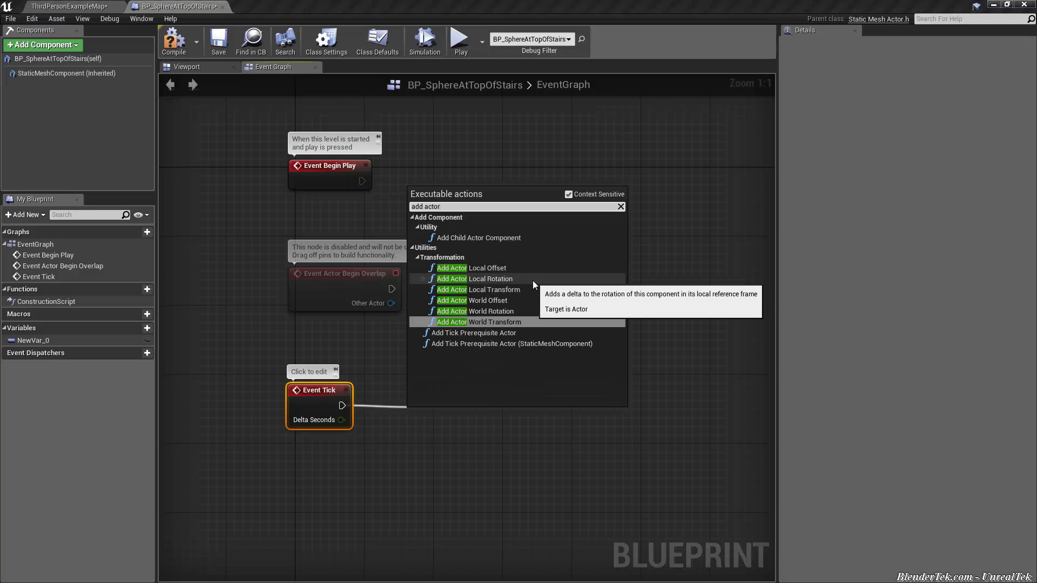
click(475, 279)
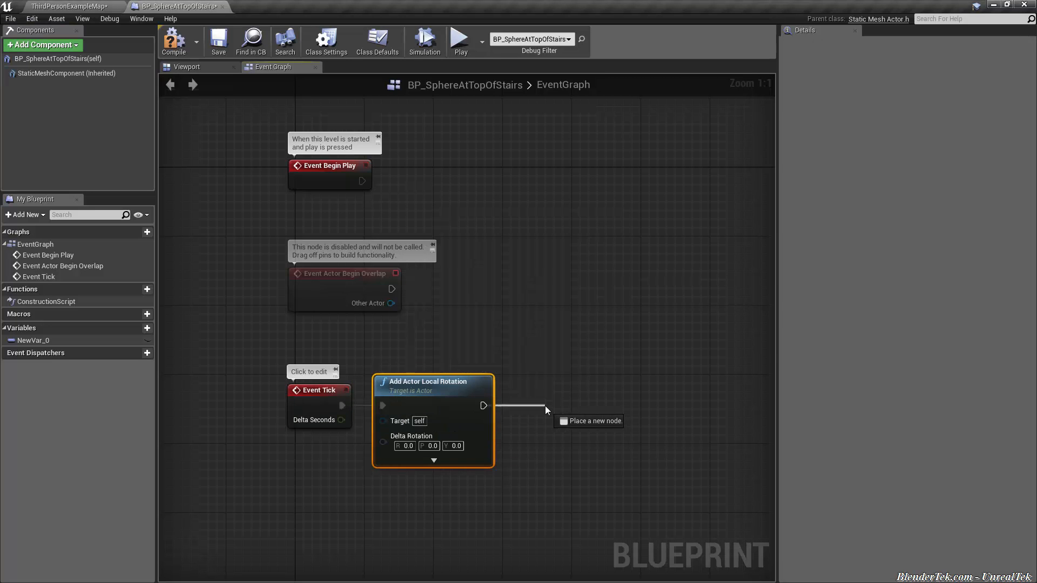
click(547, 408)
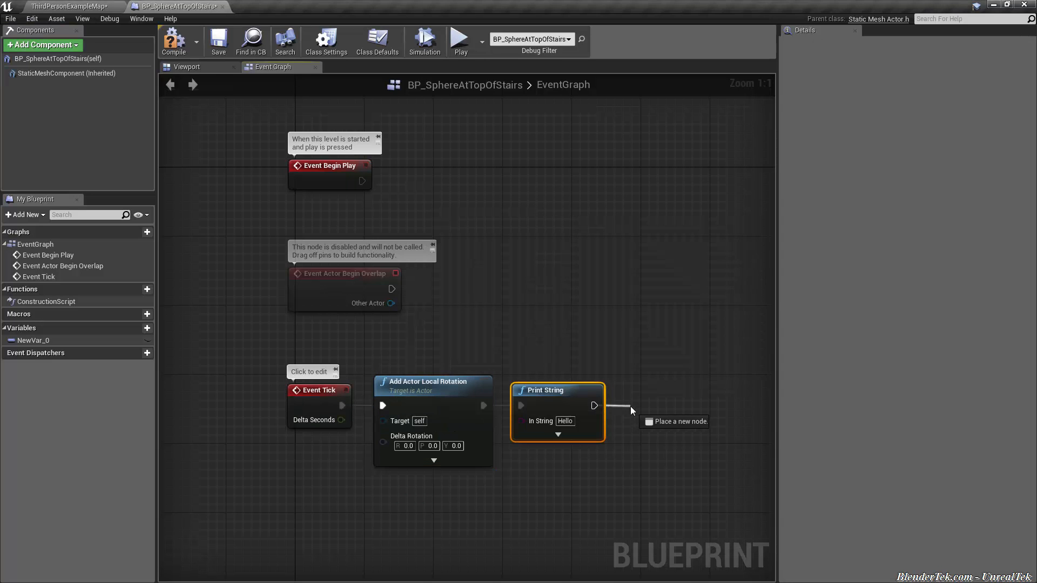
text(delay)
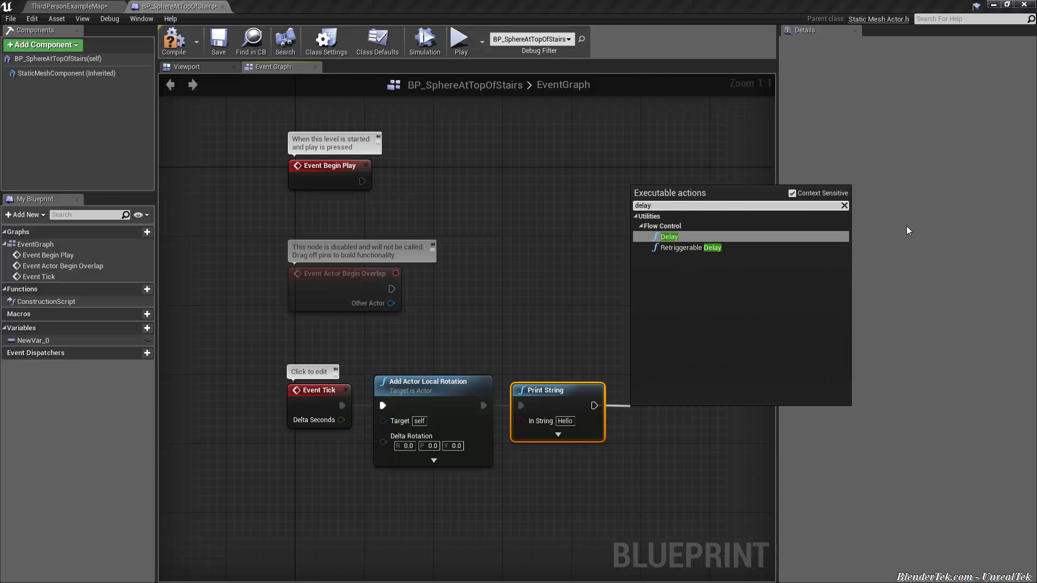
click(669, 237)
text(5)
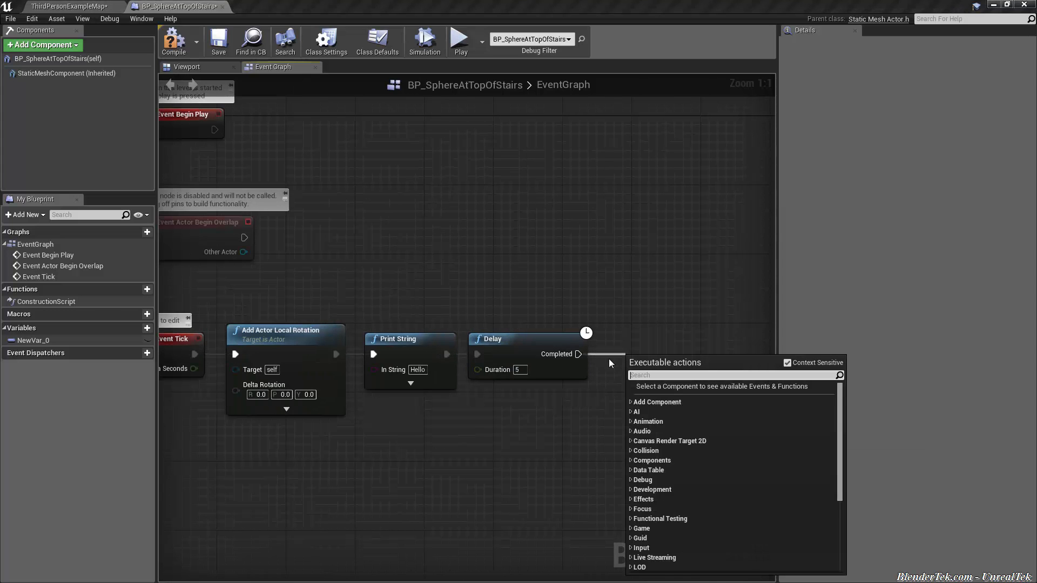
- Add Add Actor Local Offset after the Delay with Delta Location Z of 25
text(add actor)
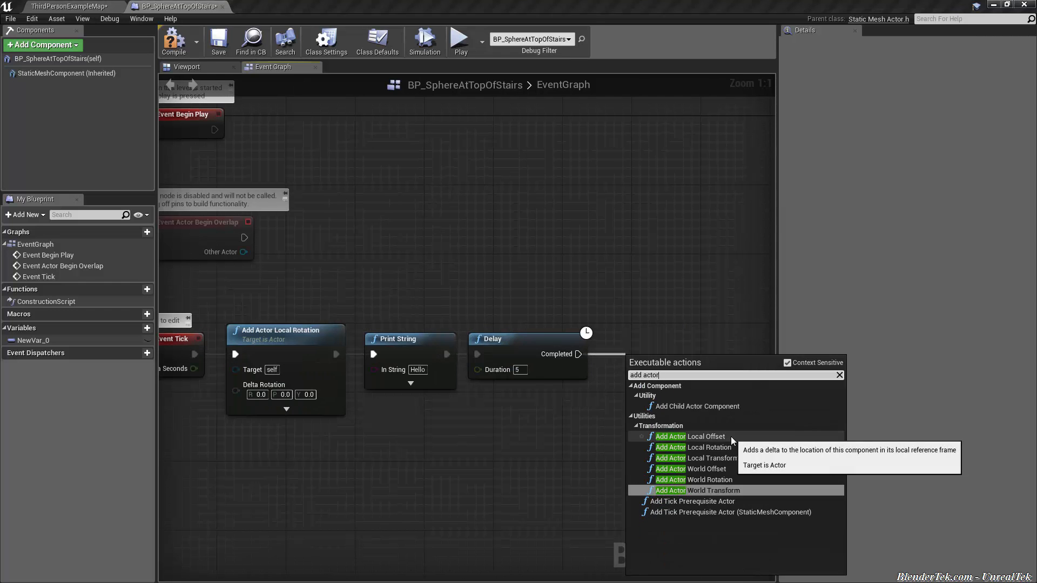
click(691, 437)
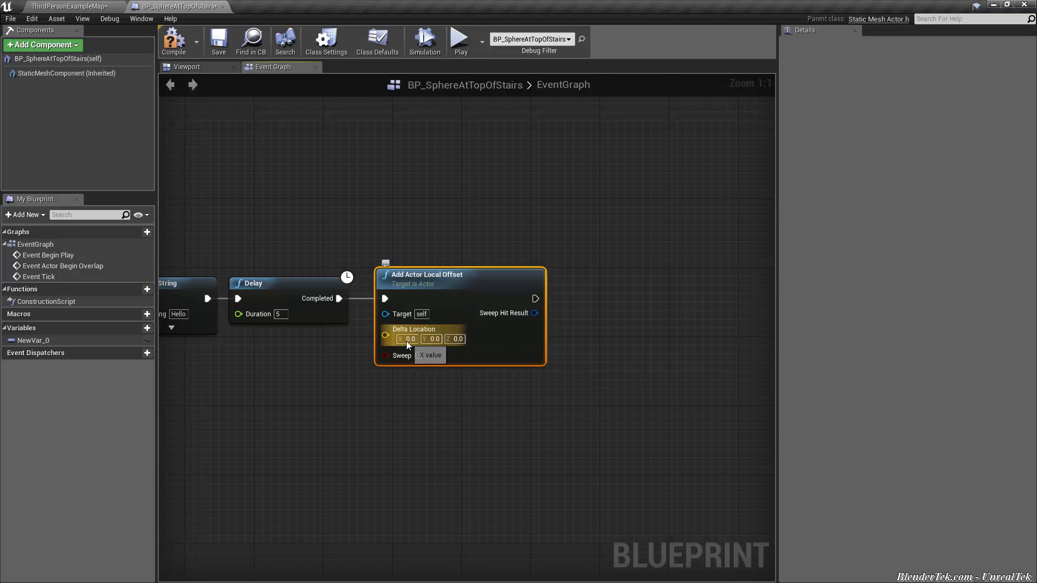
mouse_move(549, 168)
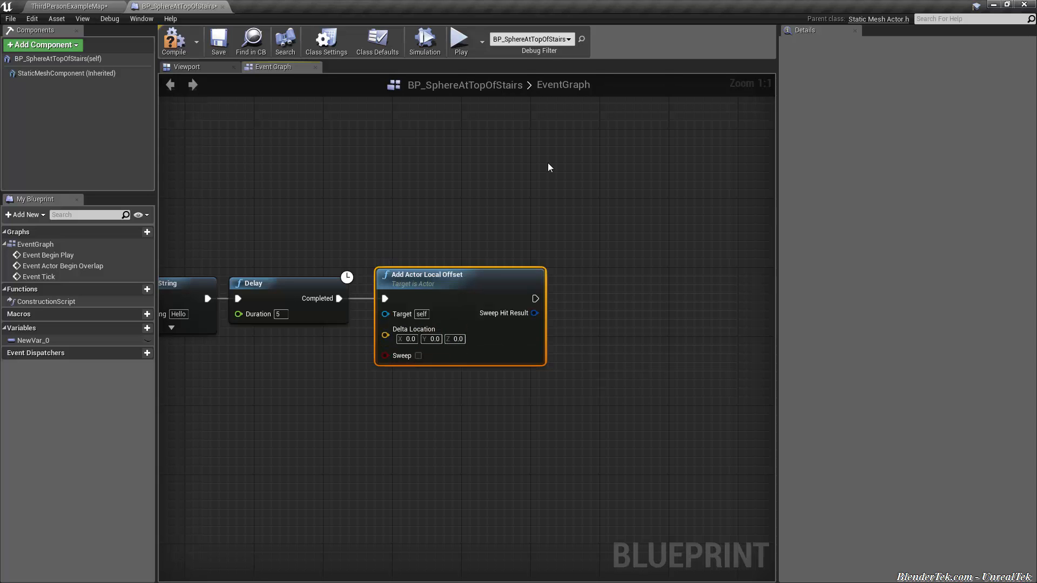
mouse_move(456, 338)
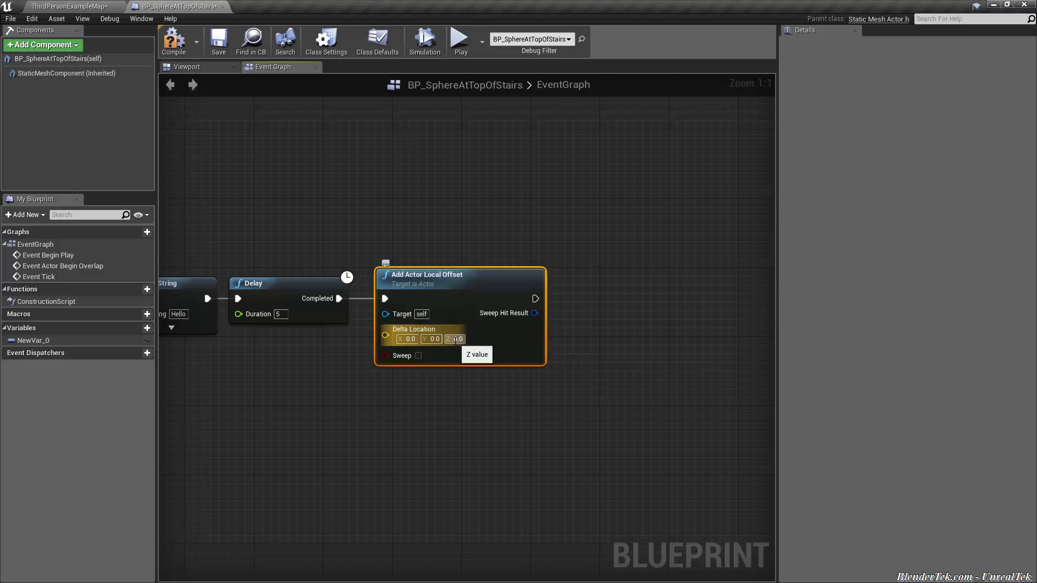
text(25)
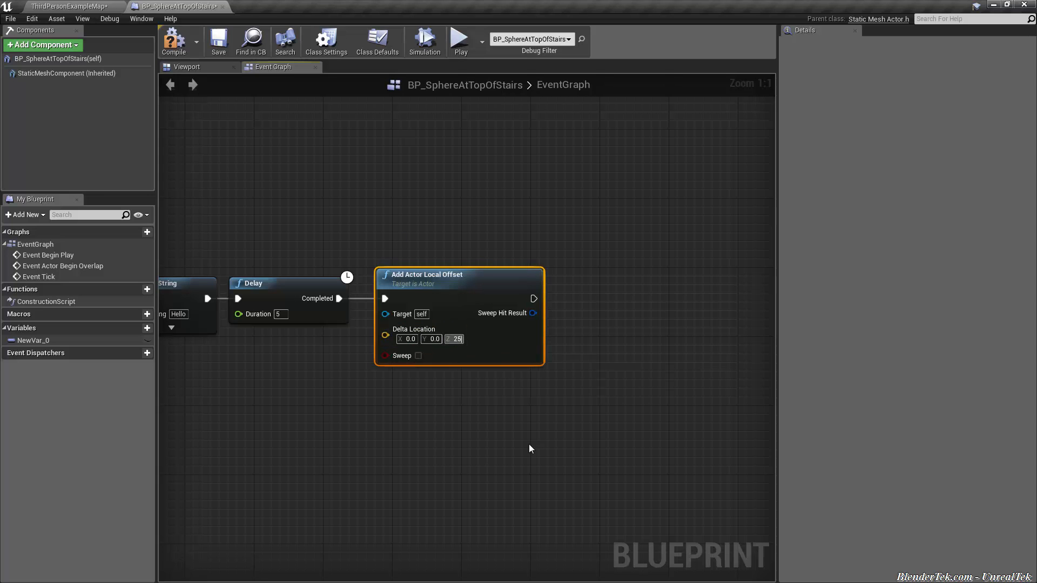
click(430, 446)
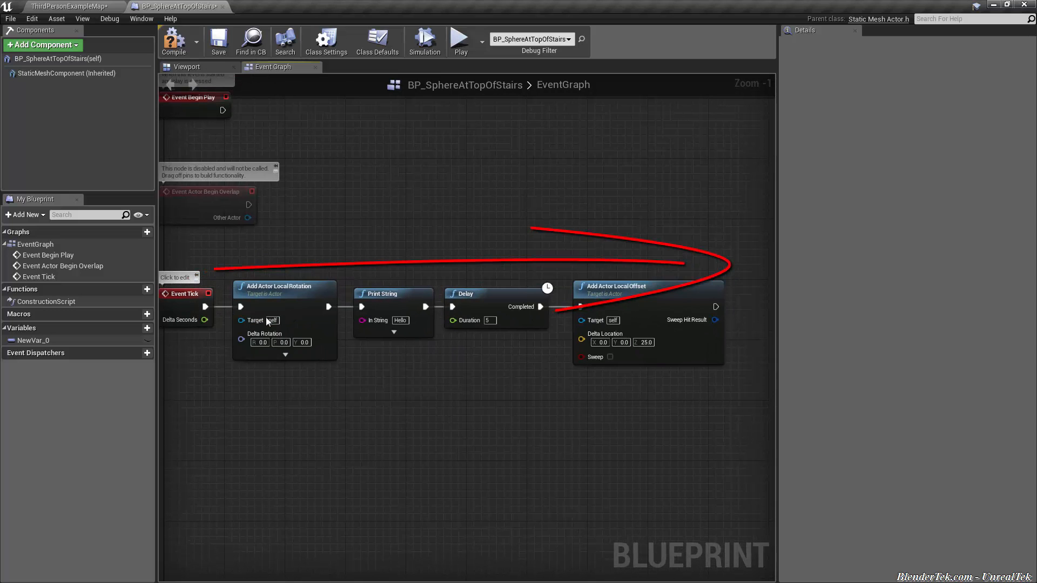
click(475, 294)
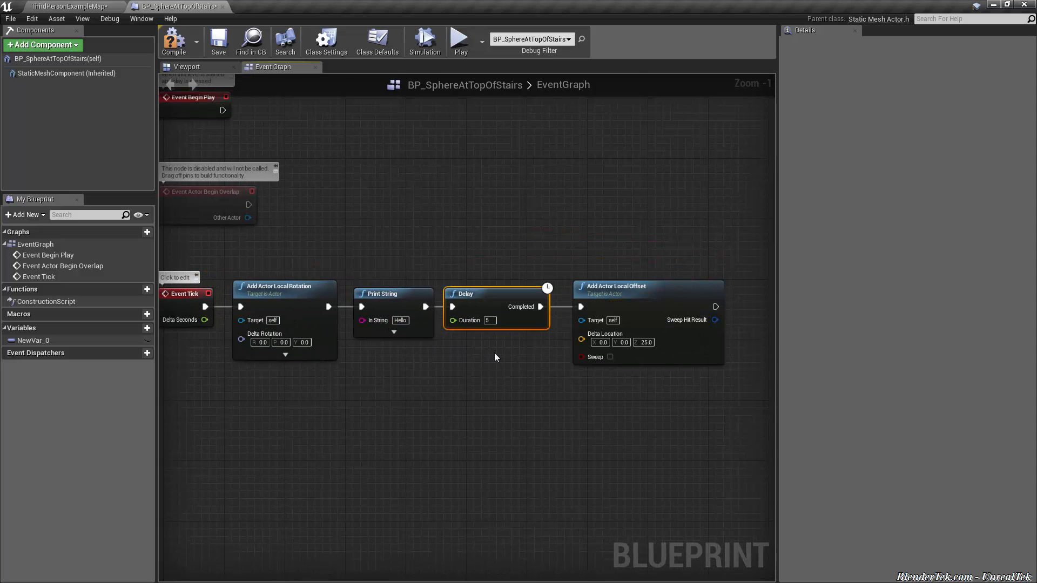
mouse_move(460, 41)
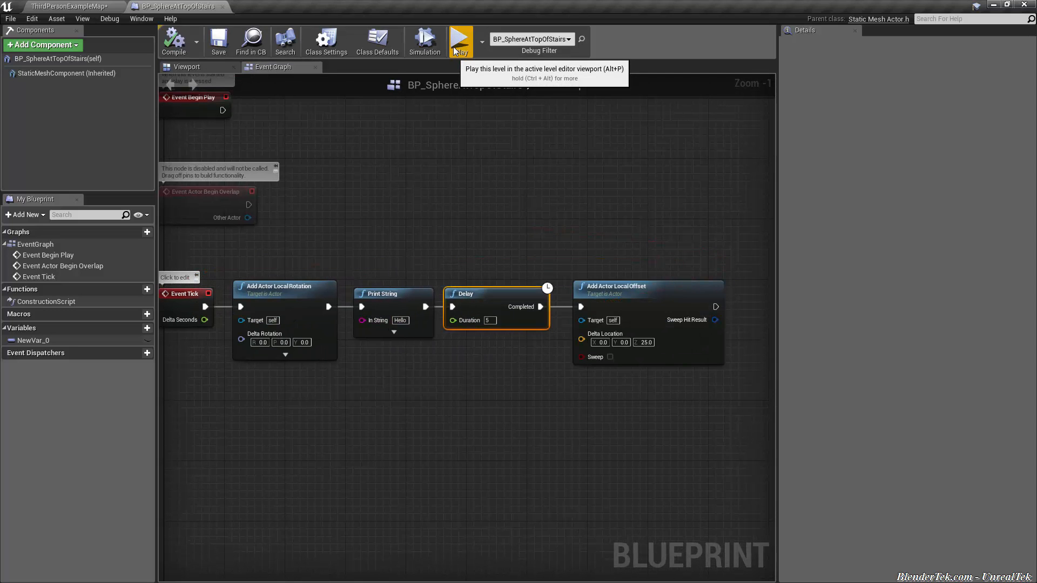
click(460, 41)
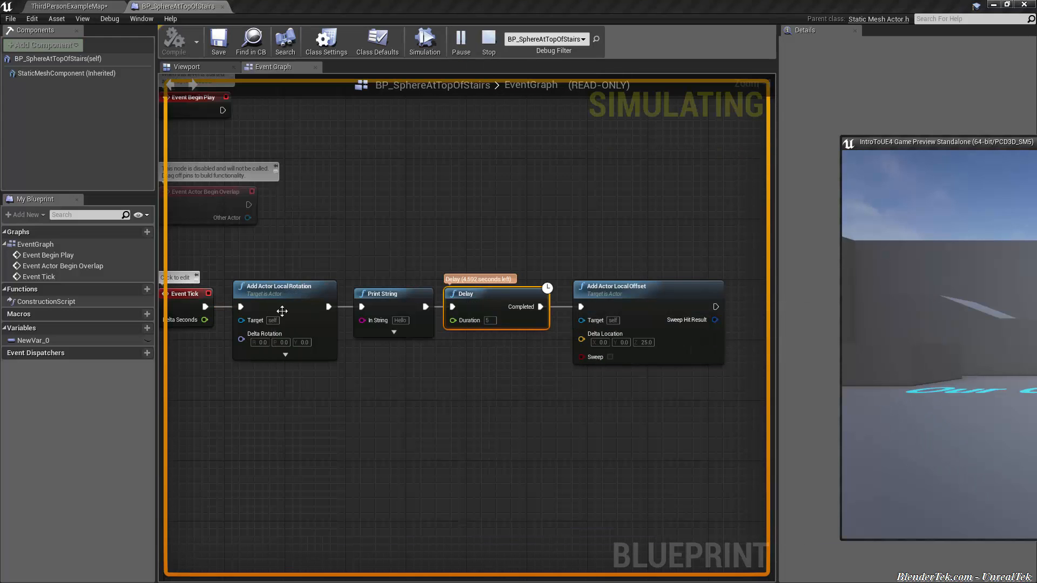
mouse_move(495, 298)
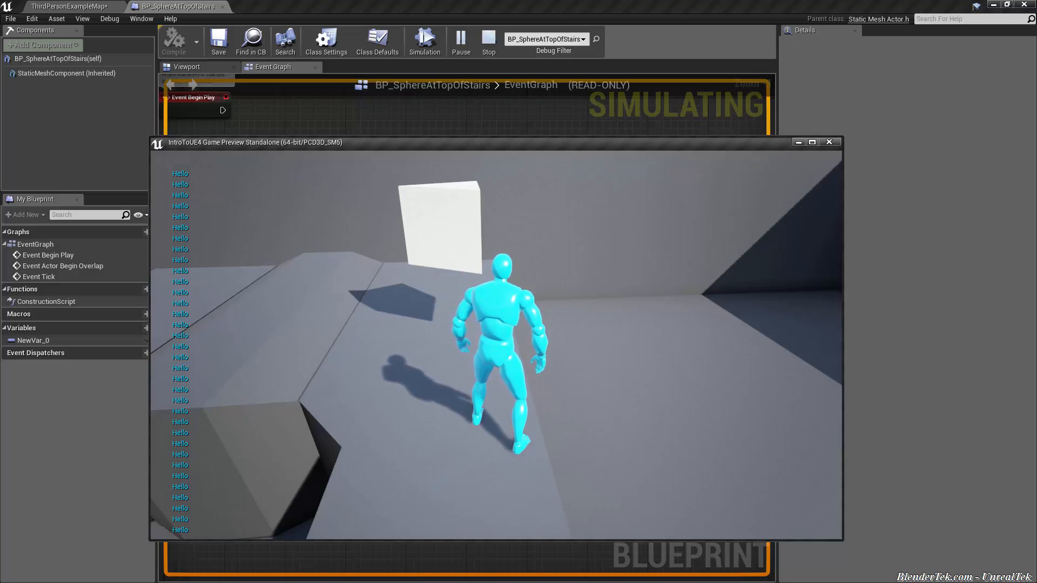
click(489, 38)
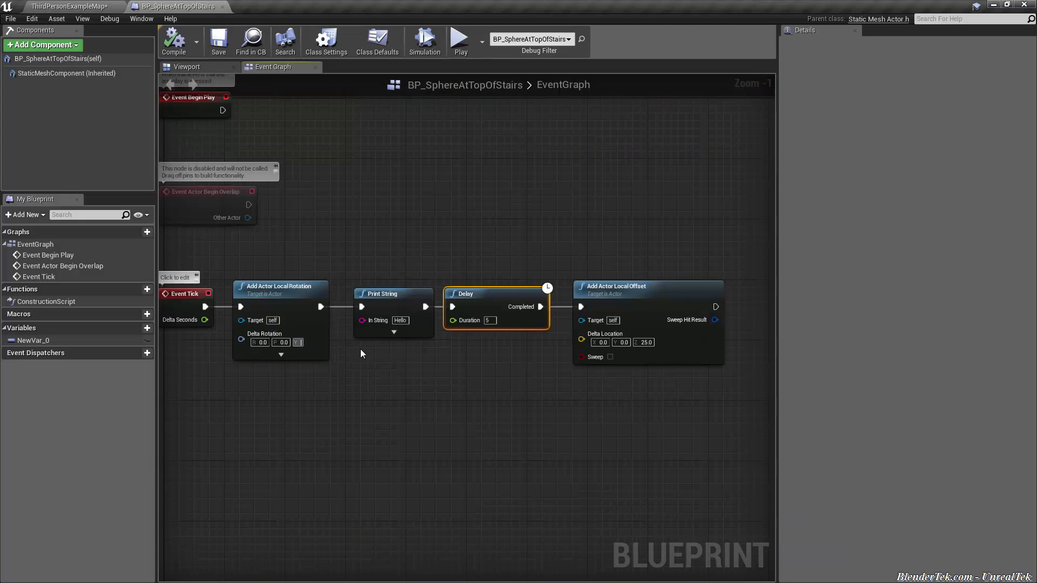
- Set Add Actor Local Rotation's Z (yaw) delta to 10.0 and confirm
text(10.0)
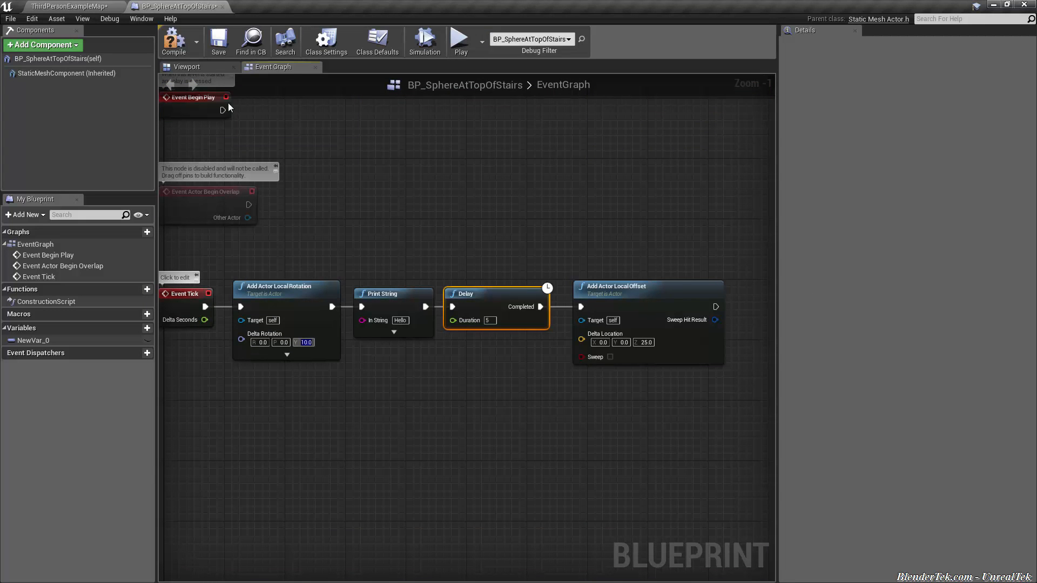
click(461, 37)
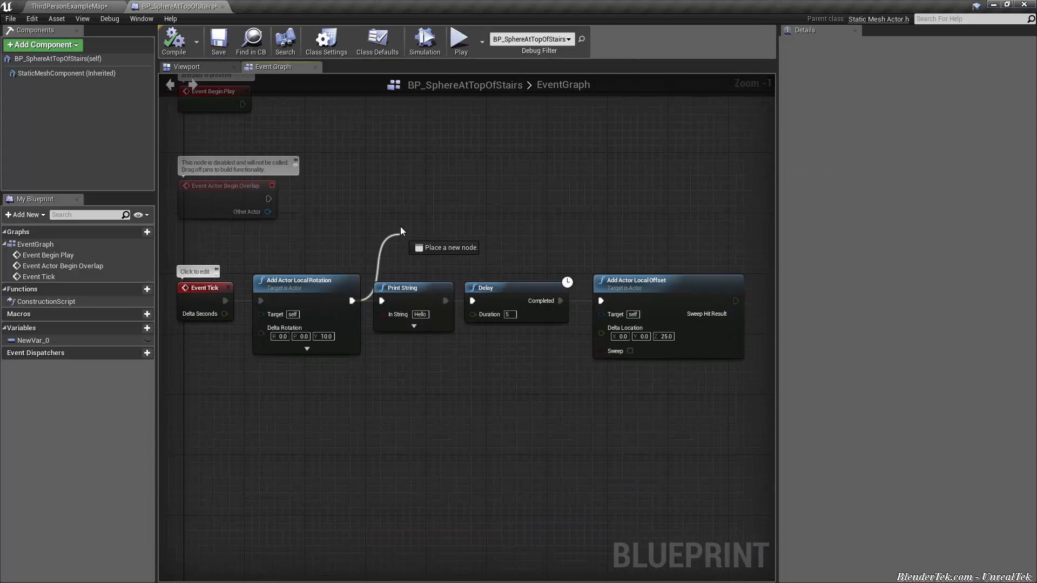
click(402, 232)
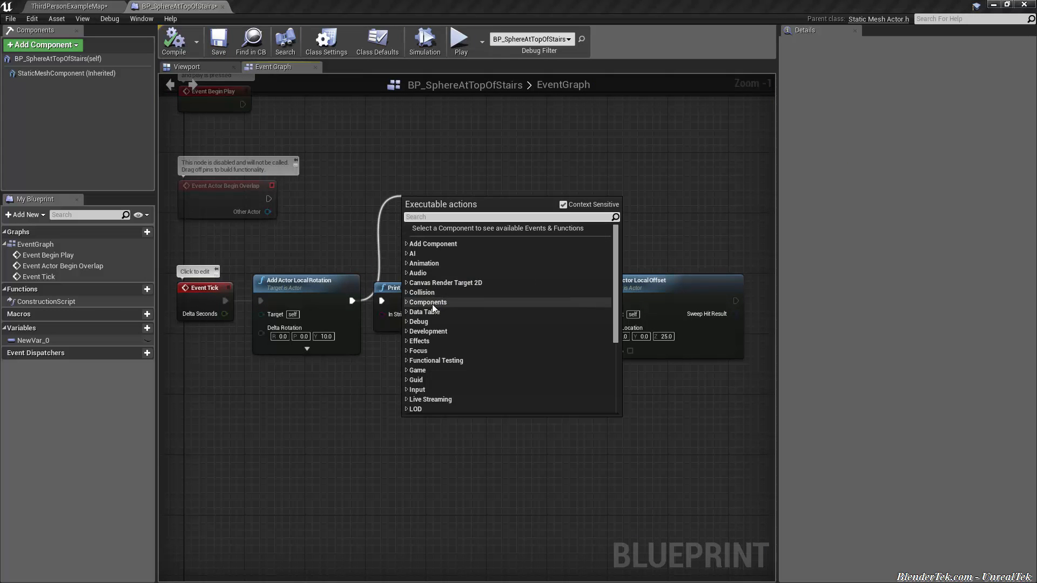
scroll(down, 3)
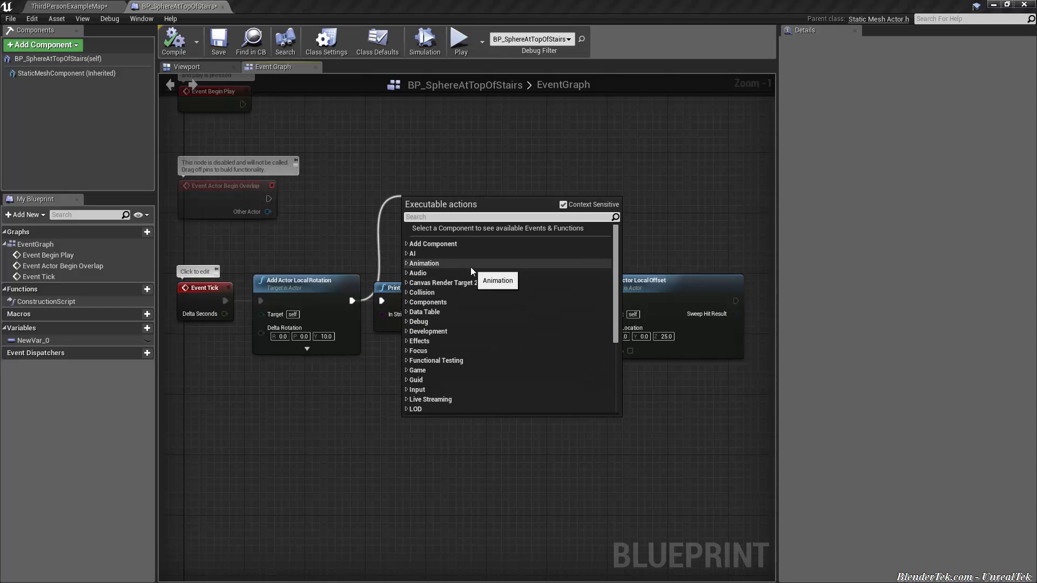
mouse_move(550, 272)
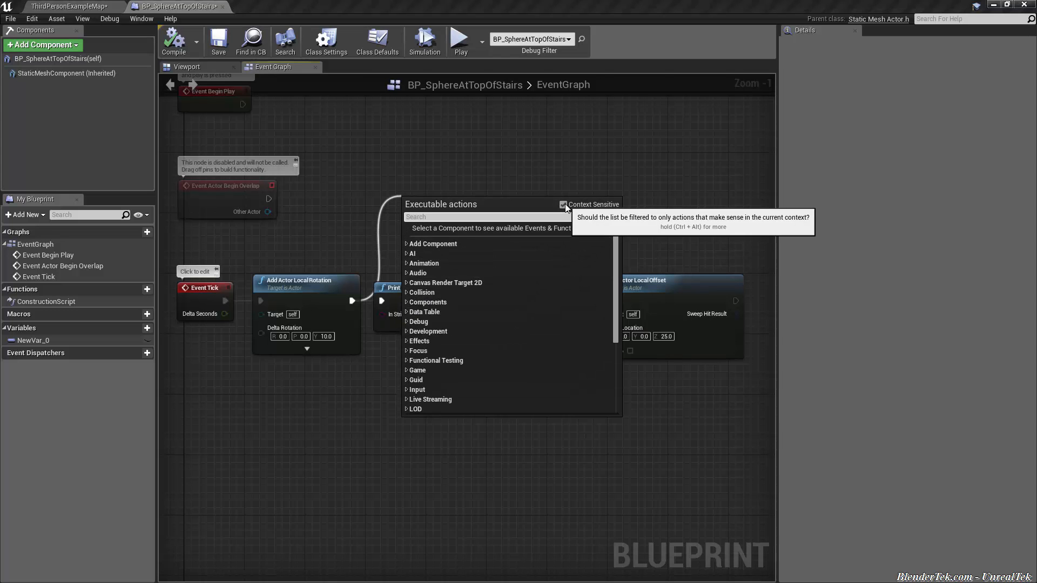
click(564, 204)
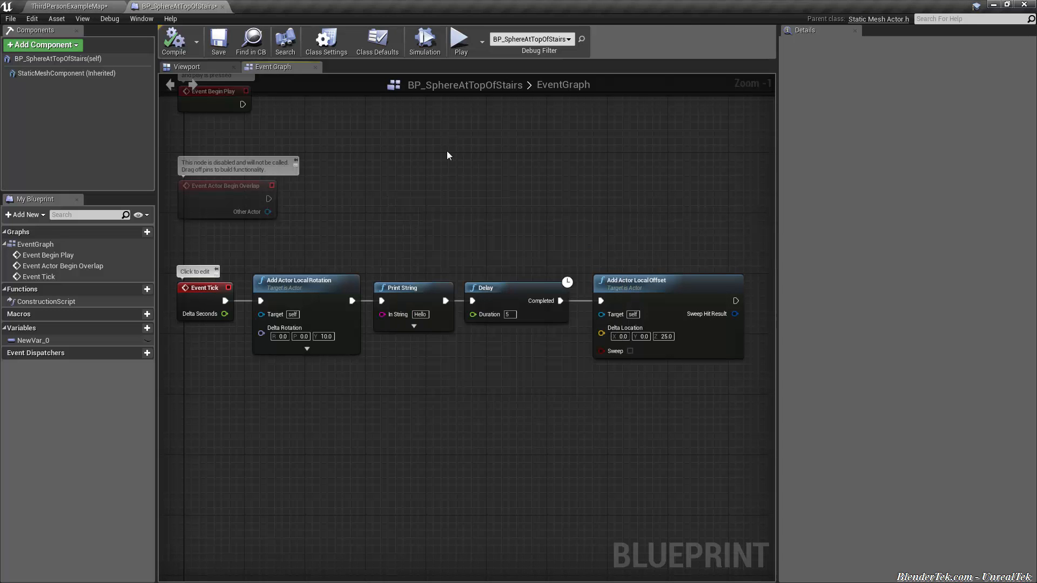
mouse_move(314, 33)
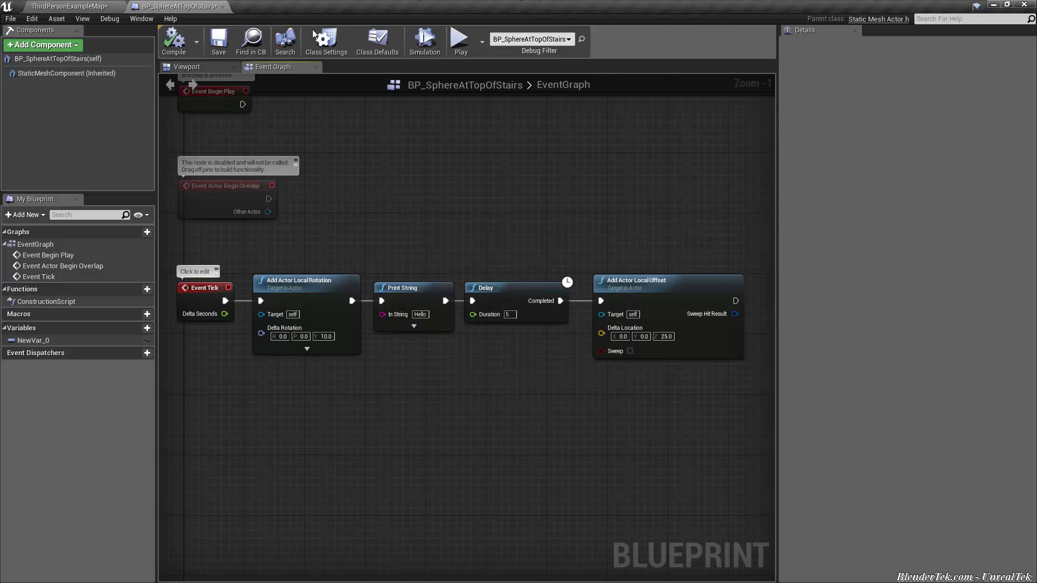
mouse_move(201, 99)
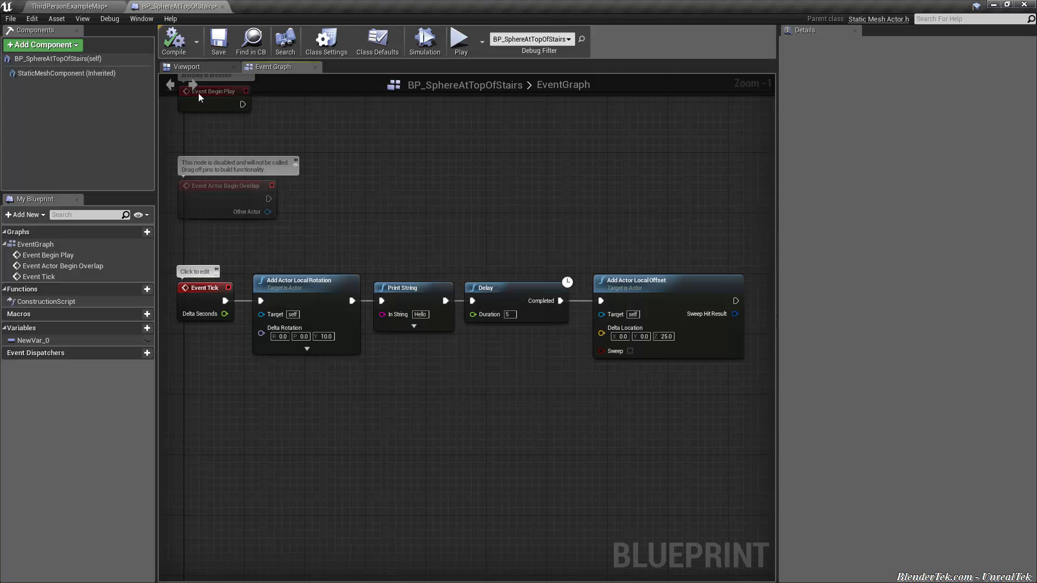